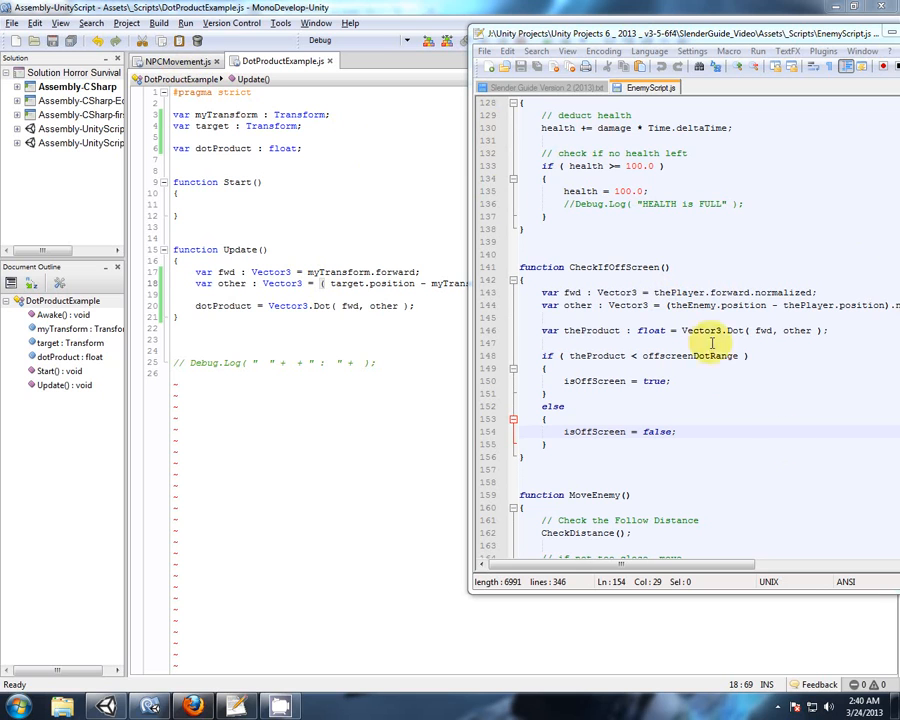
{"action": "mouse_move", "coordinate": [178, 61]}
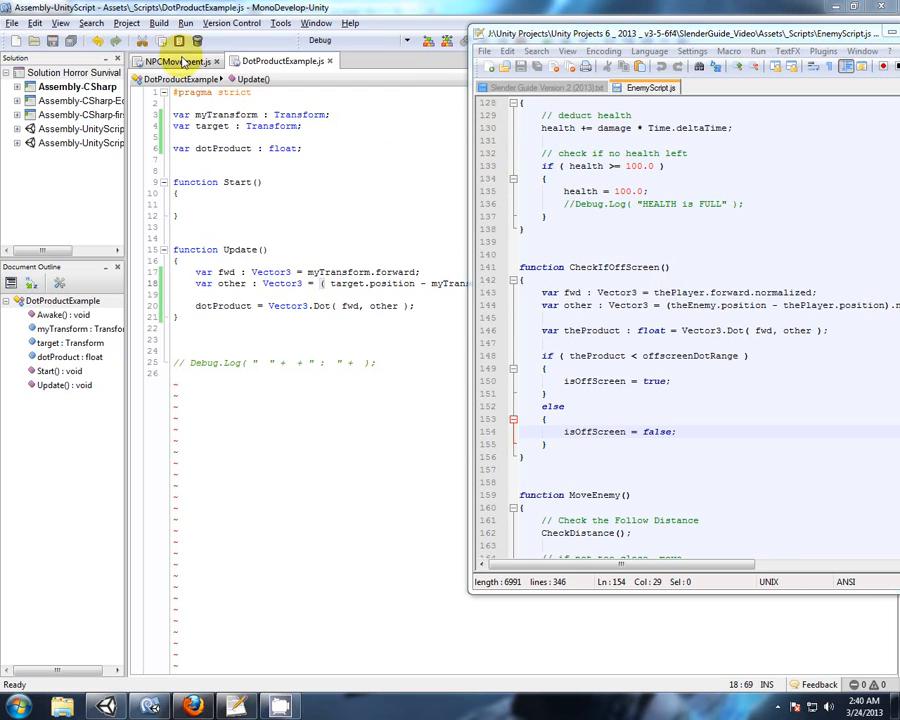
{"action": "mouse_move", "coordinate": [548, 230]}
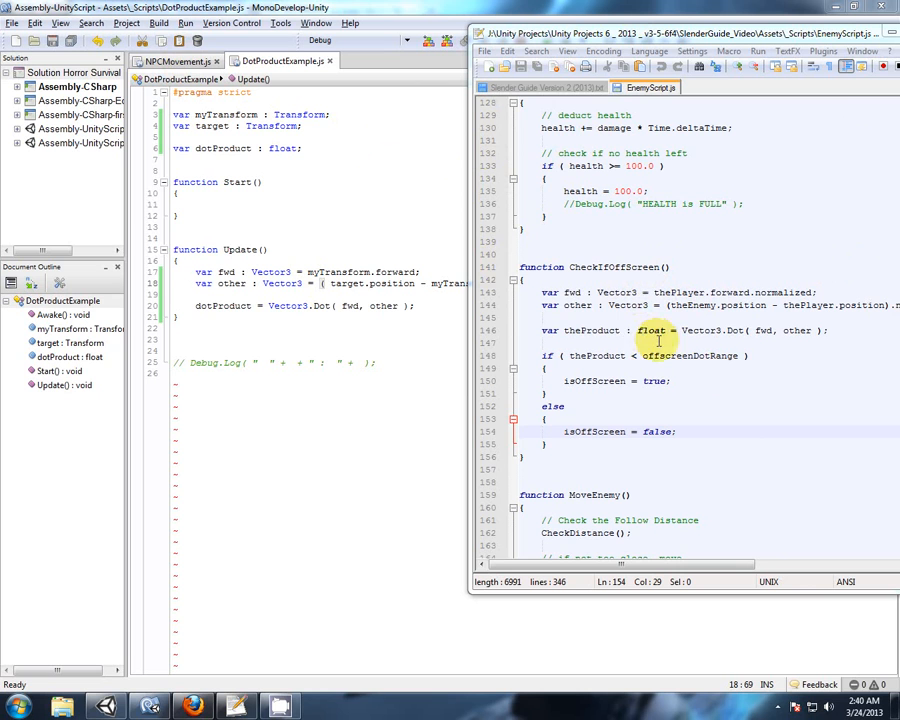
In NPCMovement.js, wrap Update's MakeSomeDecisions() call inside an if ( isSlender ) block
{"action": "left_click", "coordinate": [175, 61]}
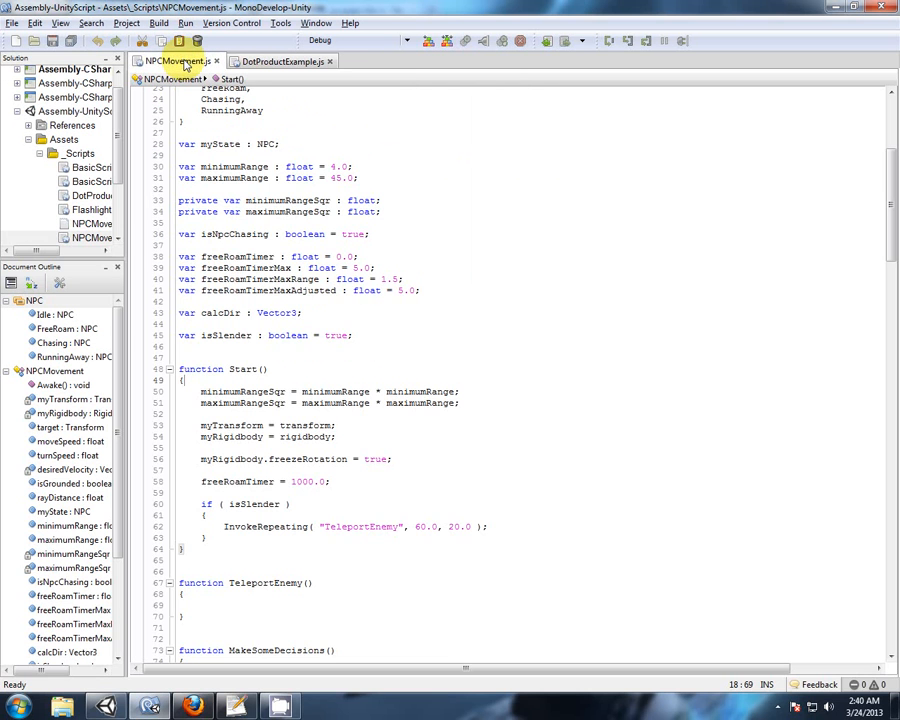
{"action": "scroll", "scroll_direction": "down", "scroll_amount": 3}
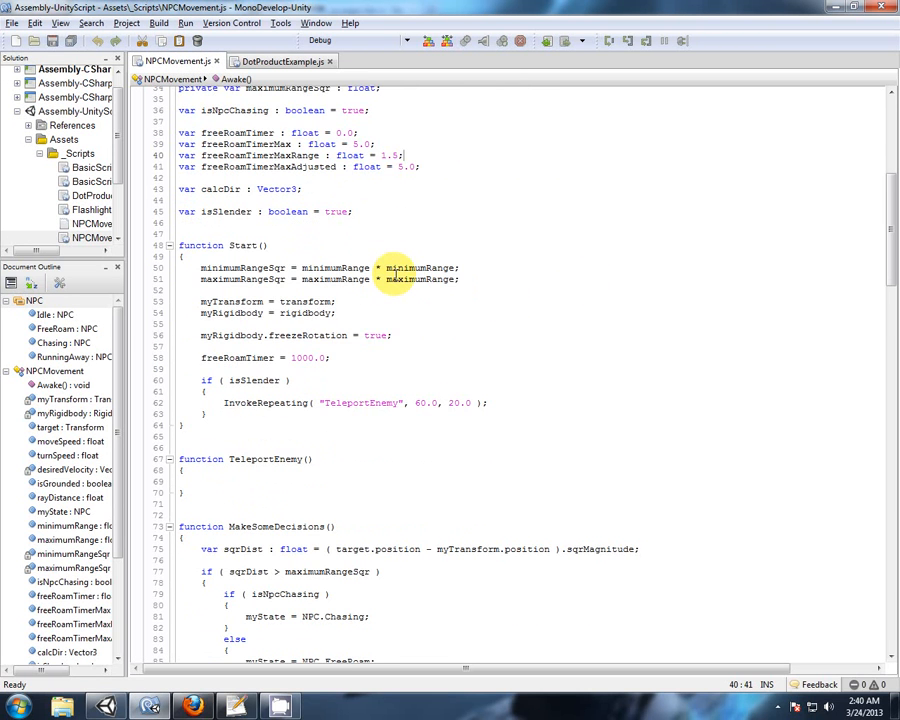
{"action": "scroll", "scroll_direction": "down", "scroll_amount": 3}
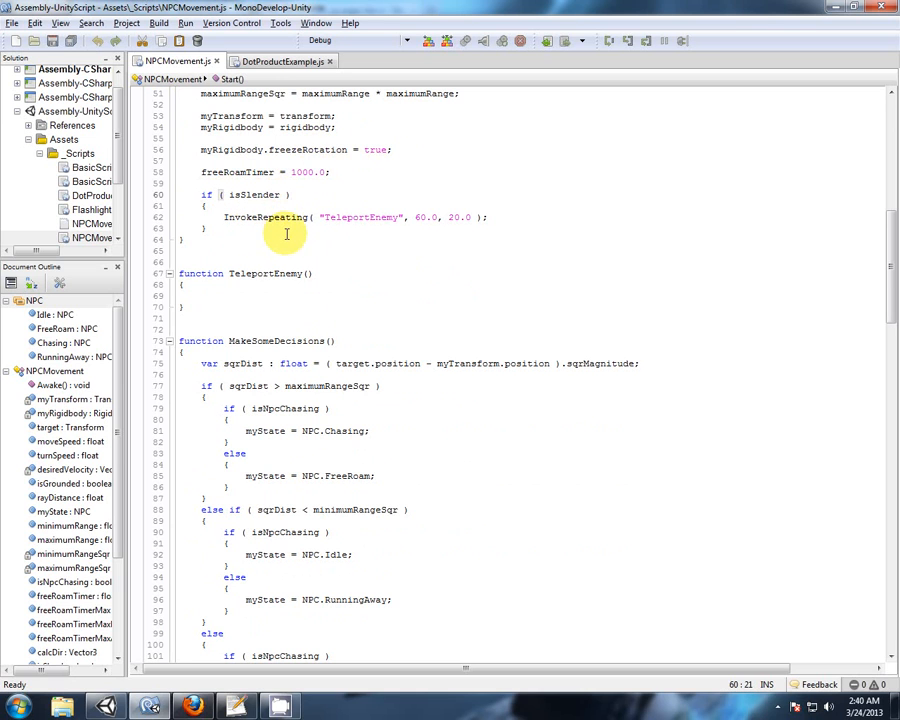
{"action": "scroll", "scroll_direction": "down", "scroll_amount": 3}
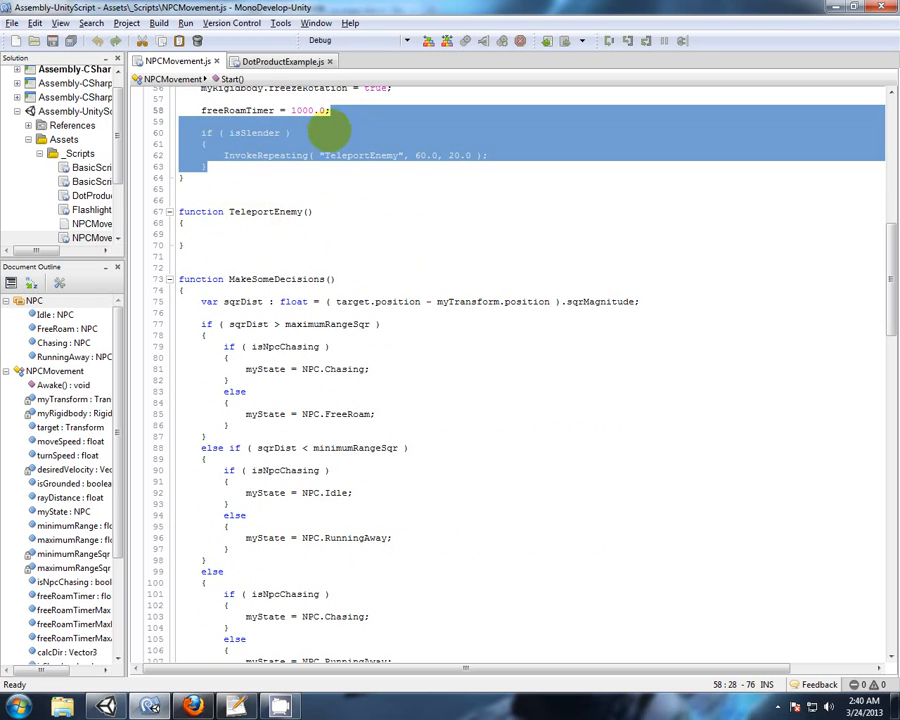
{"action": "scroll", "scroll_direction": "down", "scroll_amount": 3}
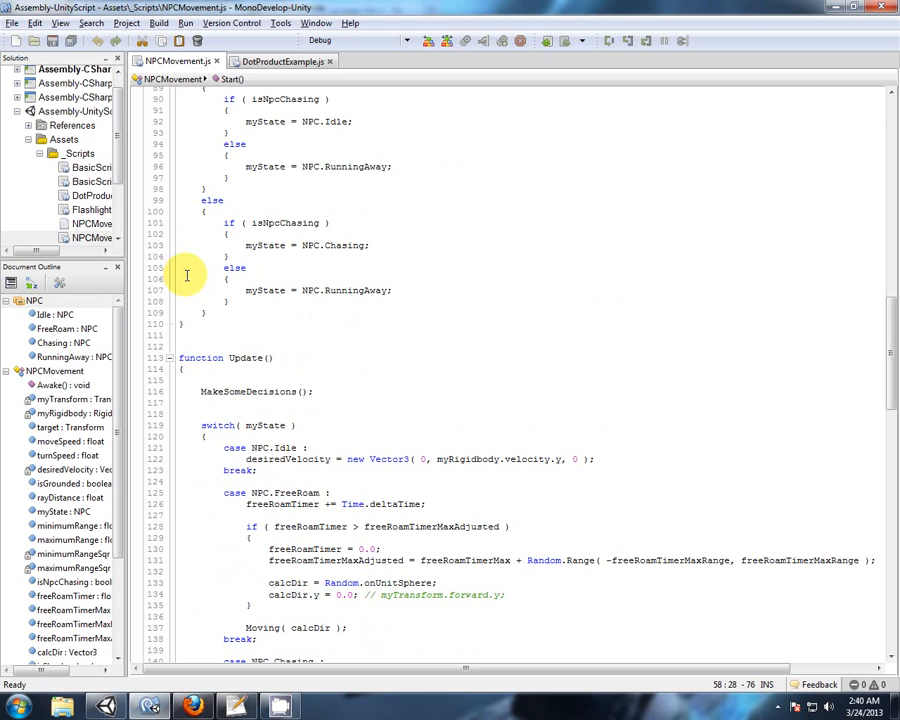
{"action": "mouse_move", "coordinate": [337, 216]}
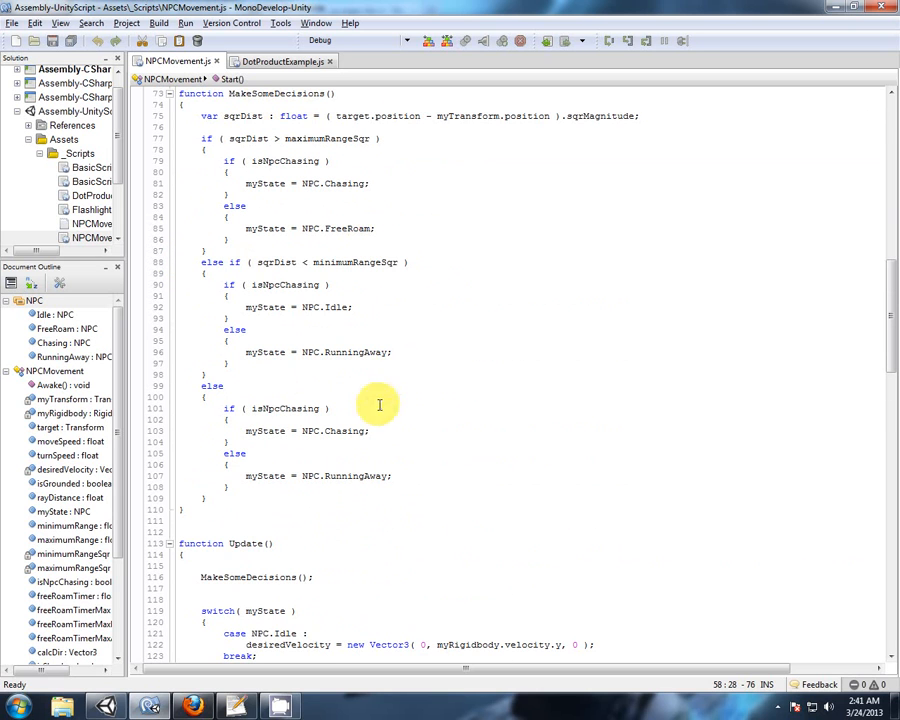
{"action": "left_click", "coordinate": [170, 93]}
{"action": "type", "text": "if ( isSlender "}
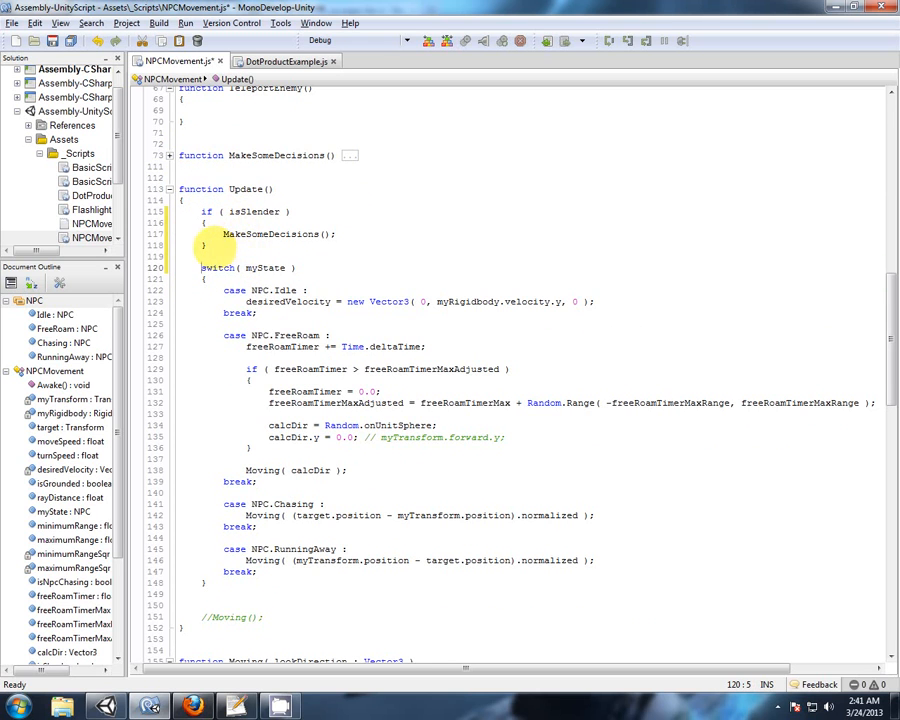
Move MakeSomeDecisions() out of the isSlender braces and add an else after them
{"action": "type", "text": "else"}
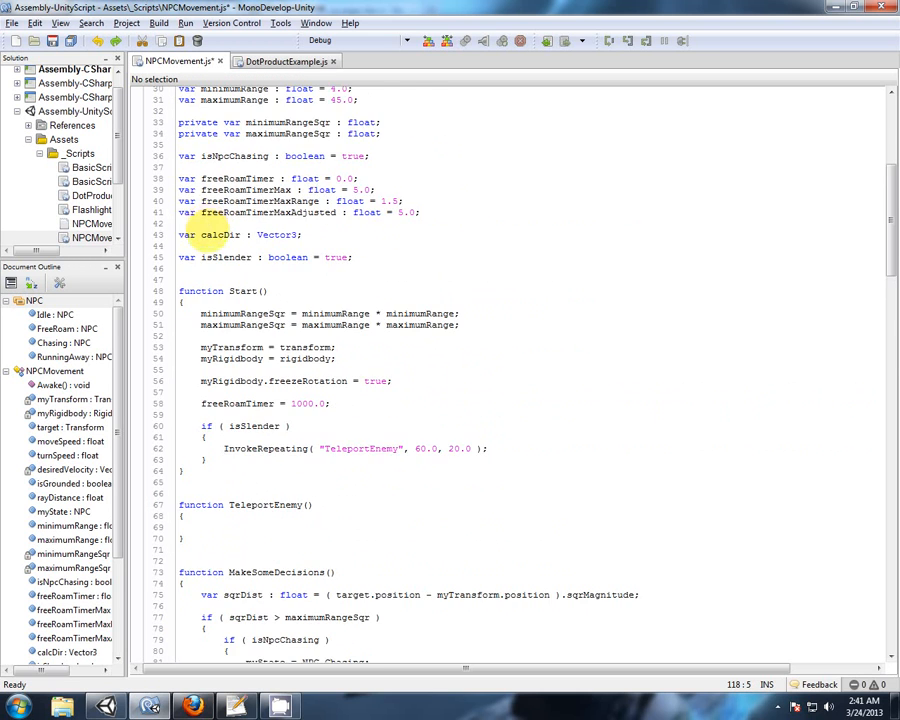
{"action": "scroll", "scroll_direction": "down", "scroll_amount": 3}
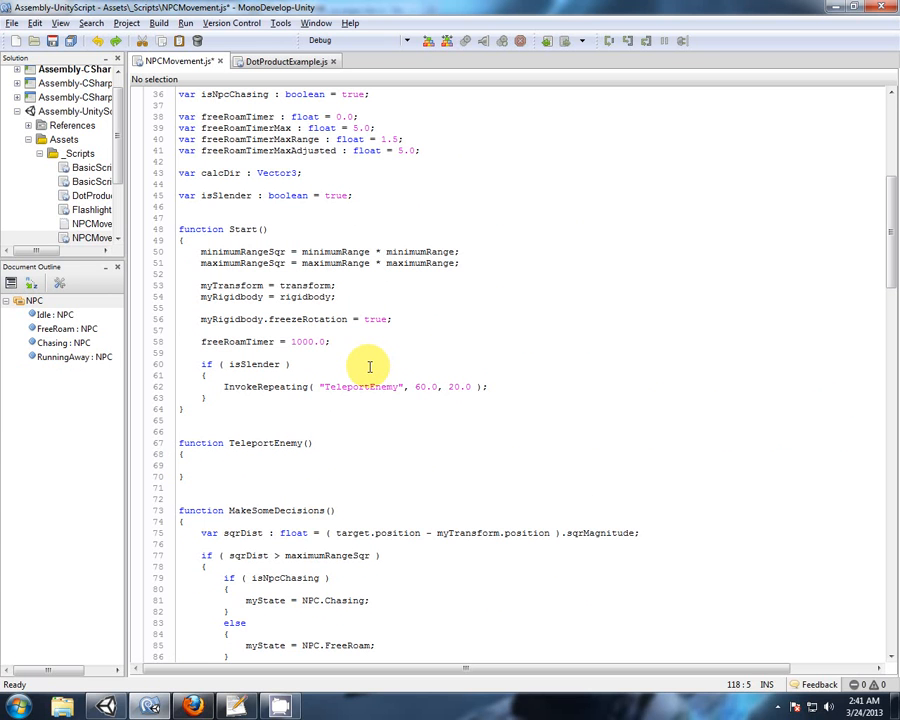
{"action": "scroll", "scroll_direction": "down", "scroll_amount": 3}
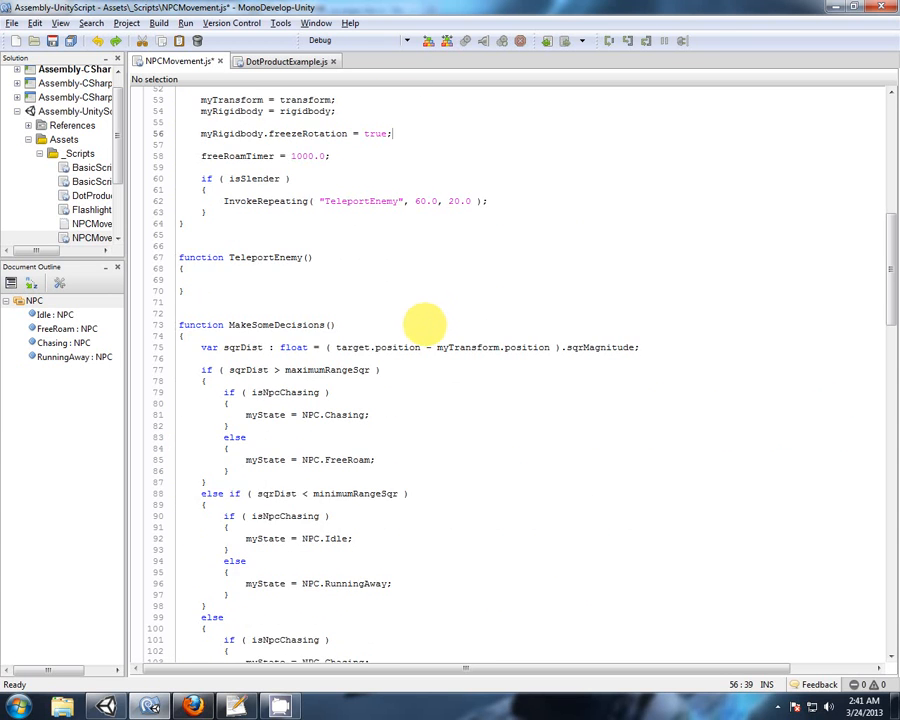
{"action": "scroll", "scroll_direction": "down", "scroll_amount": 3}
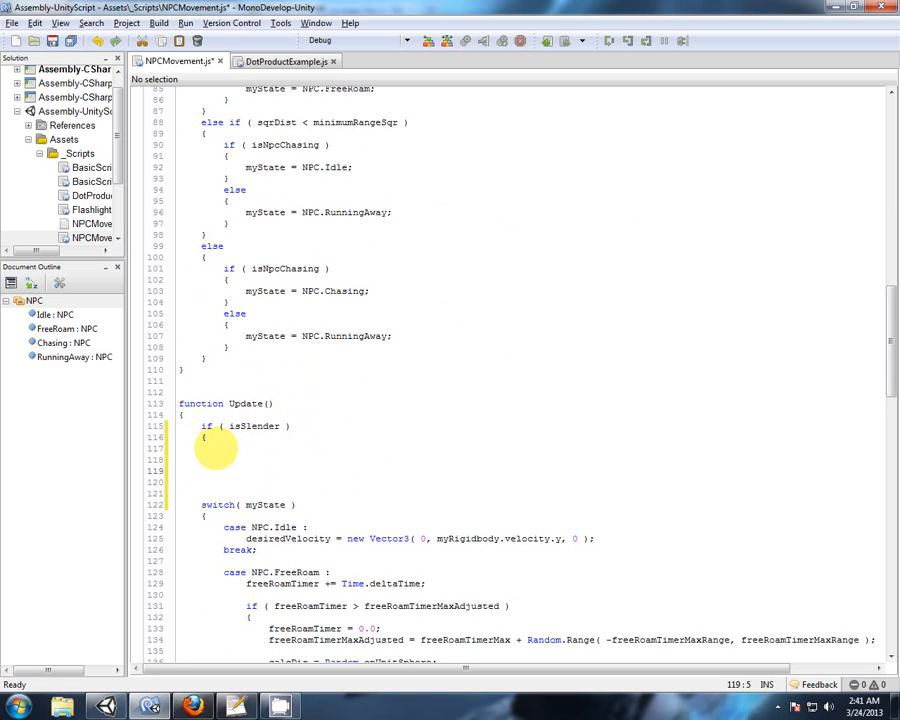
{"action": "type", "text": "}"}
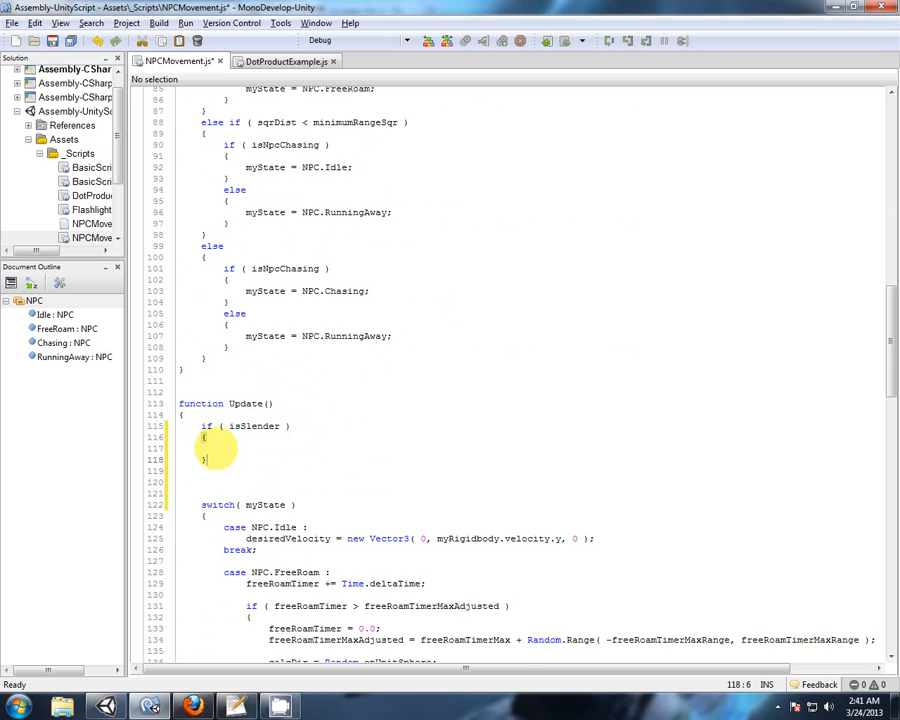
{"action": "type", "text": "else"}
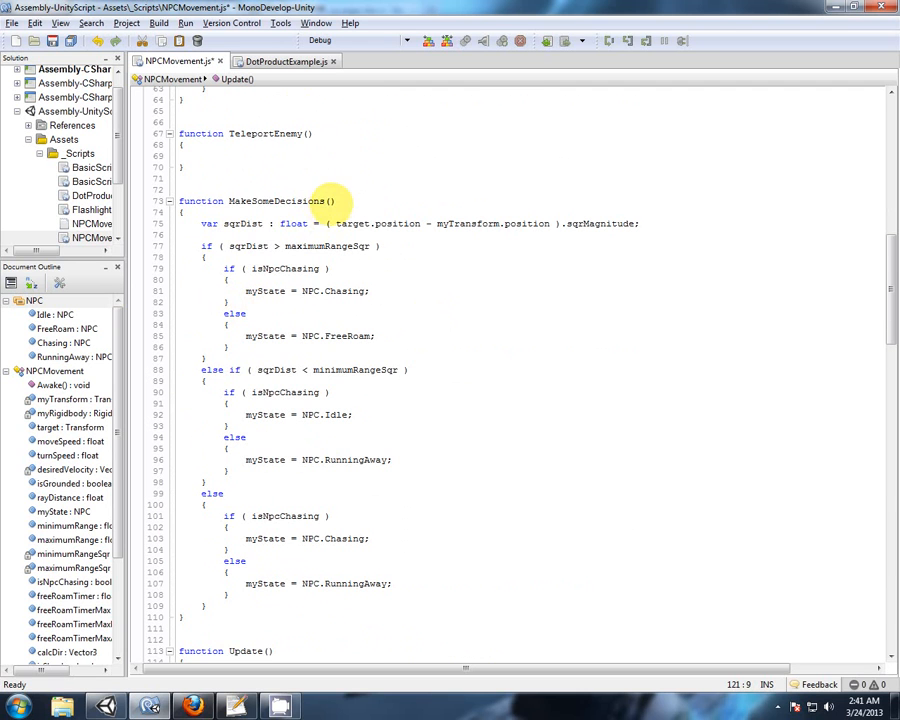
Remove the MakeSomeDecisions function definition from above Update, keeping its call in else
{"action": "double_click", "coordinate": [283, 201]}
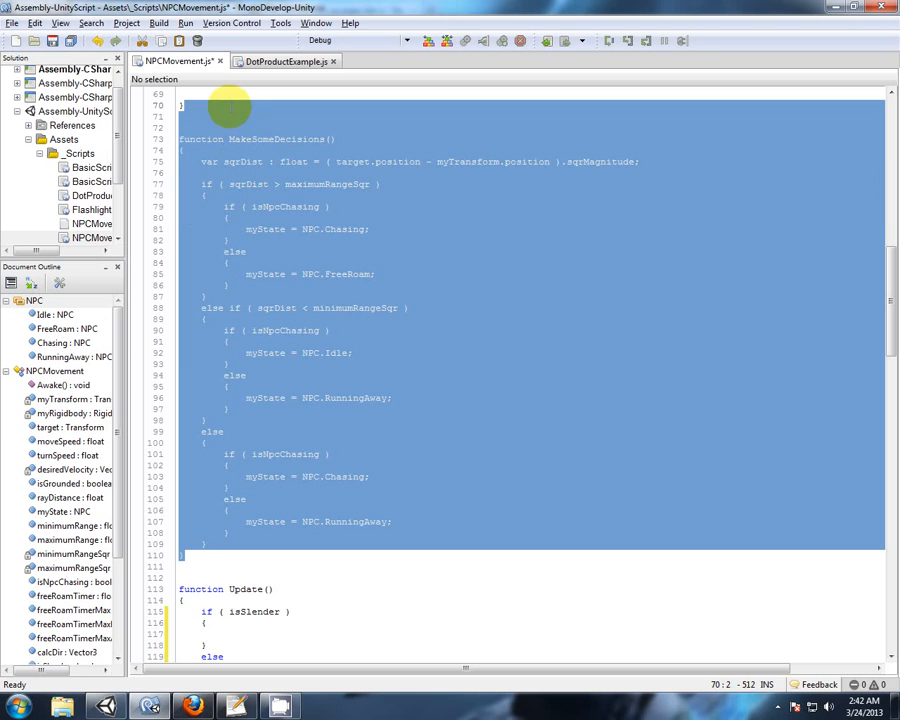
{"action": "scroll", "scroll_direction": "down", "scroll_amount": 3}
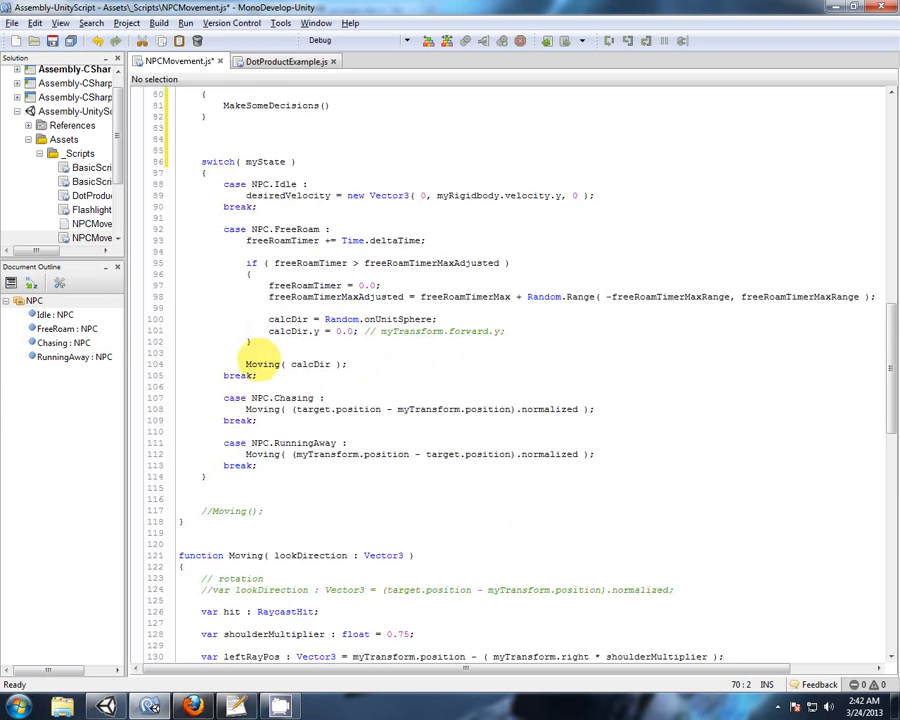
{"action": "scroll", "scroll_direction": "down", "scroll_amount": 3}
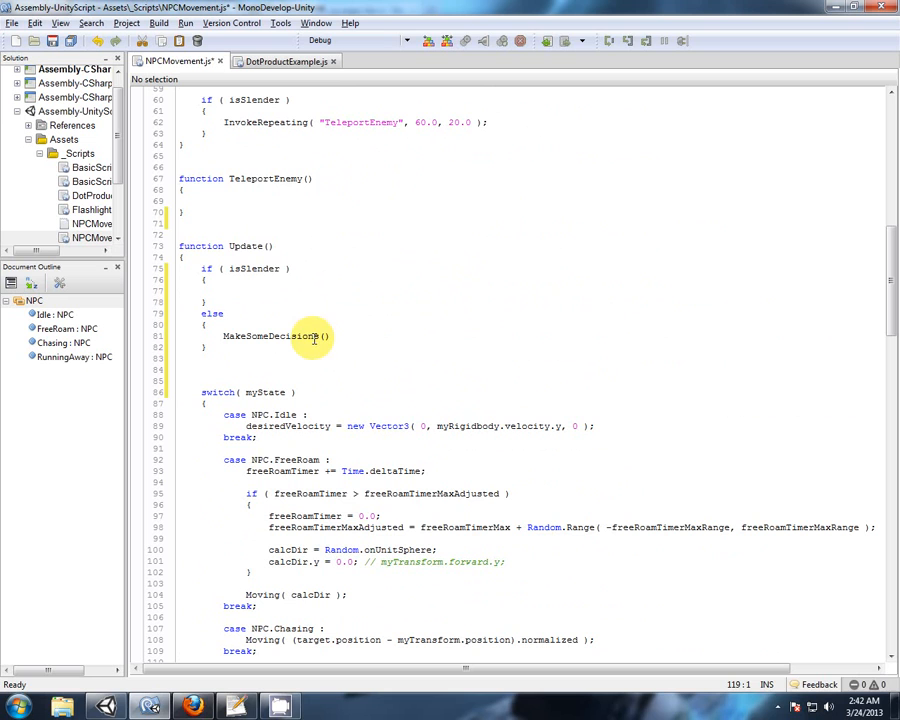
{"action": "mouse_move", "coordinate": [239, 246]}
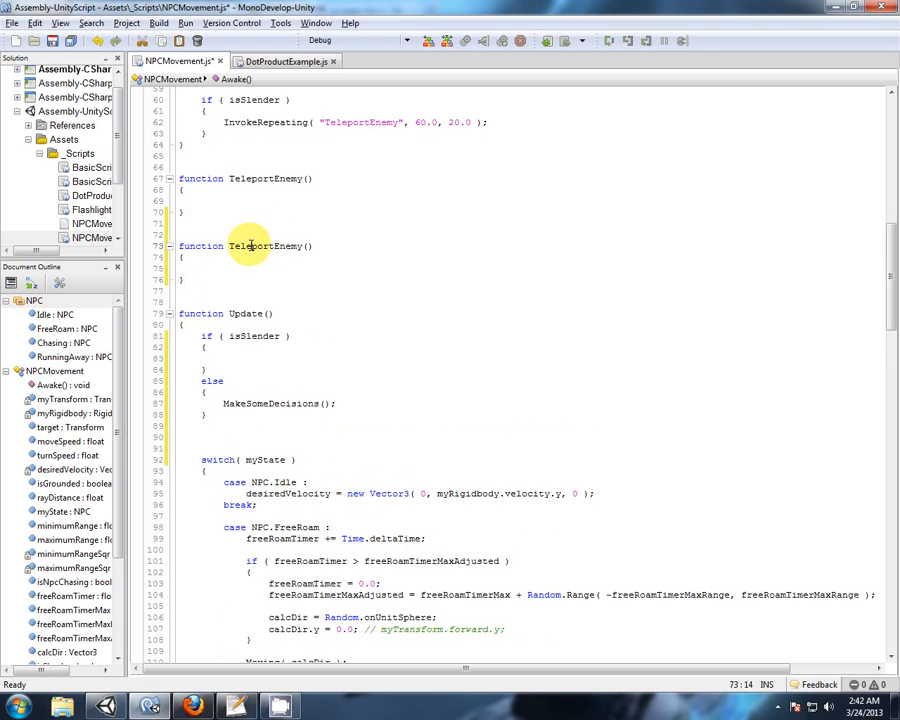
Rename the copied function SlenderDecisions and call SlenderDecisions() in the isSlender block
{"action": "type", "text": "SlenderDecisions"}
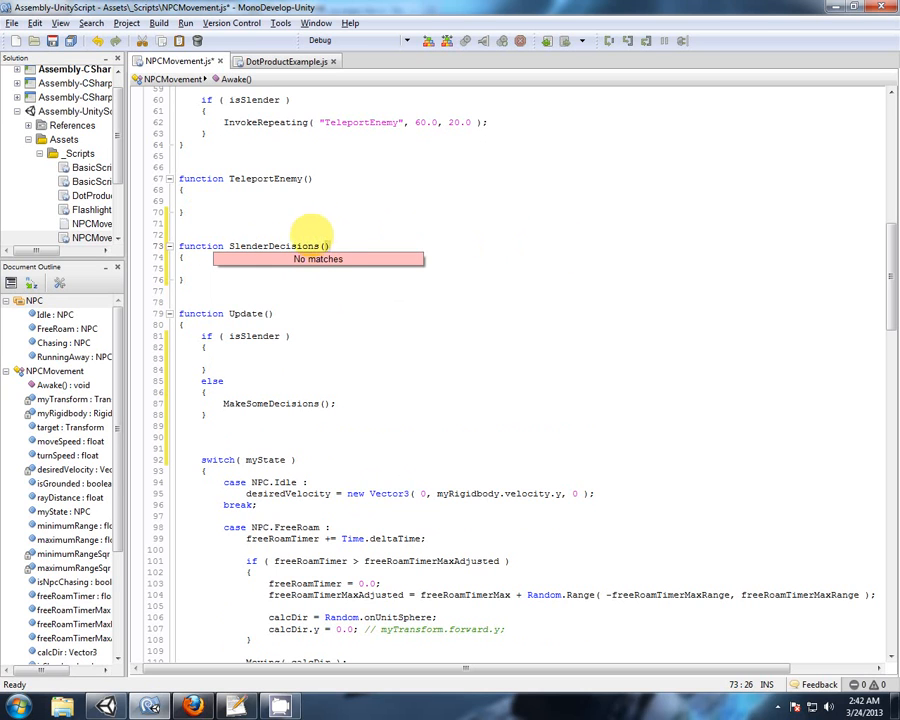
{"action": "double_click", "coordinate": [276, 246]}
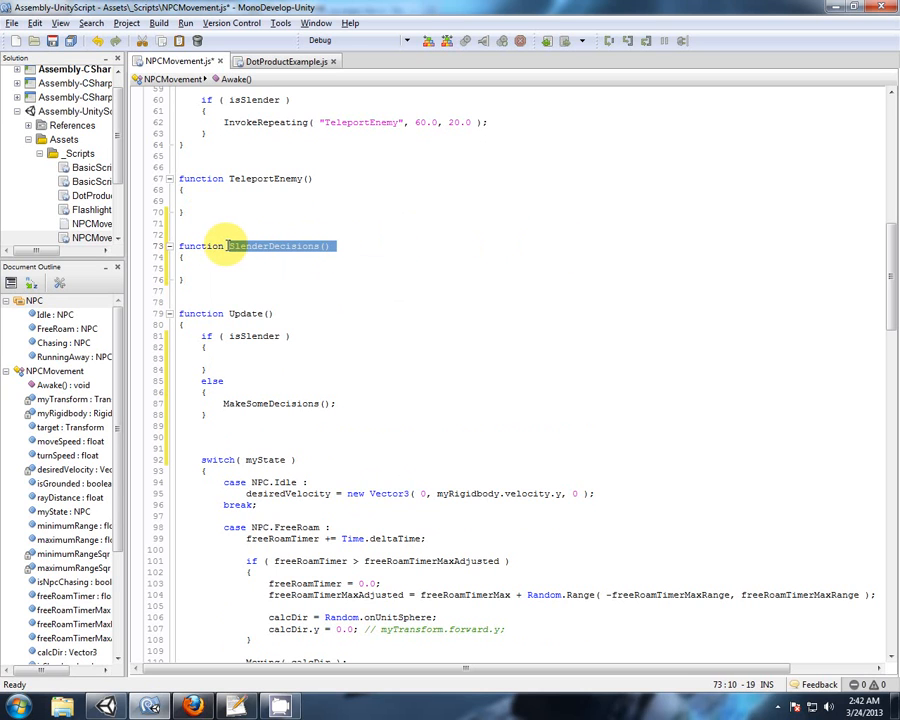
{"action": "type", "text": "SlenderDecisions();"}
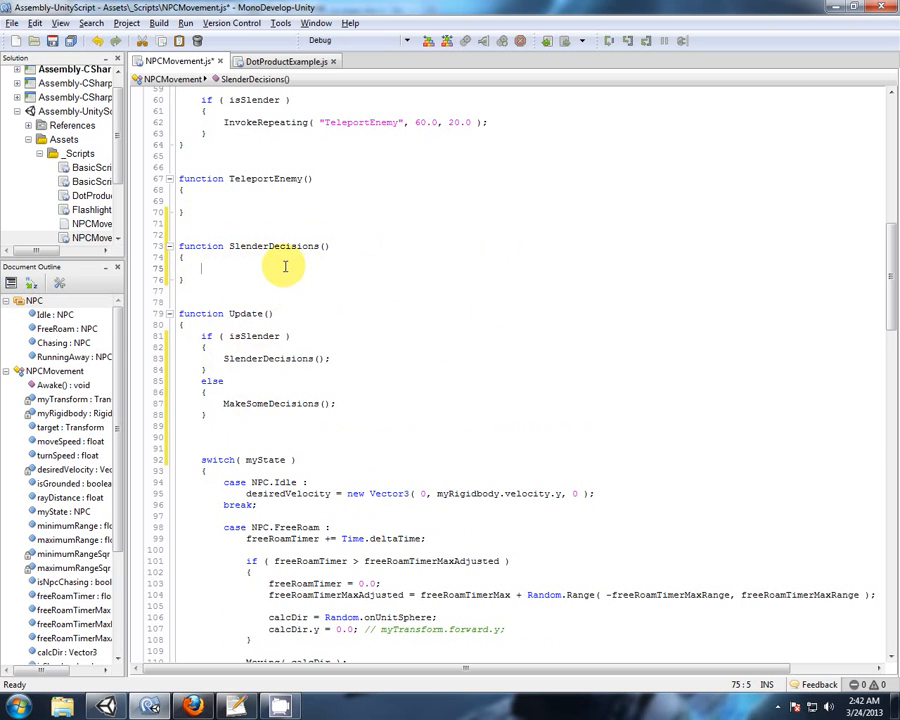
{"action": "scroll", "scroll_direction": "down", "scroll_amount": 3}
{"action": "type", "text": "var"}
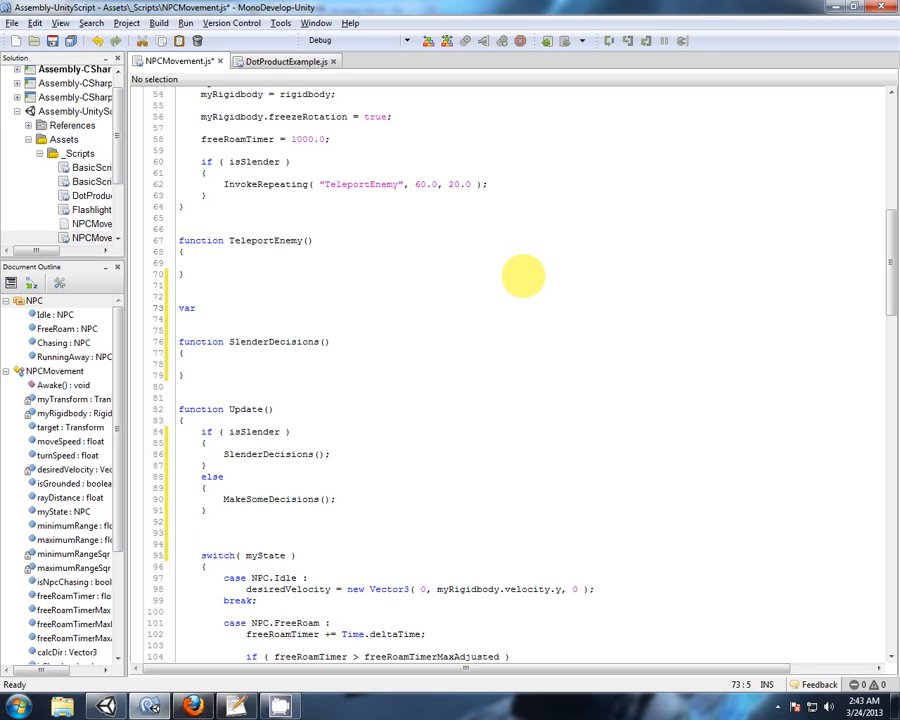
Declare the isVisible boolean flag, initialized to false
{"action": "type", "text": "isVisible : boolean ="}
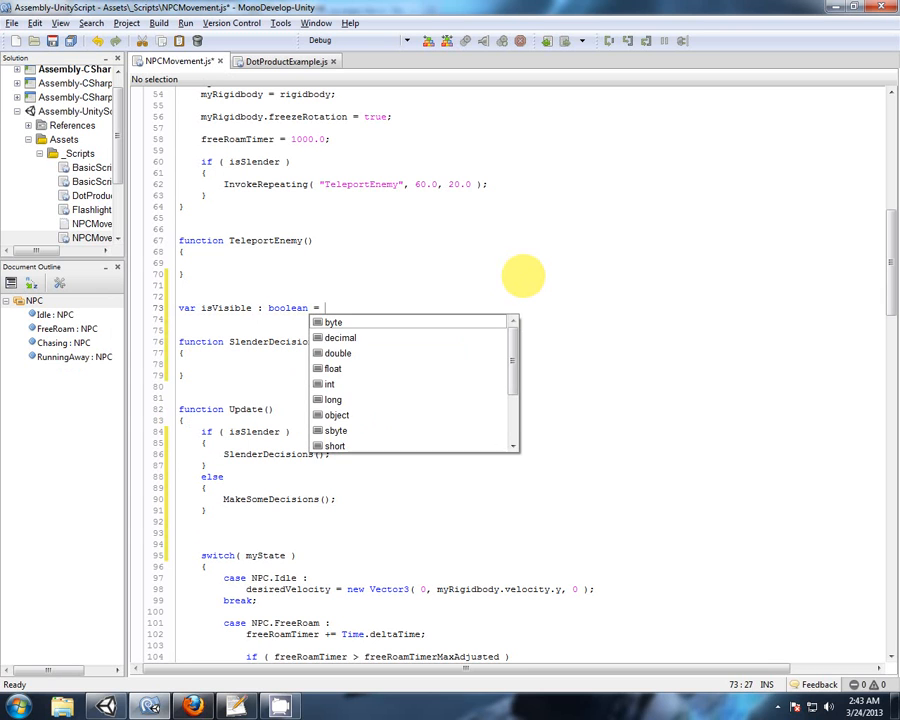
{"action": "type", "text": "fal"}
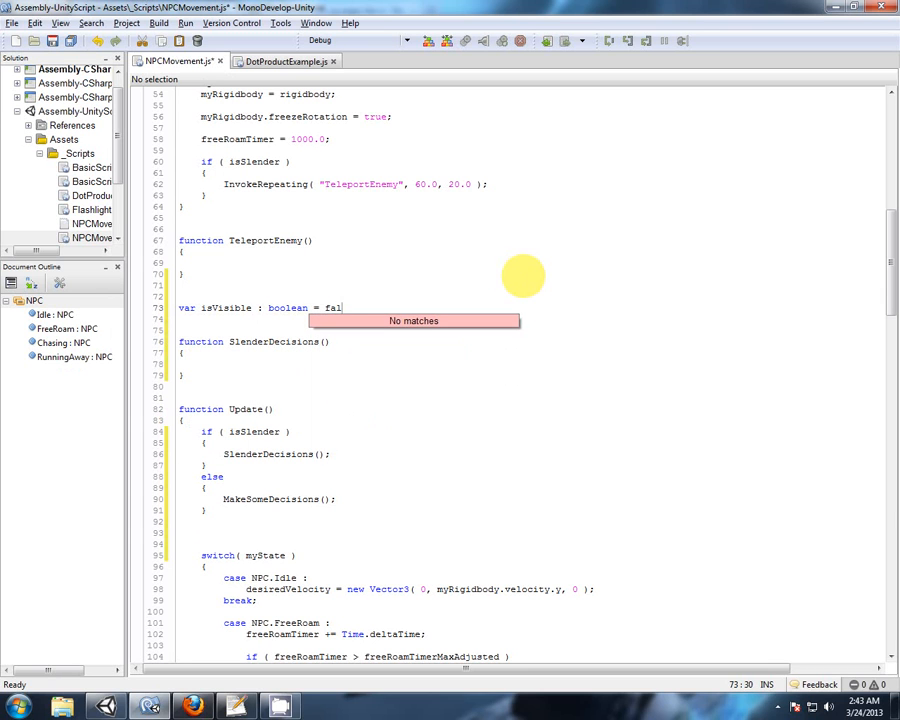
{"action": "type", "text": "se;"}
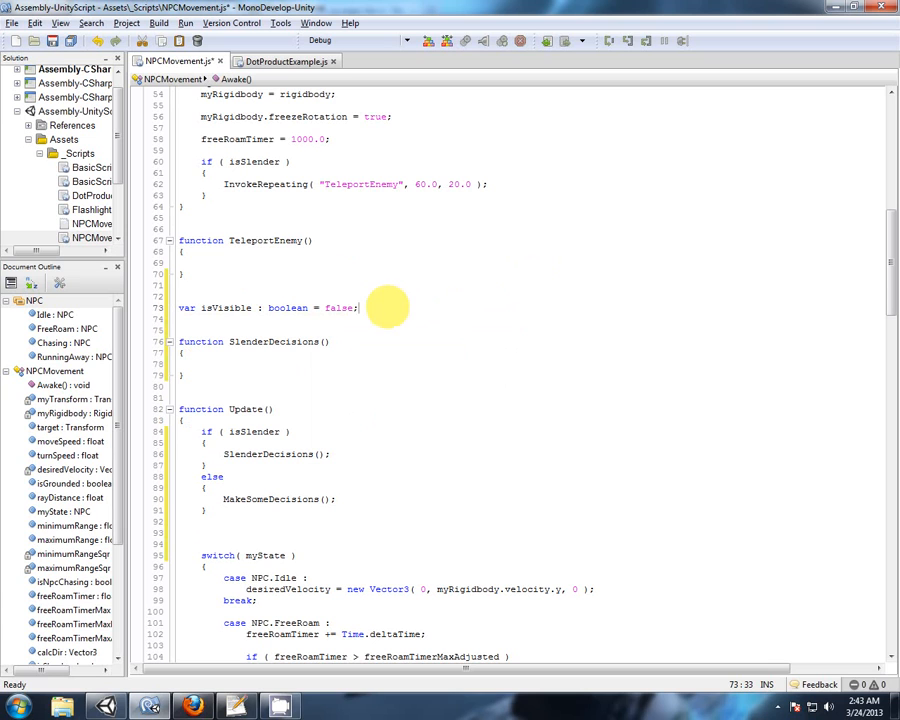
{"action": "mouse_move", "coordinate": [378, 330]}
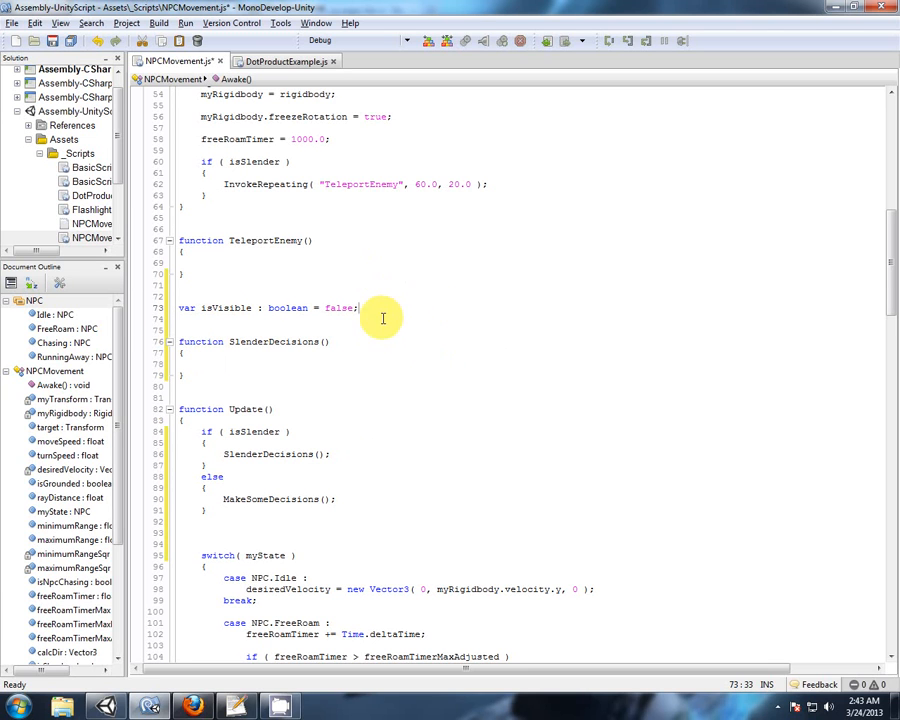
{"action": "mouse_move", "coordinate": [457, 277]}
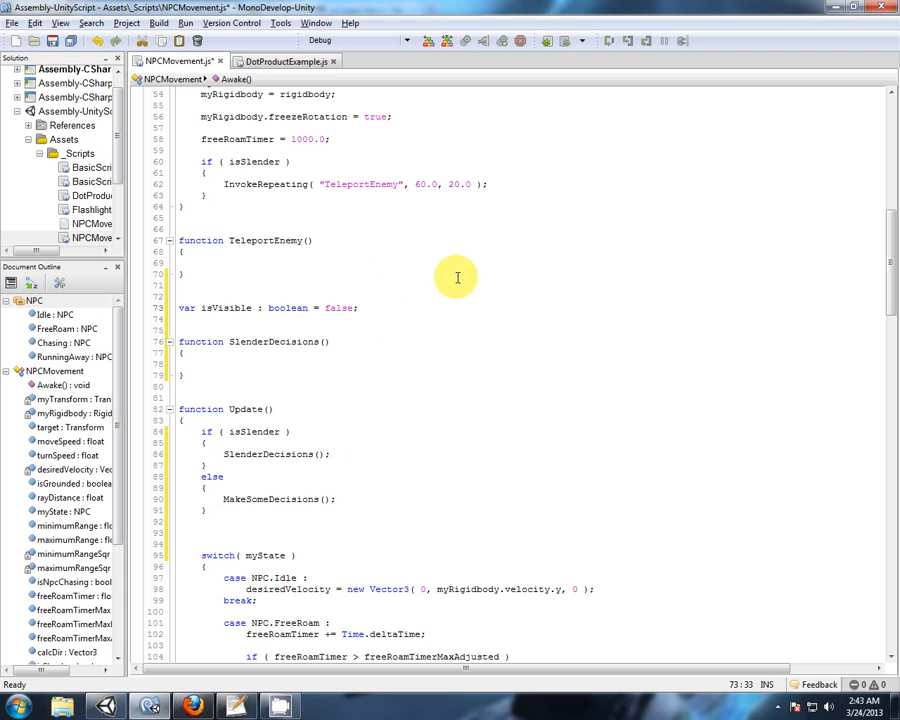
Below isVisible, declare 'var offScreenDot : float = 0.8;'
{"action": "type", "text": "va"}
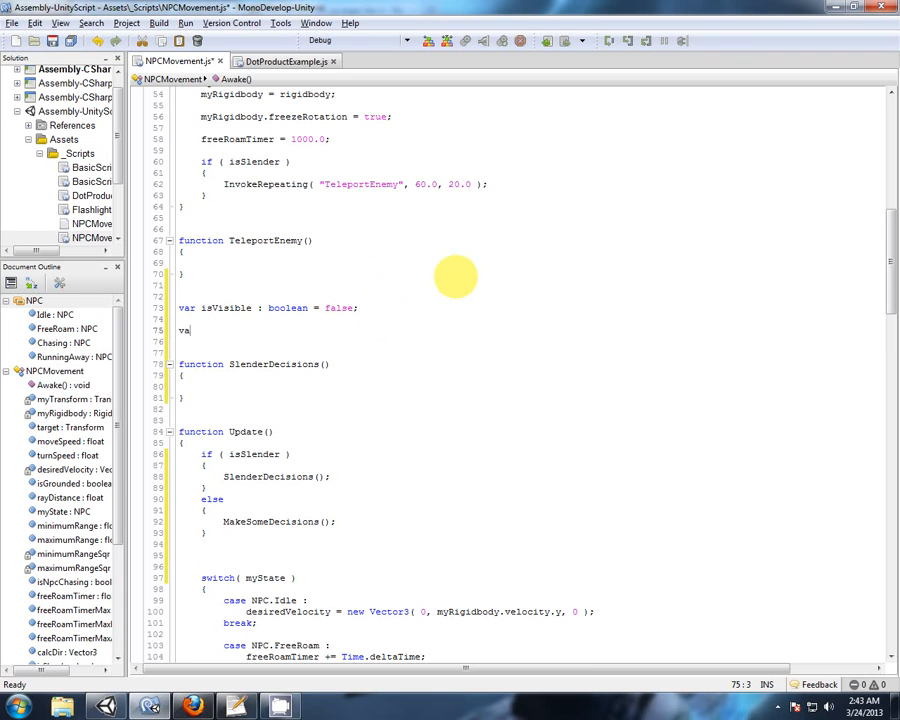
{"action": "type", "text": "offS"}
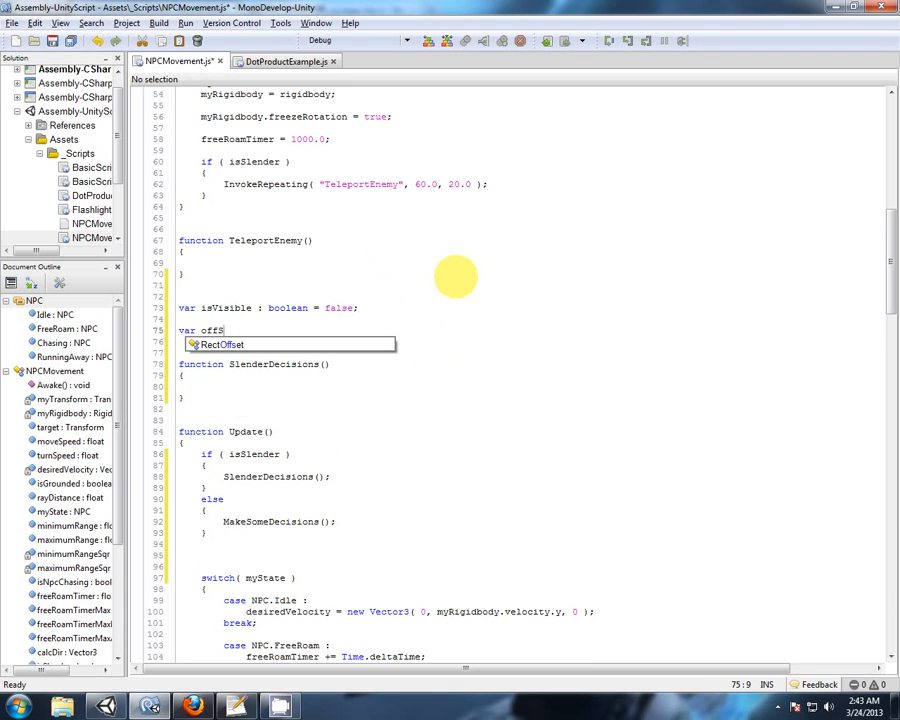
{"action": "type", "text": "creen"}
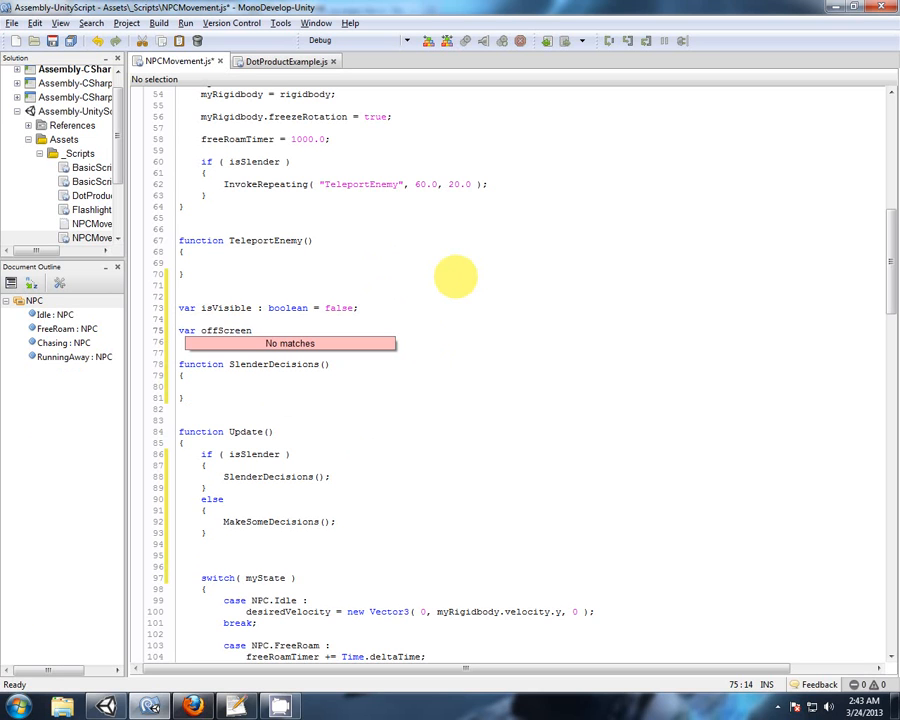
{"action": "type", "text": "Dot"}
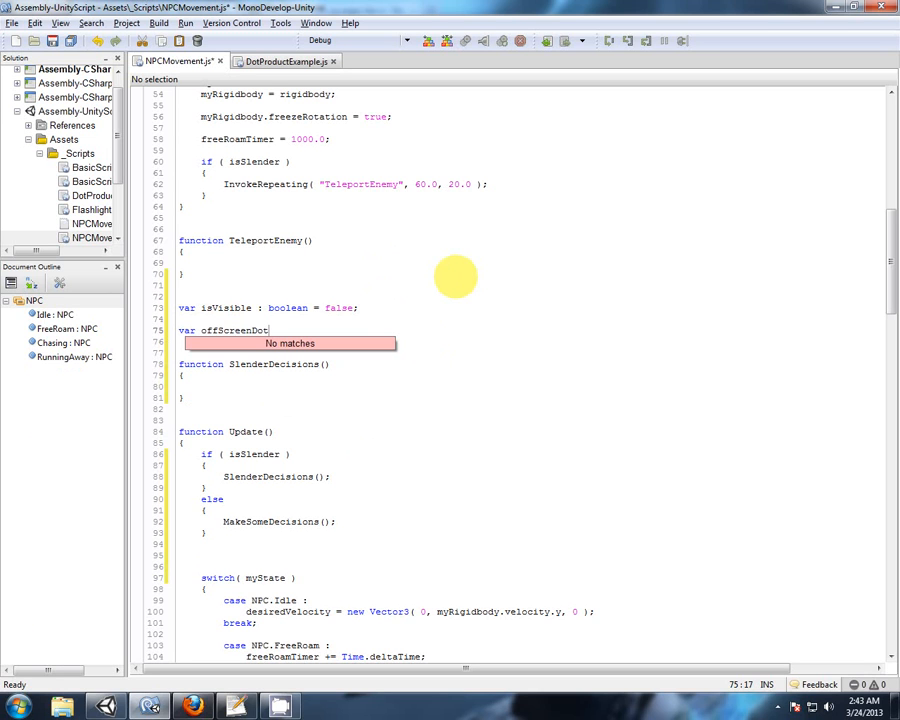
{"action": "type", "text": ": float ="}
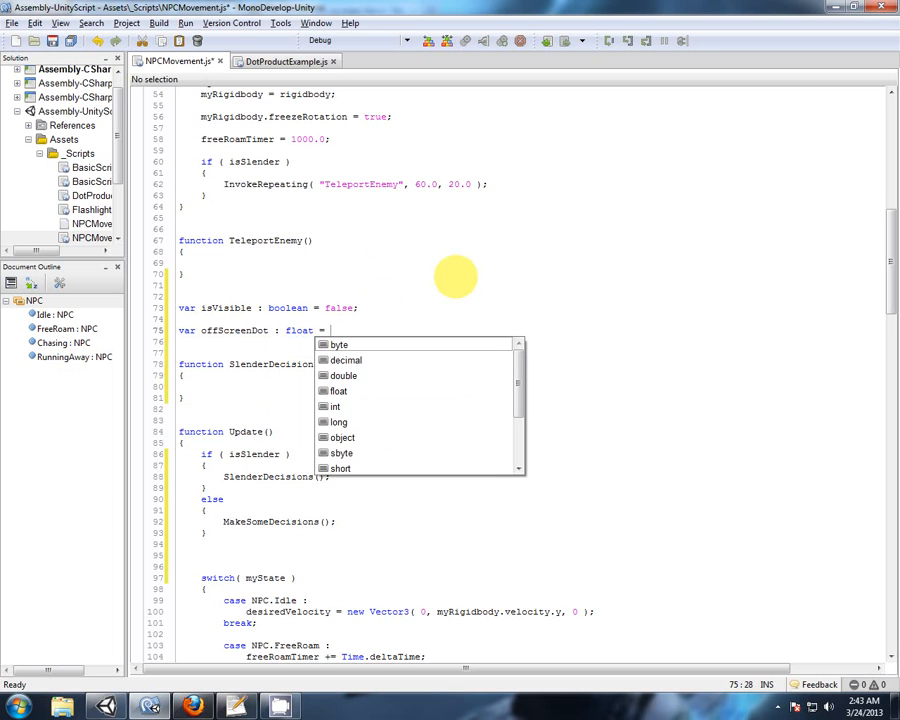
{"action": "type", "text": "0.8;"}
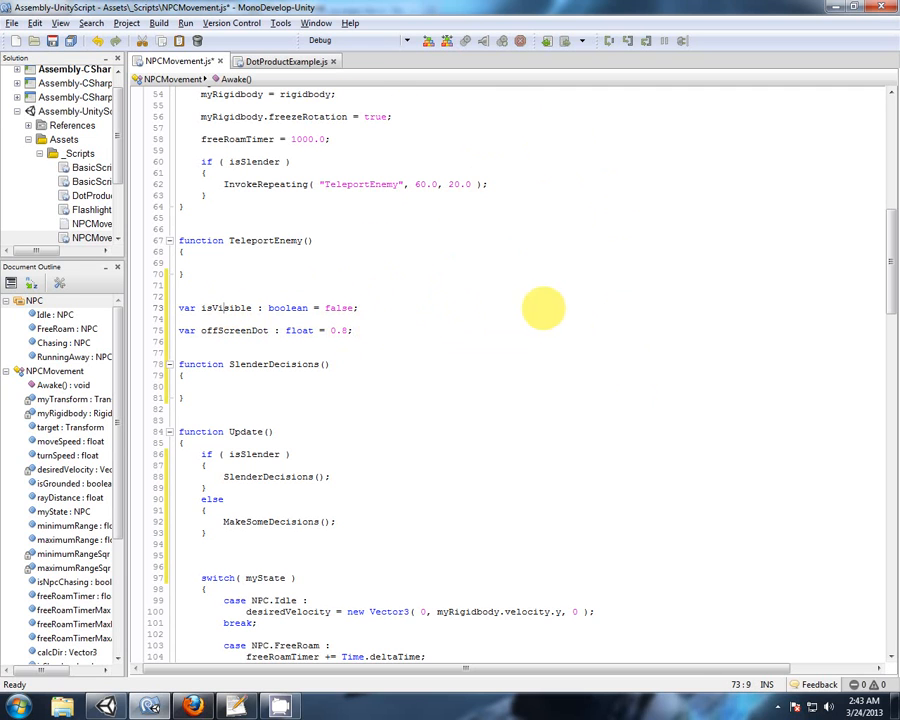
{"action": "scroll", "scroll_direction": "down", "scroll_amount": 3}
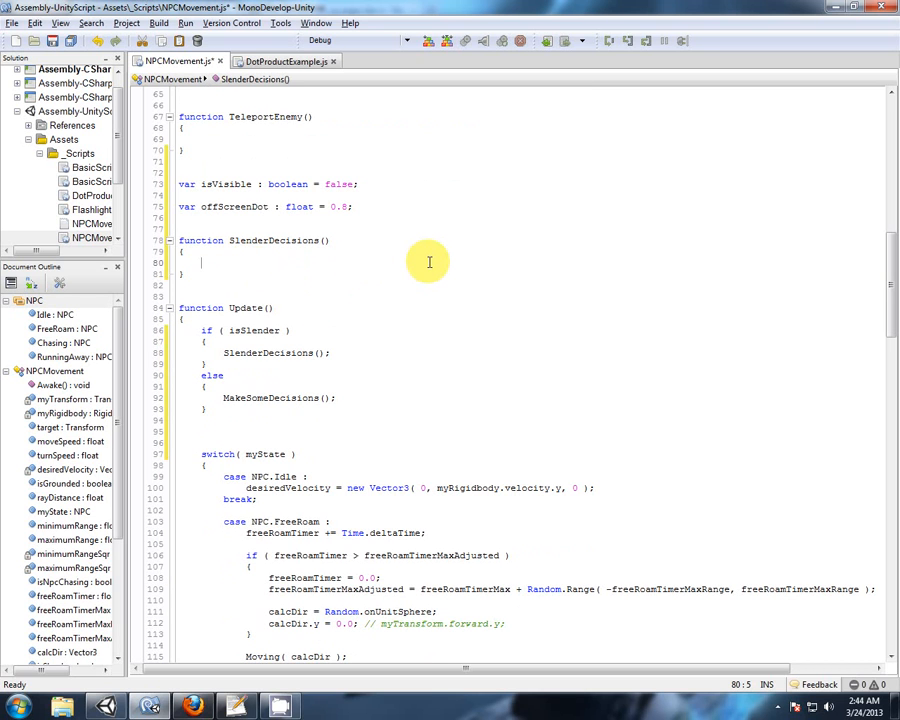
Call CheckIfVisible() in SlenderDecisions and define an empty CheckIfVisible function below it
{"action": "left_click", "coordinate": [285, 61]}
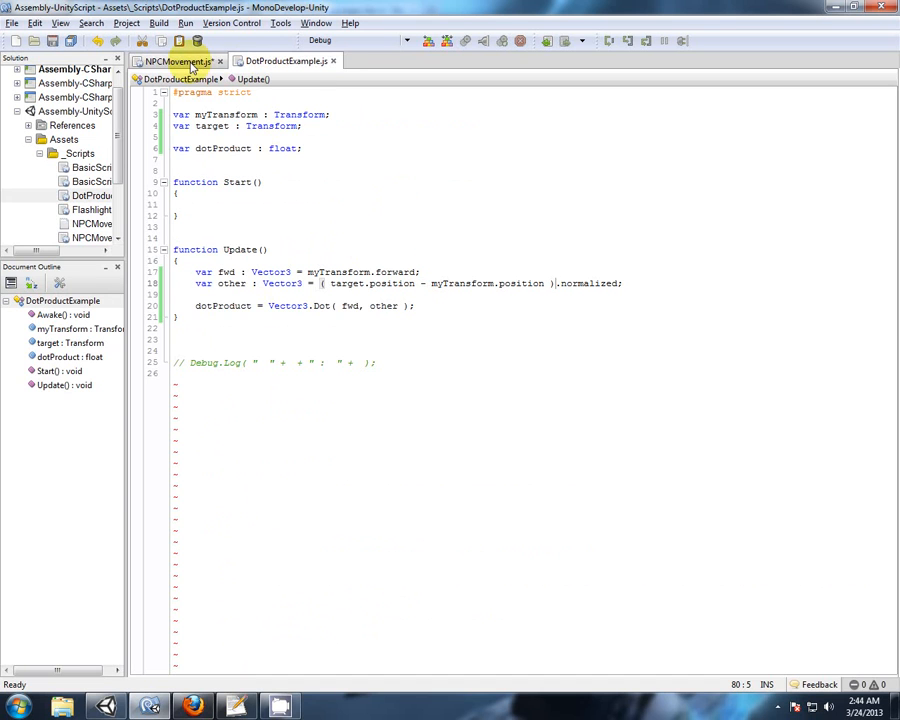
{"action": "left_click", "coordinate": [175, 61]}
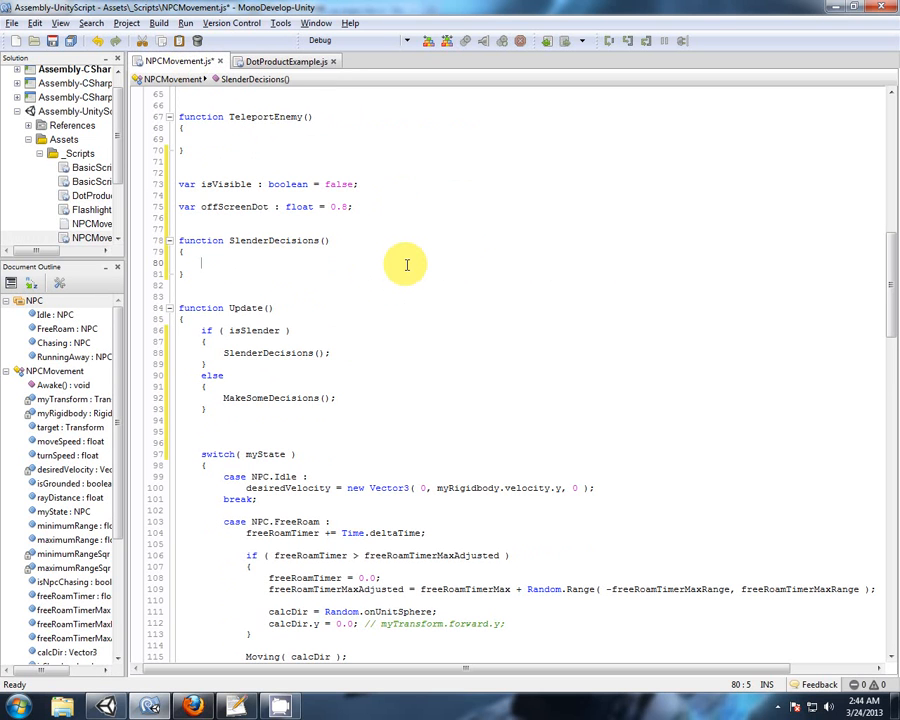
{"action": "type", "text": "Check"}
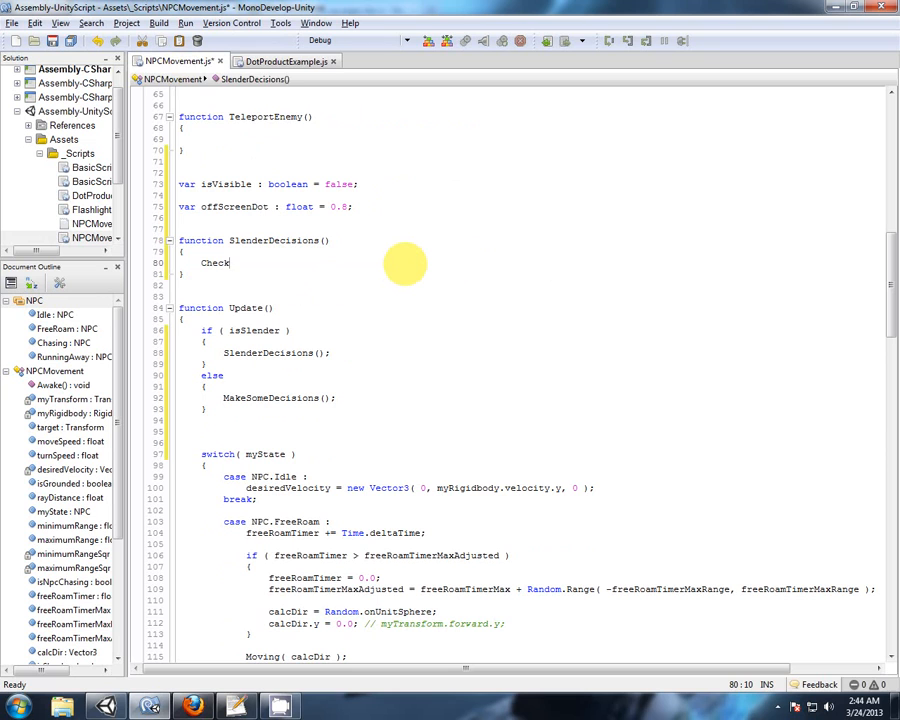
{"action": "type", "text": "IfVisible();"}
{"action": "type", "text": "function CheckIfVisible()"}
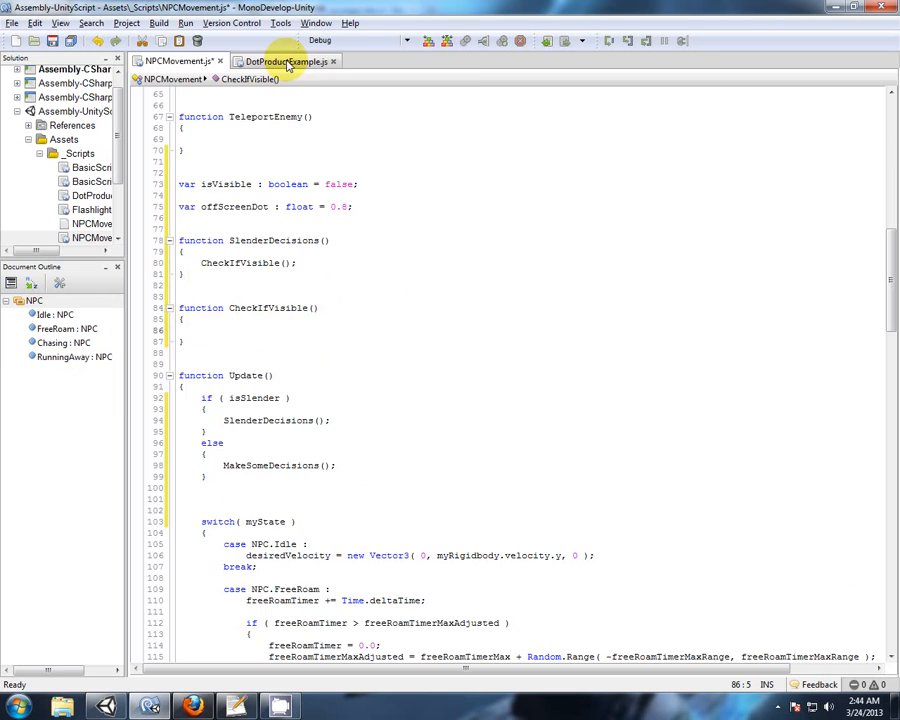
{"action": "left_click", "coordinate": [283, 61]}
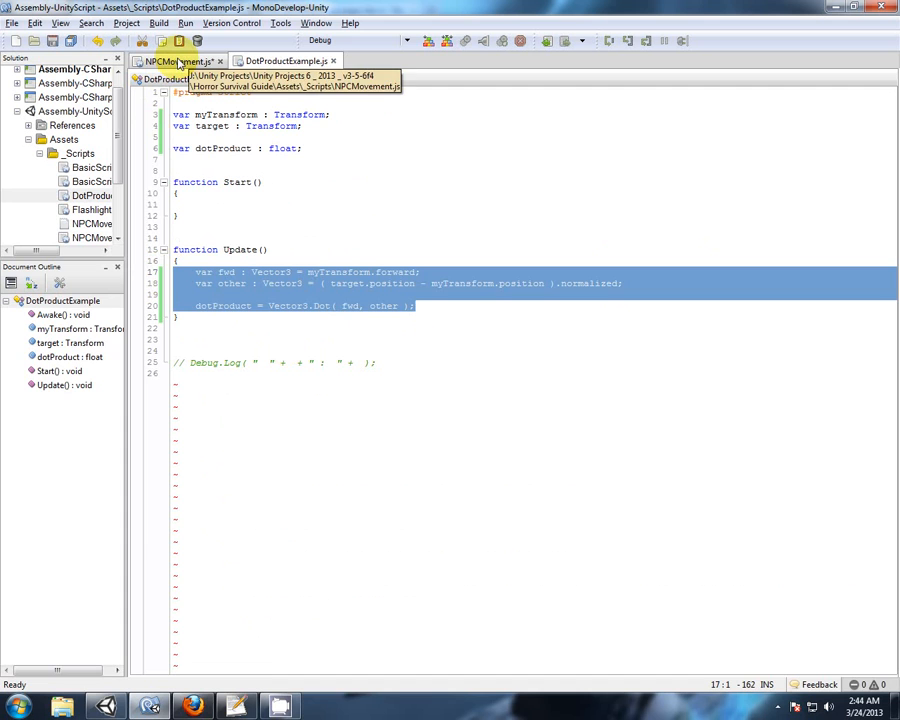
Paste the fwd/other/dotProduct lines into CheckIfVisible and scaffold an if/else
{"action": "left_click", "coordinate": [170, 61]}
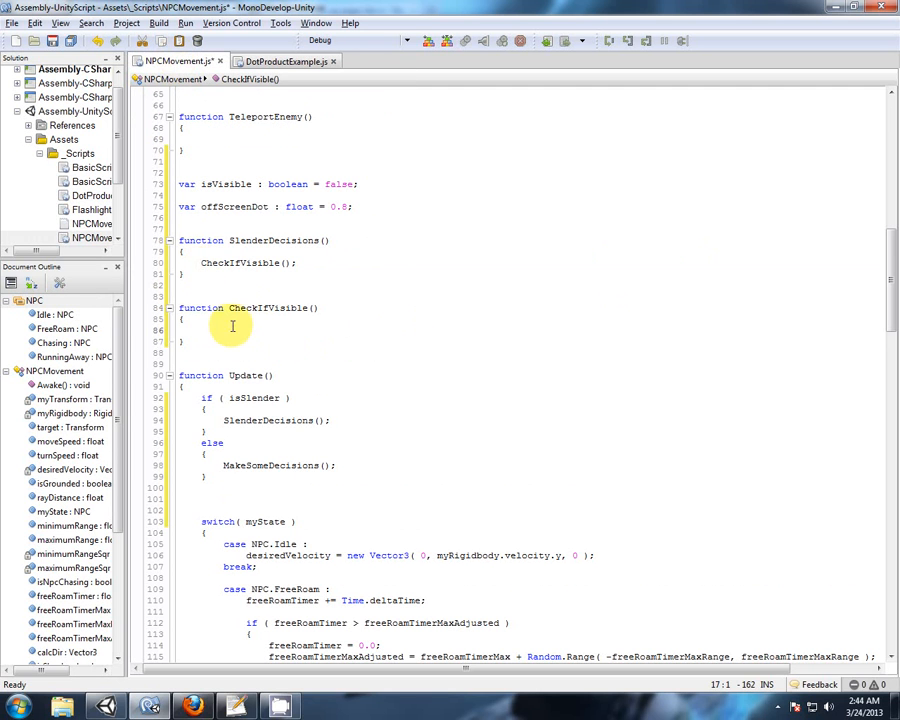
{"action": "type", "text": "var fwd : Vector3 = myTransform.forward;"}
{"action": "type", "text": "var other : Vector3 = ( target.position - myTransform.position ).normalized;"}
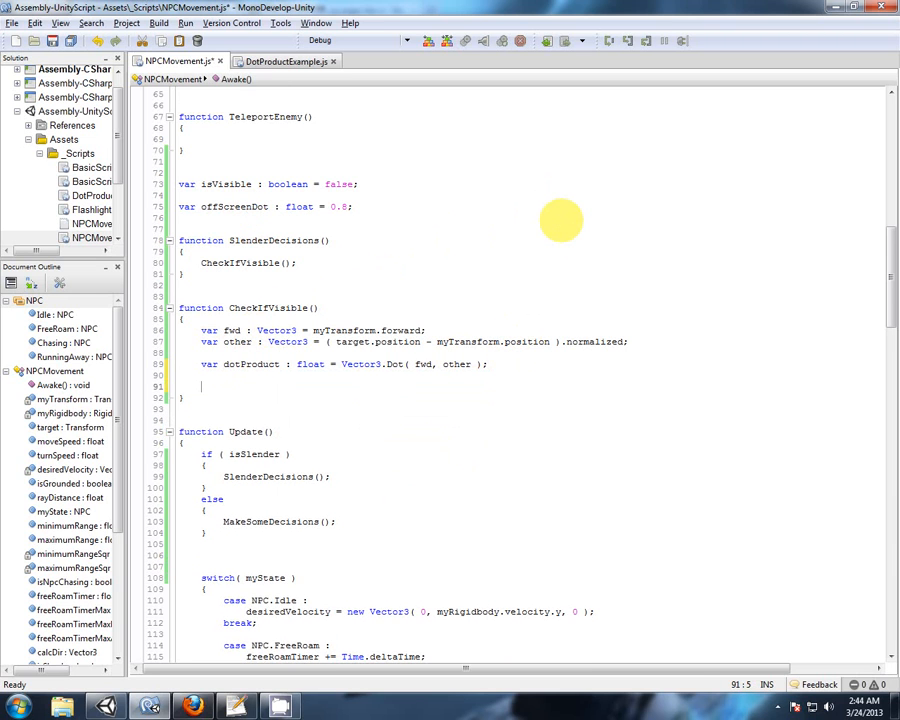
{"action": "type", "text": "if ("}
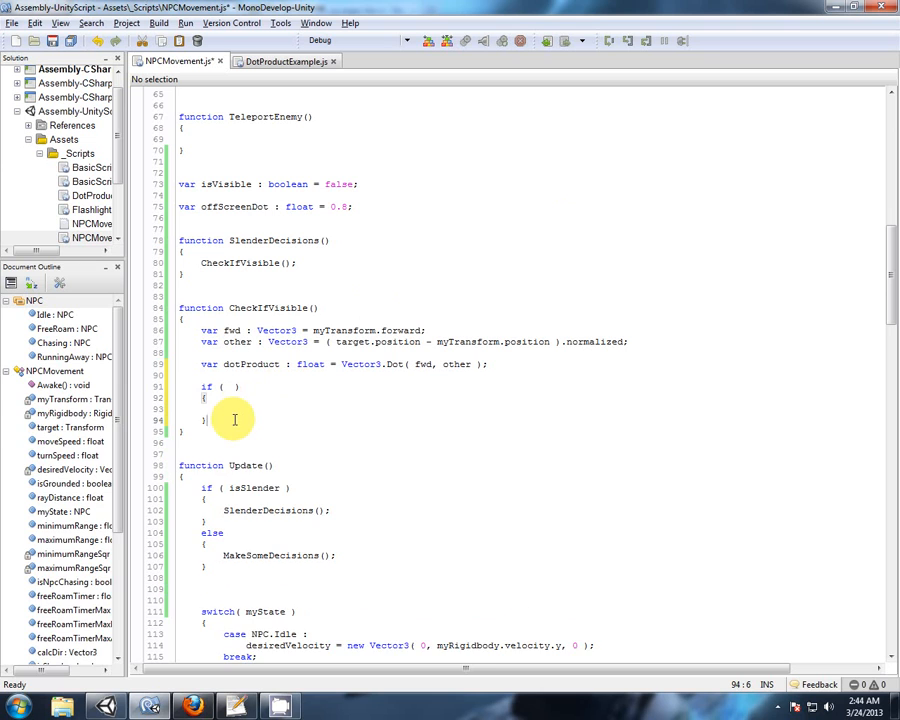
{"action": "type", "text": "else"}
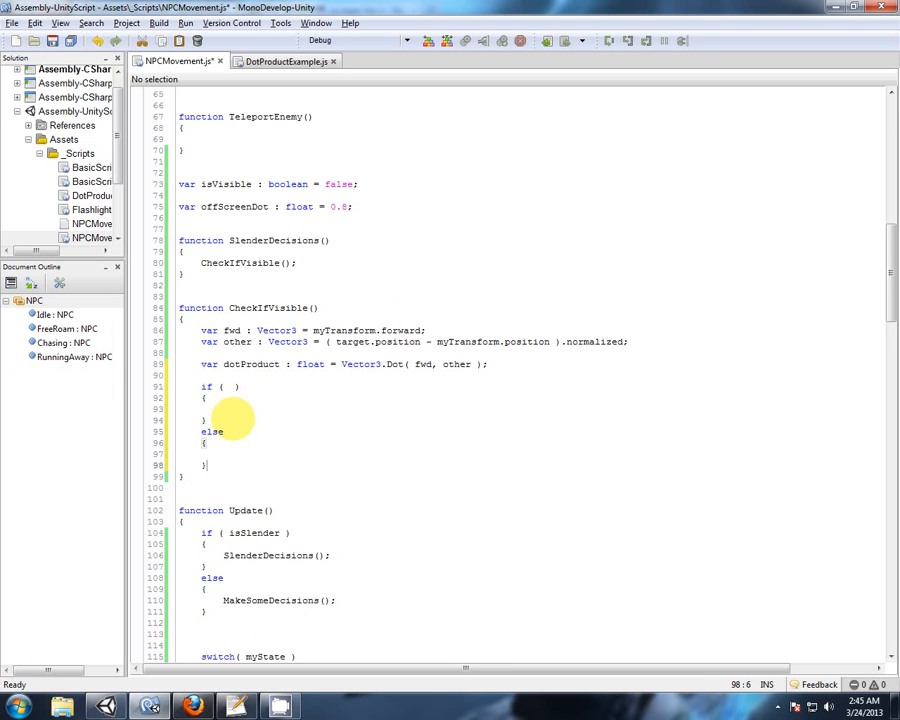
Set isVisible true when dotProduct > offScreenDot, otherwise false
{"action": "double_click", "coordinate": [251, 363]}
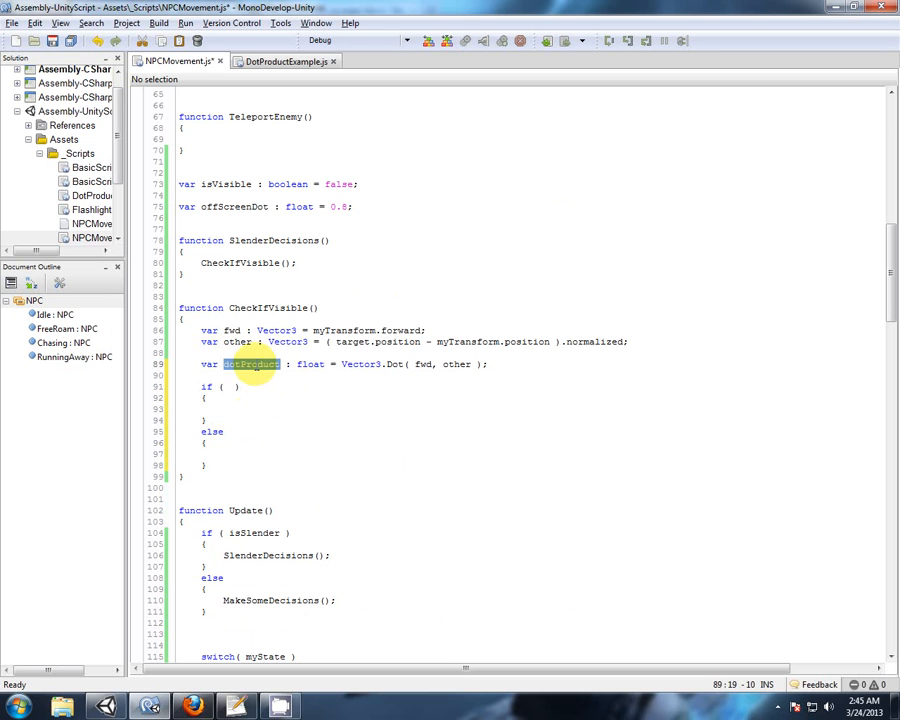
{"action": "type", "text": "dotProduct"}
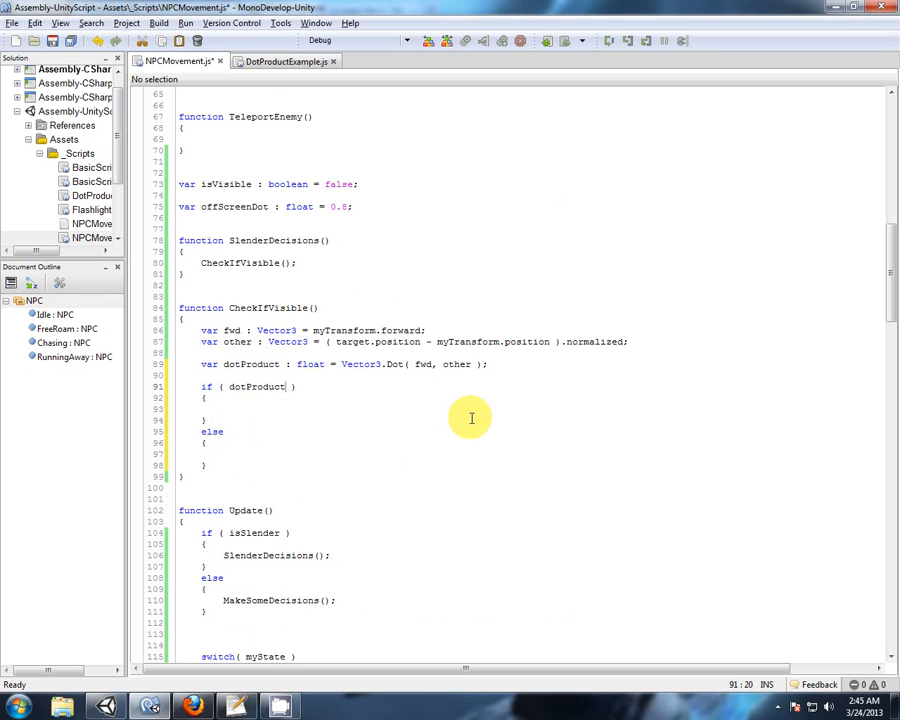
{"action": "type", "text": ">"}
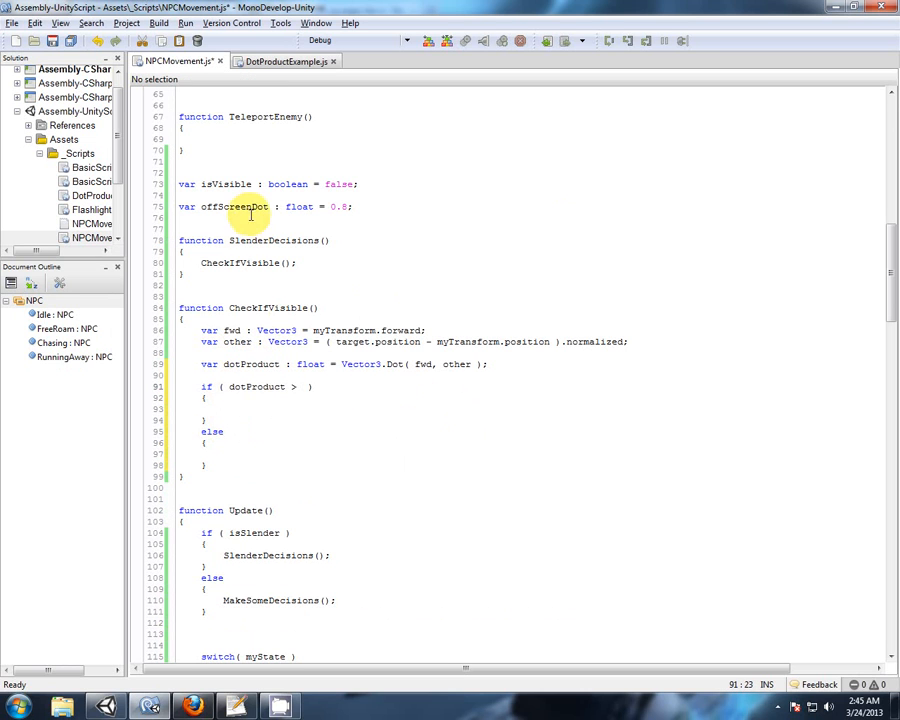
{"action": "left_click", "coordinate": [300, 387]}
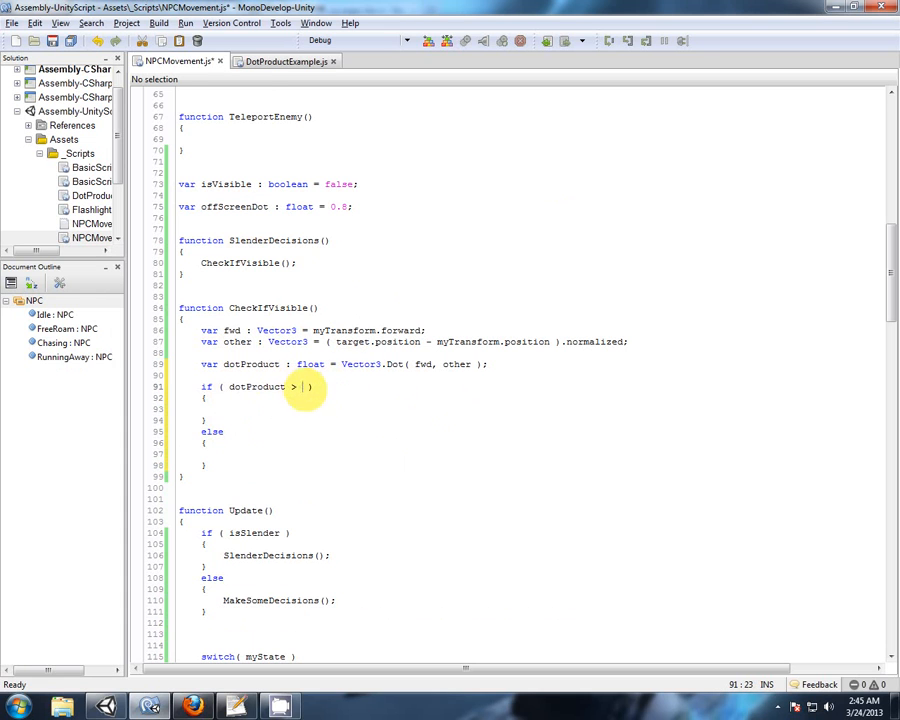
{"action": "type", "text": "offScreenDot"}
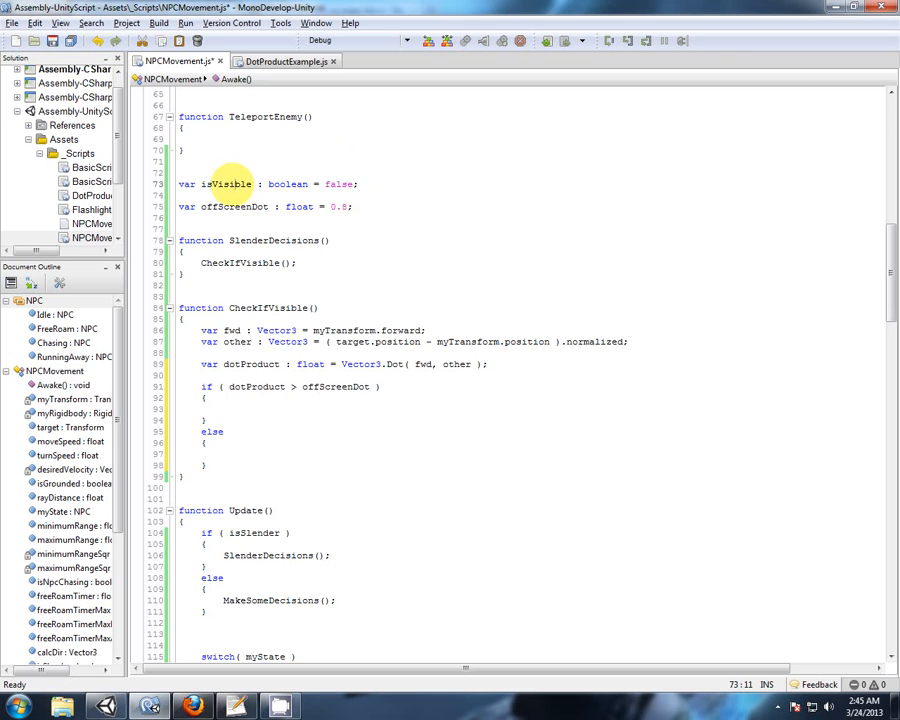
{"action": "type", "text": "isVisible"}
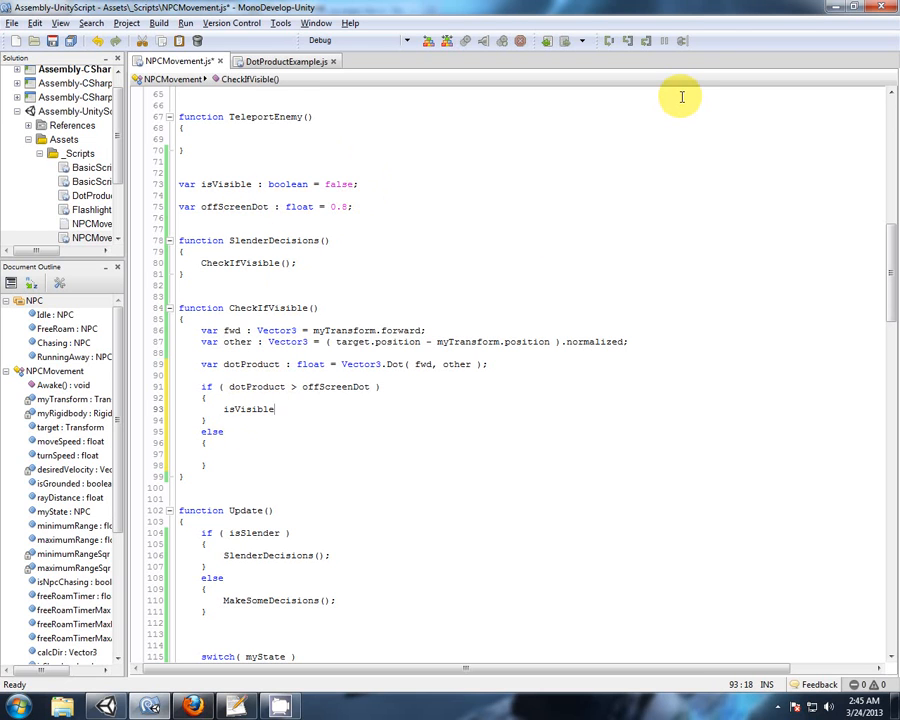
{"action": "type", "text": "= true;"}
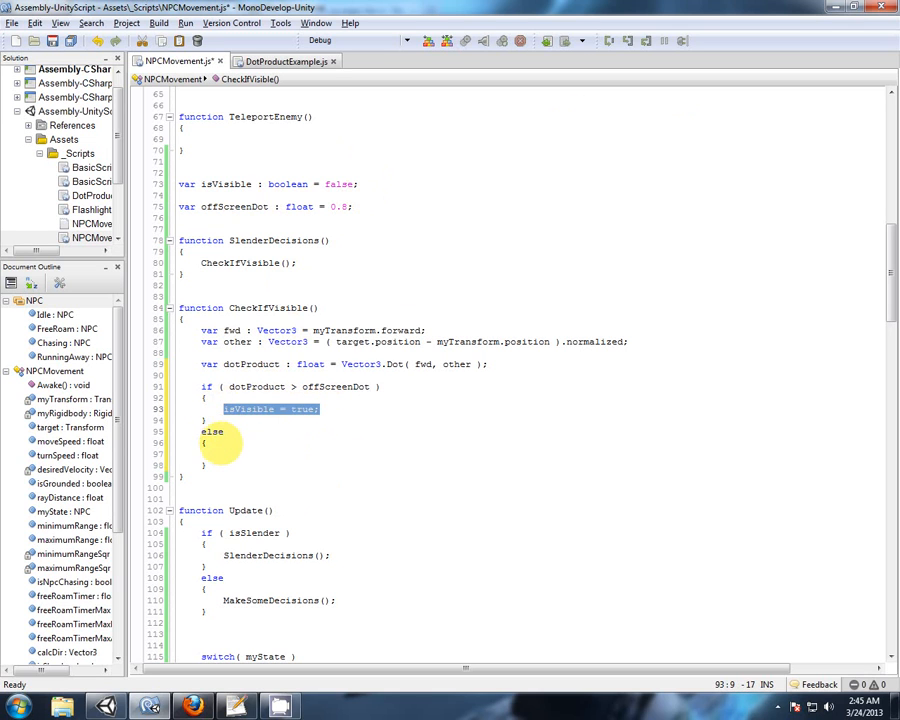
{"action": "type", "text": "isVisible = true;"}
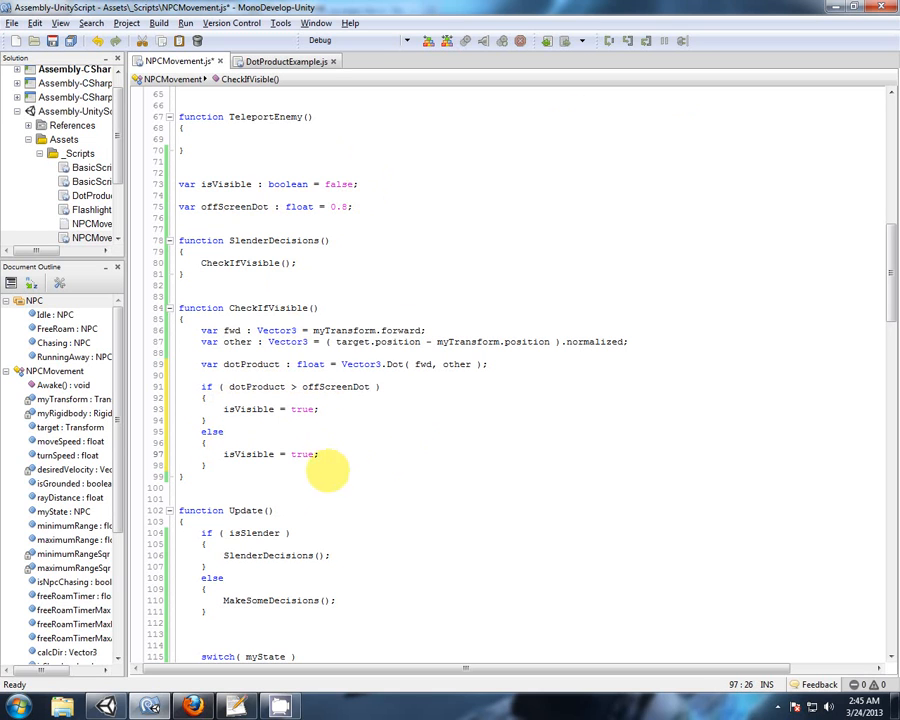
{"action": "type", "text": "fals"}
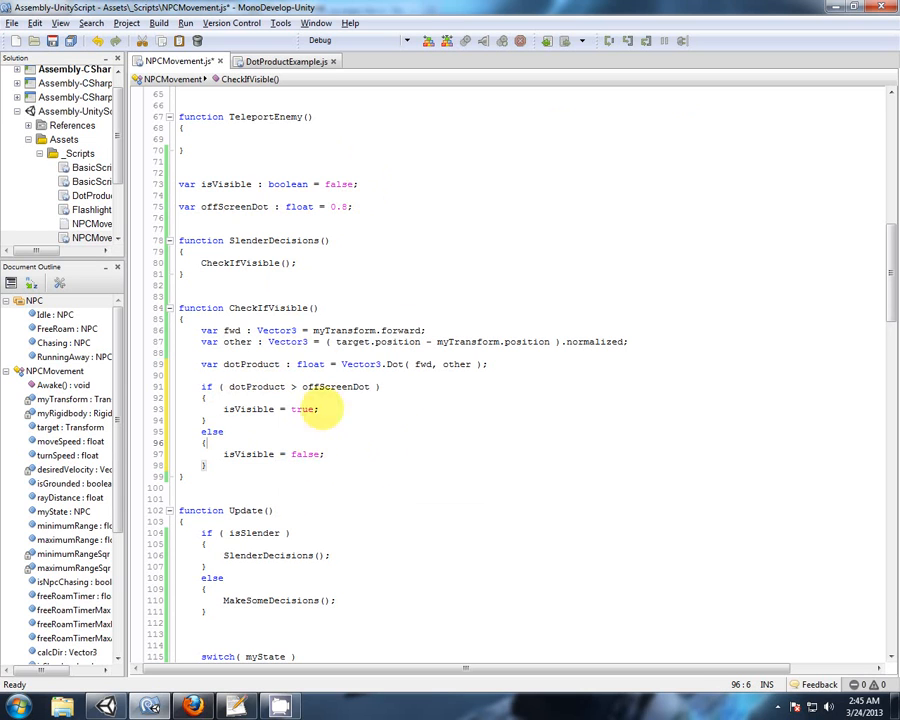
{"action": "mouse_move", "coordinate": [193, 460]}
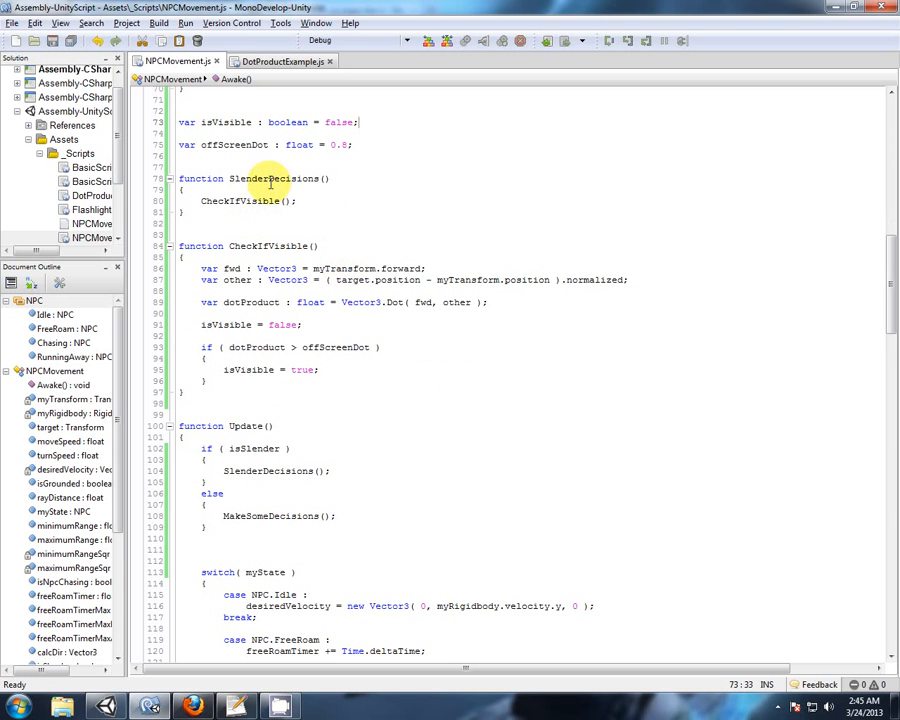
{"action": "mouse_move", "coordinate": [268, 450]}
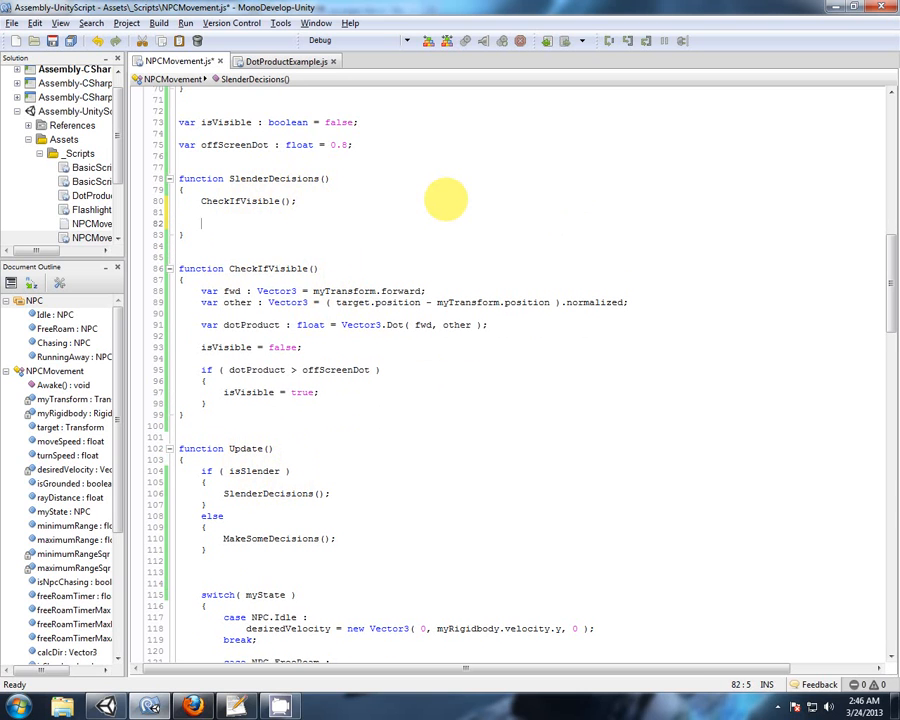
Add an empty if ( isVisible ) block right after the CheckIfVisible() call
{"action": "type", "text": "if ("}
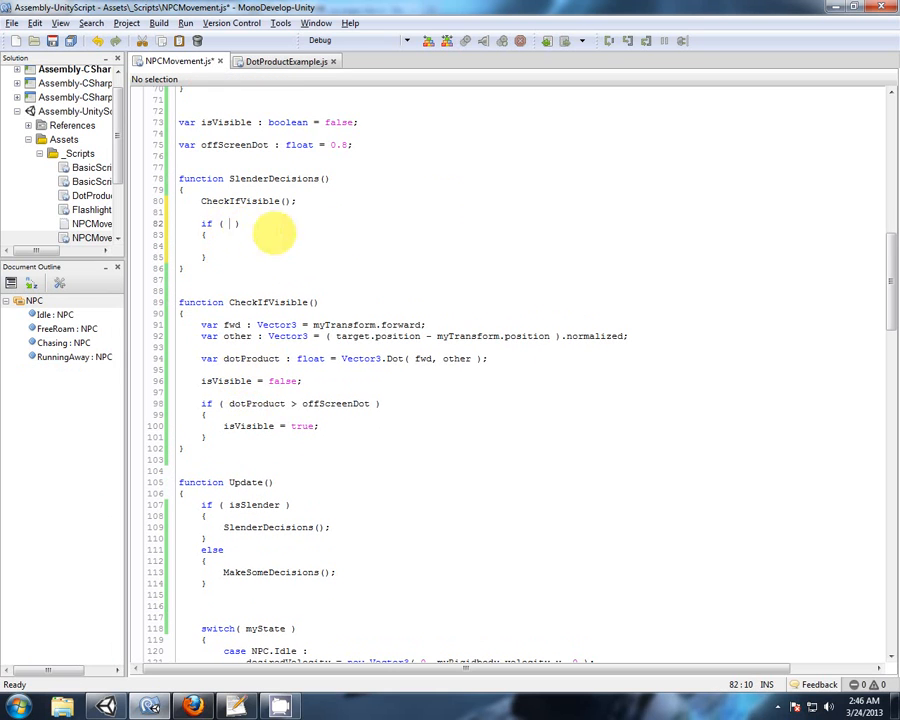
{"action": "type", "text": "isVisible"}
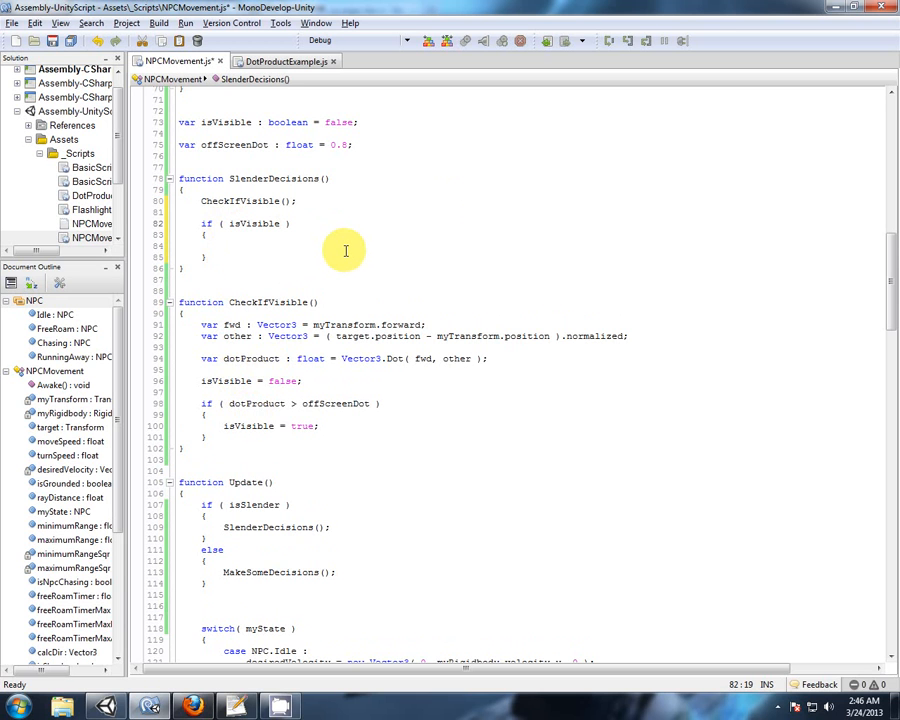
{"action": "scroll", "scroll_direction": "down", "scroll_amount": 3}
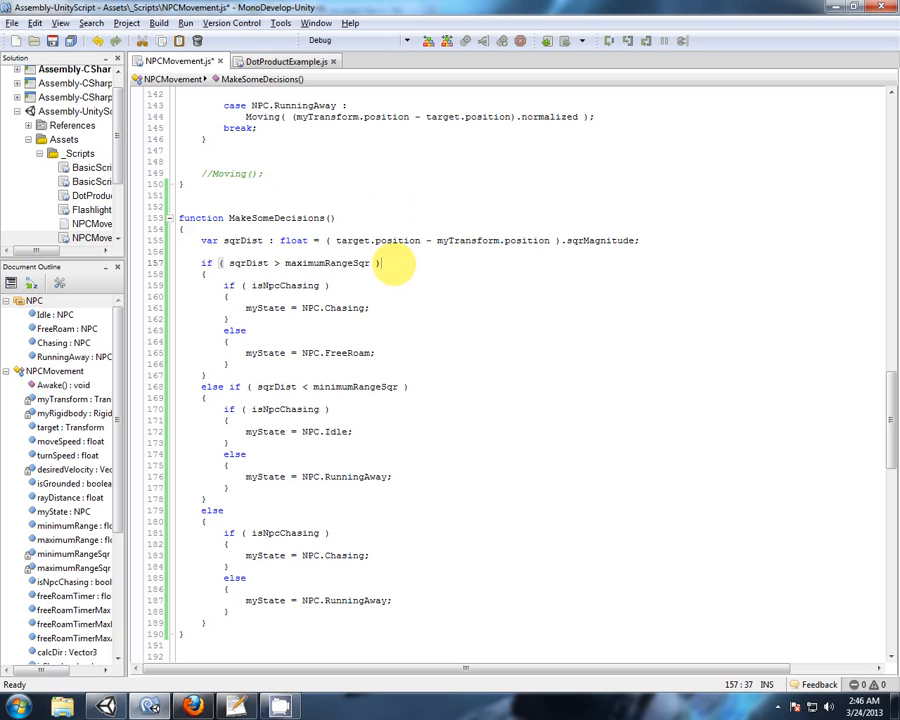
{"action": "mouse_move", "coordinate": [395, 264]}
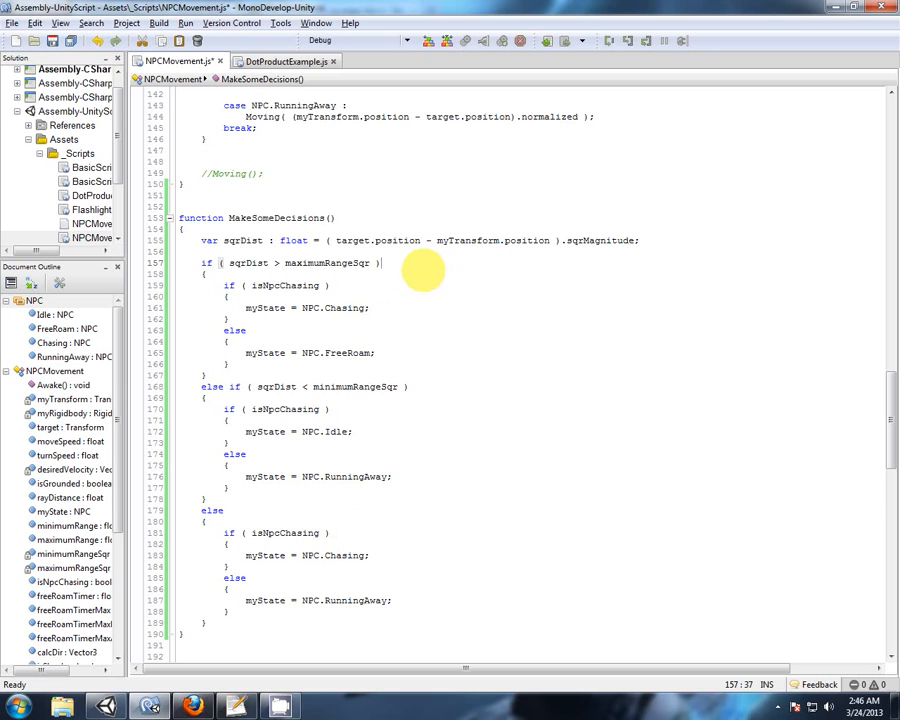
{"action": "mouse_move", "coordinate": [633, 233]}
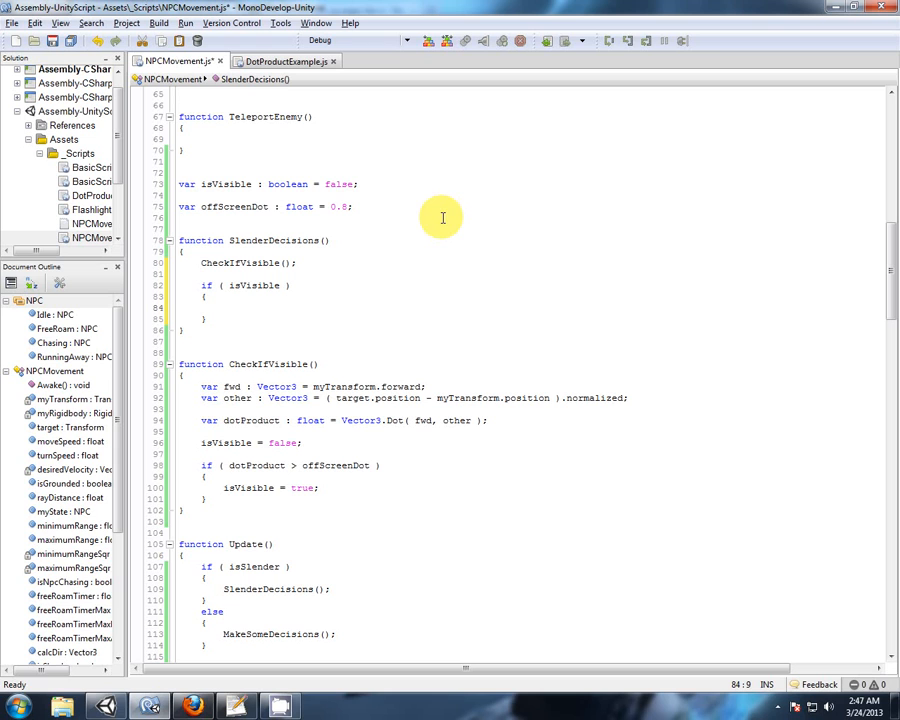
{"action": "left_click", "coordinate": [224, 307]}
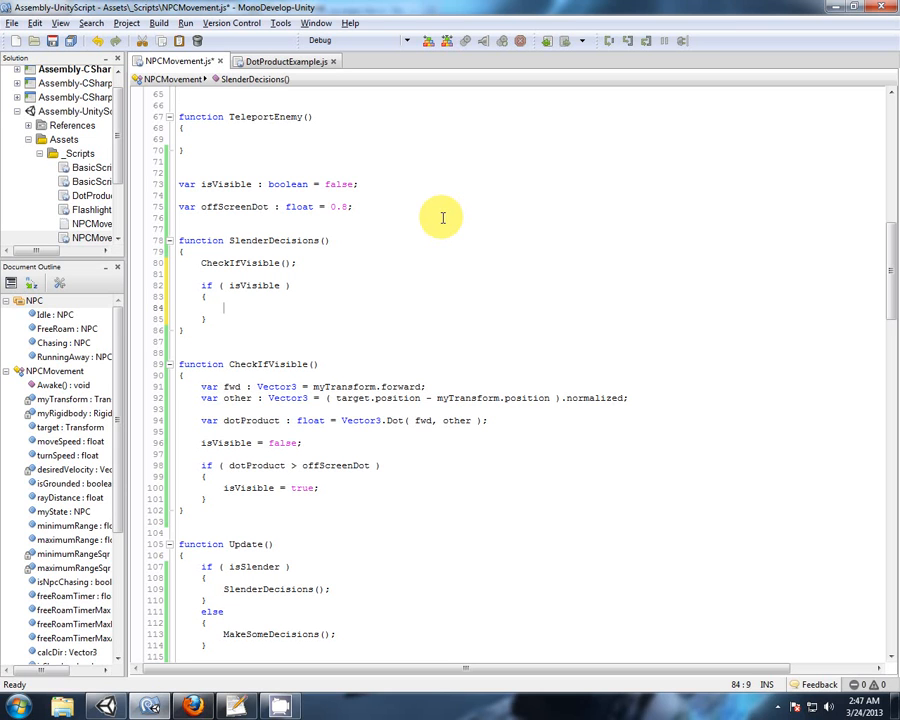
{"action": "type", "text": "// check"}
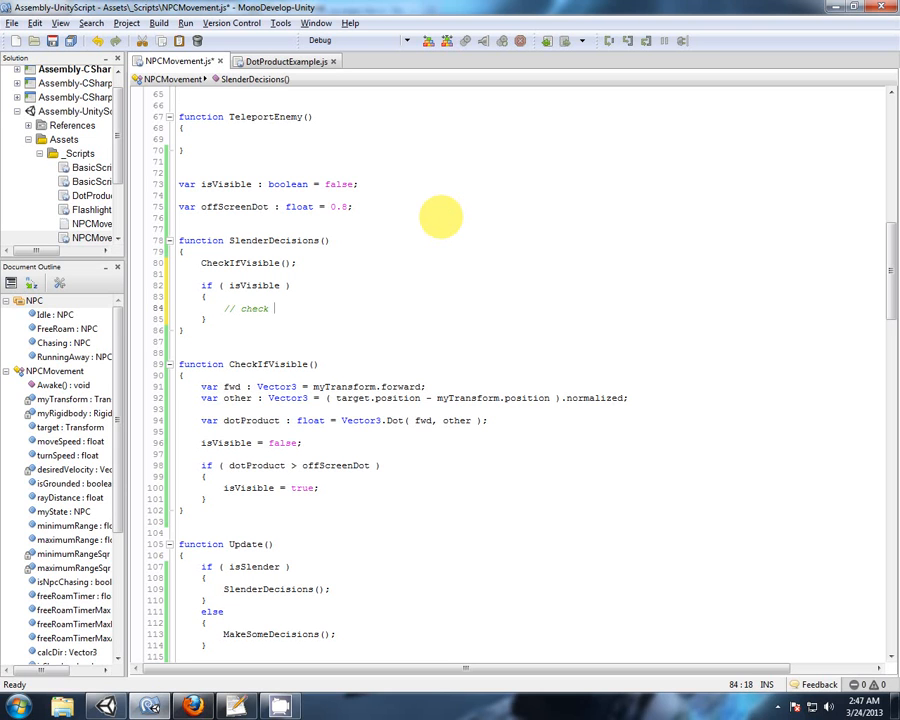
{"action": "type", "text": "the range"}
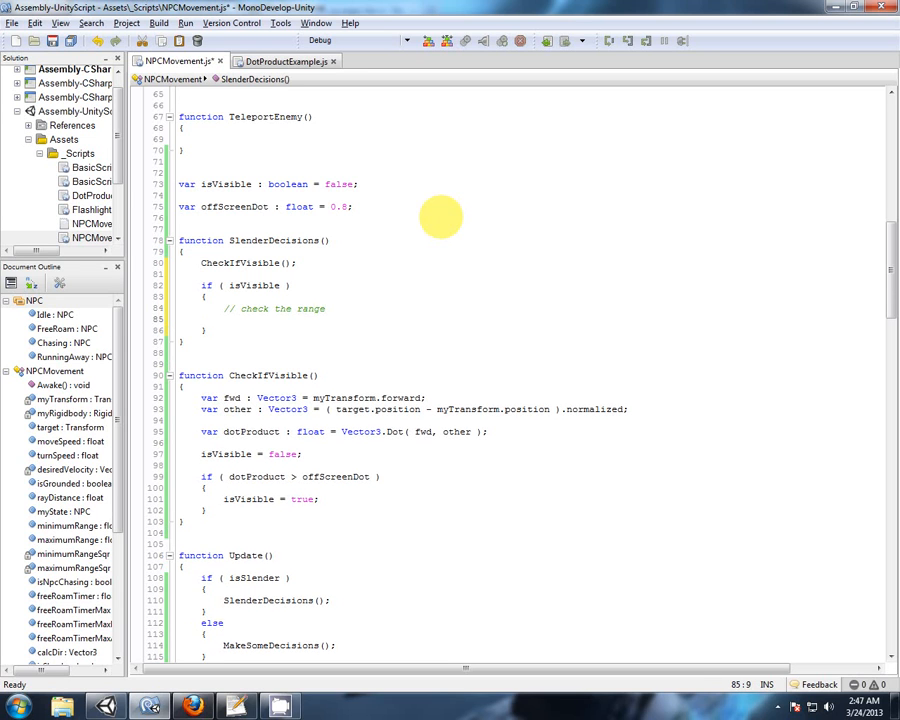
{"action": "type", "text": "if (  )"}
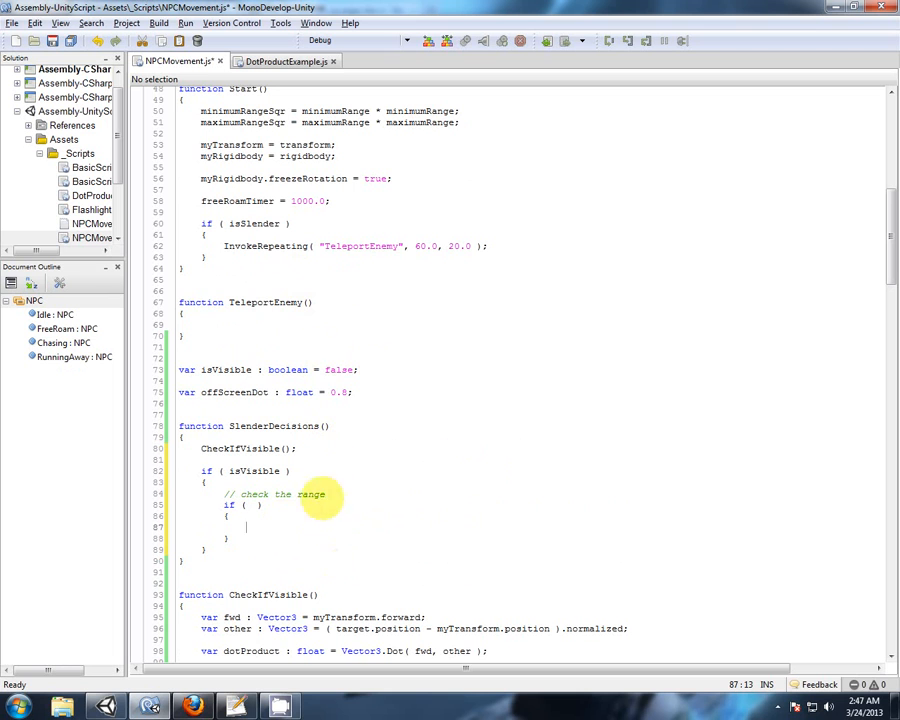
{"action": "mouse_move", "coordinate": [752, 187]}
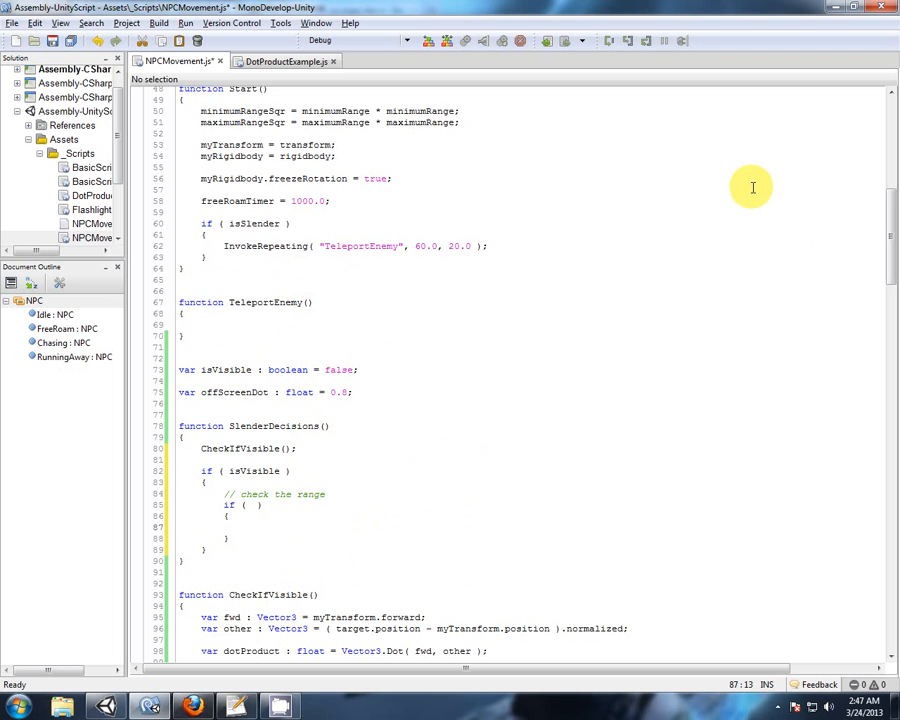
{"action": "mouse_move", "coordinate": [297, 425]}
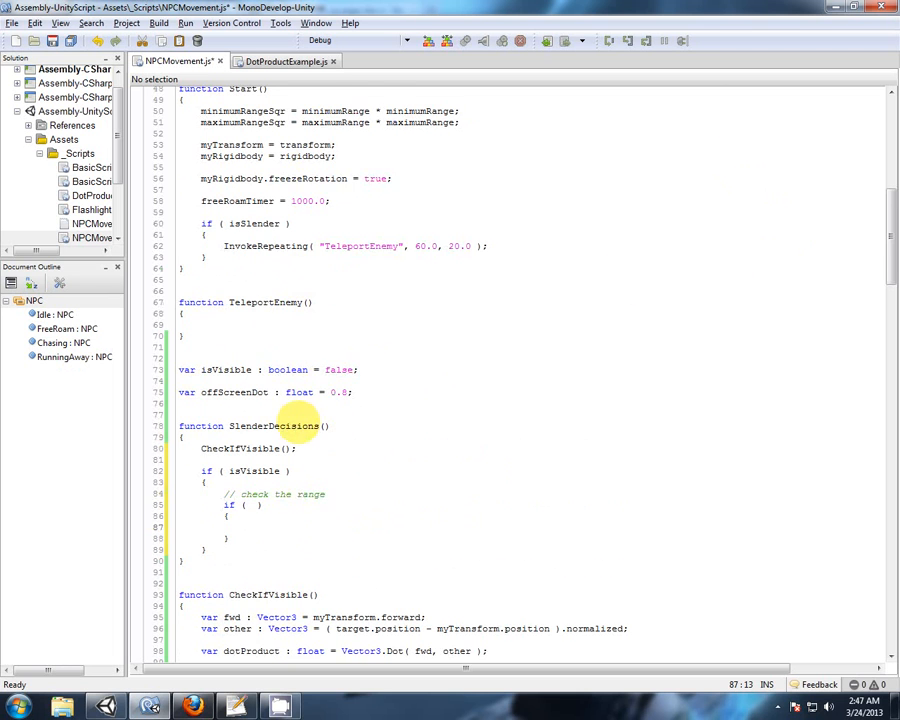
{"action": "scroll", "scroll_direction": "down", "scroll_amount": 3}
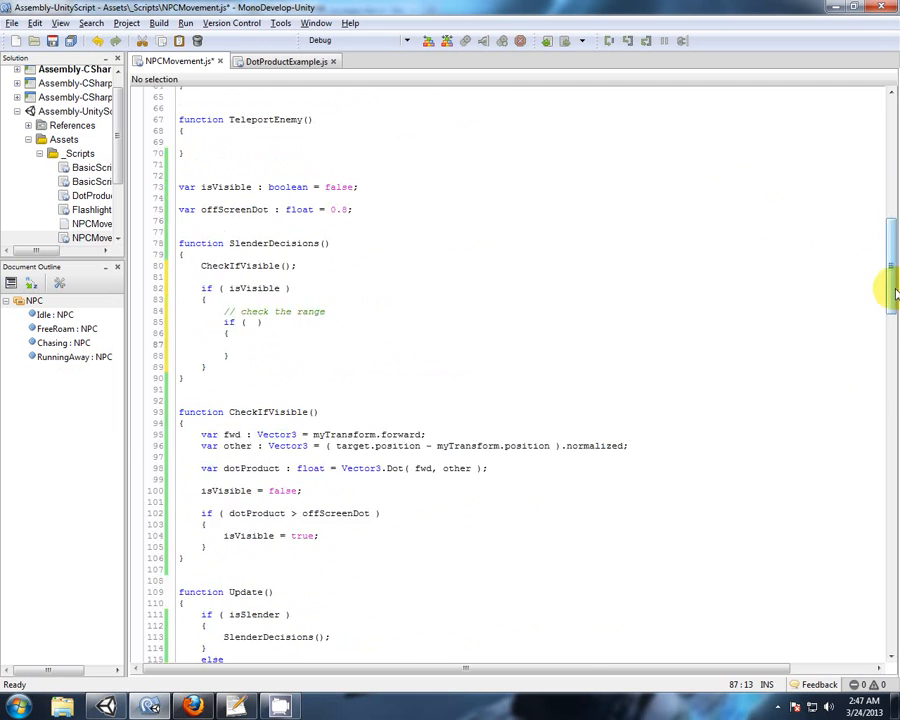
{"action": "scroll", "scroll_direction": "down", "scroll_amount": 3}
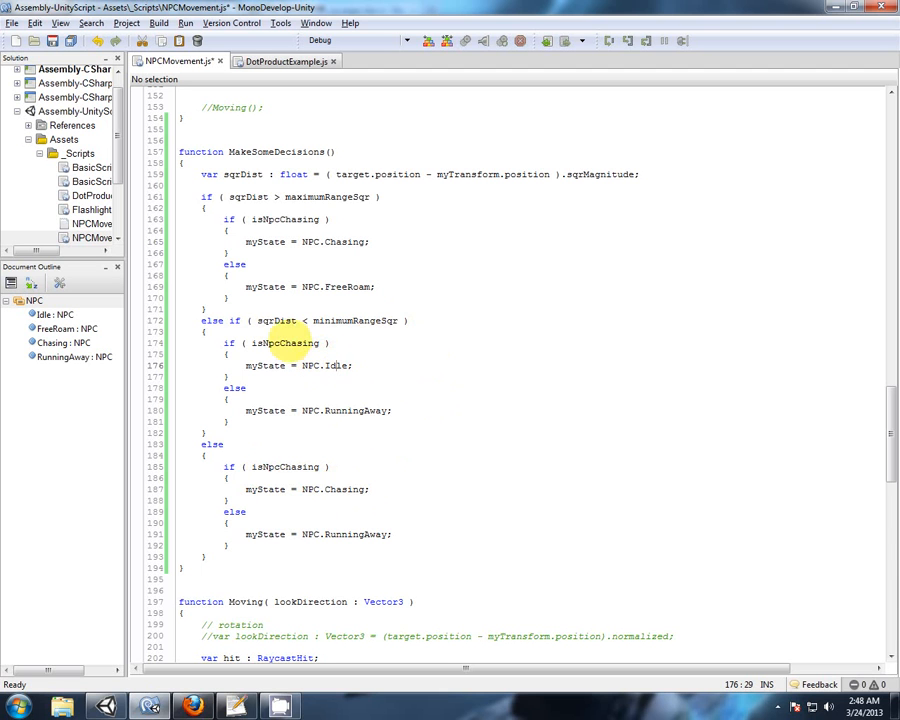
{"action": "scroll", "scroll_direction": "up", "scroll_amount": 3}
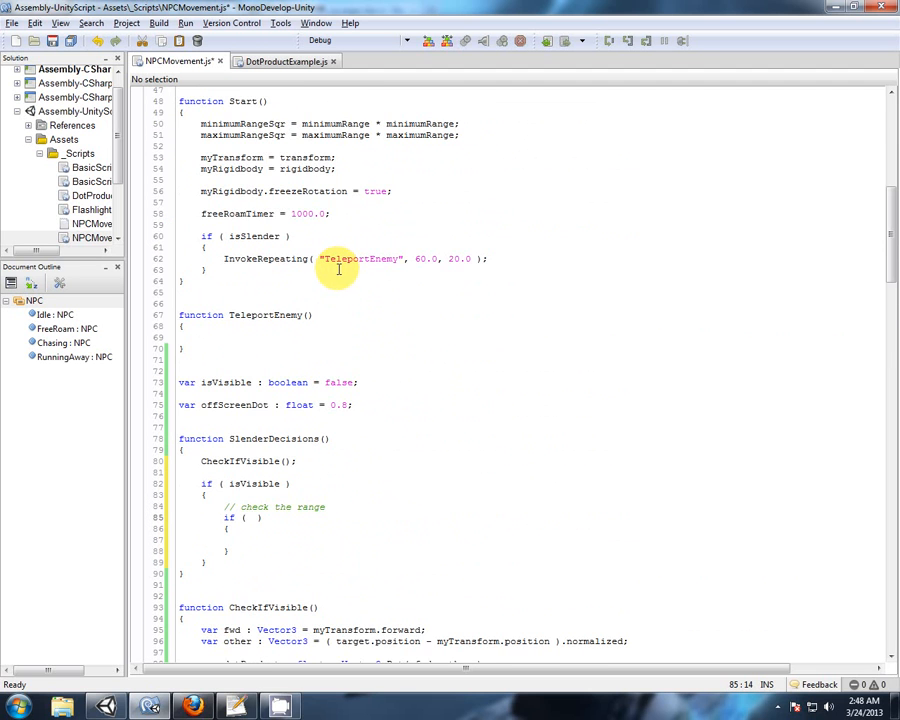
{"action": "scroll", "scroll_direction": "down", "scroll_amount": 3}
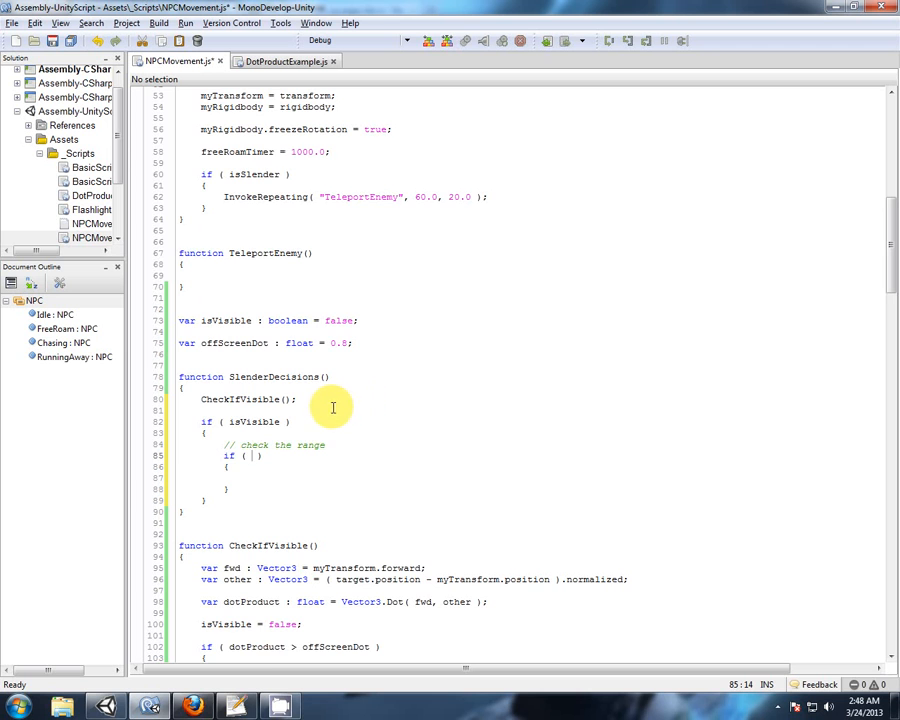
{"action": "scroll", "scroll_direction": "down", "scroll_amount": 3}
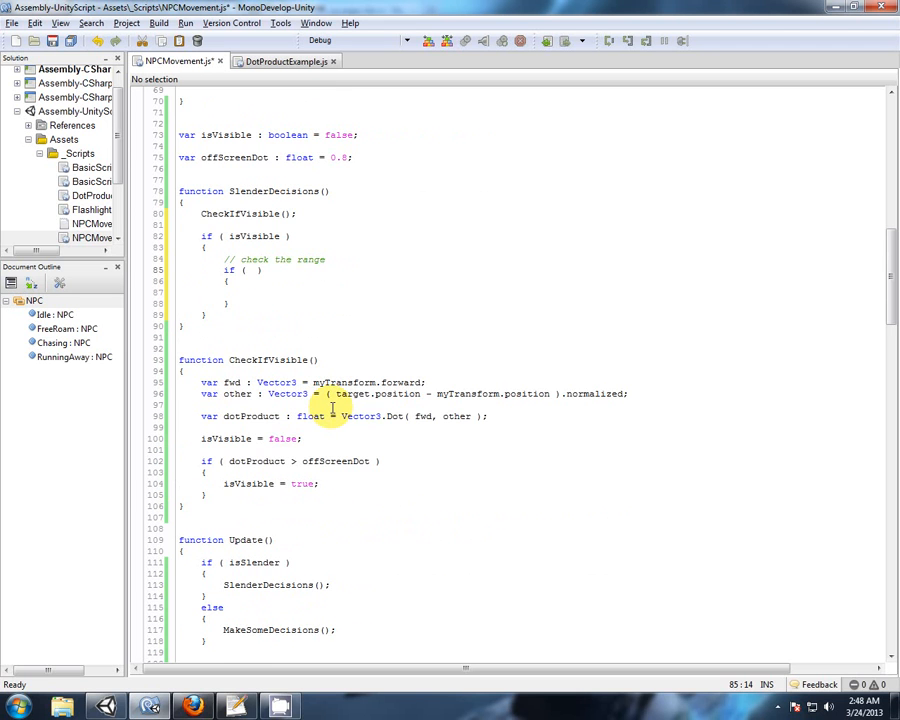
{"action": "scroll", "scroll_direction": "down", "scroll_amount": 3}
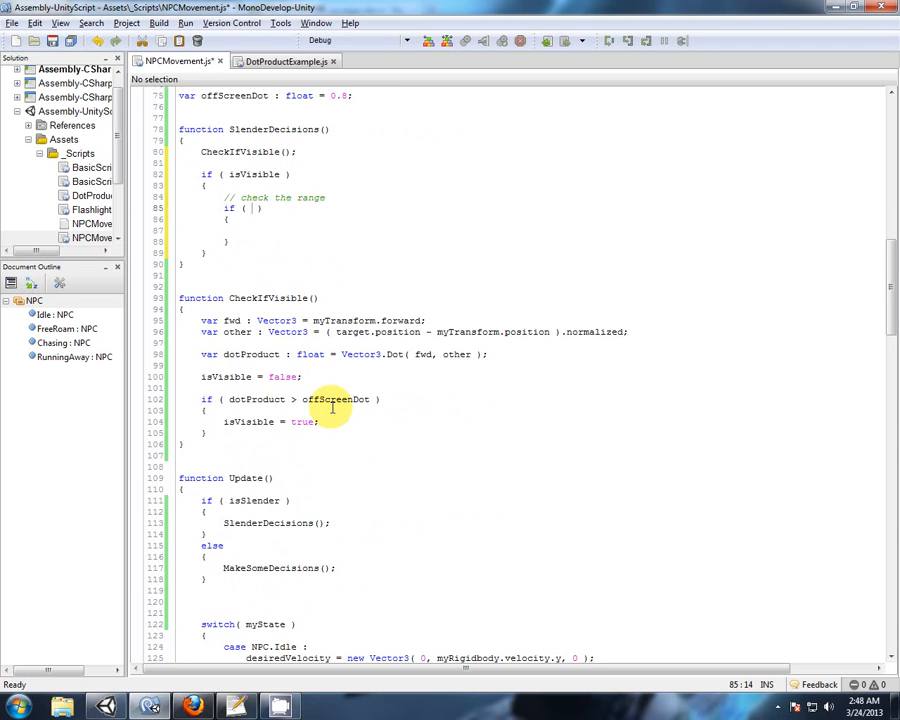
{"action": "scroll", "scroll_direction": "down", "scroll_amount": 3}
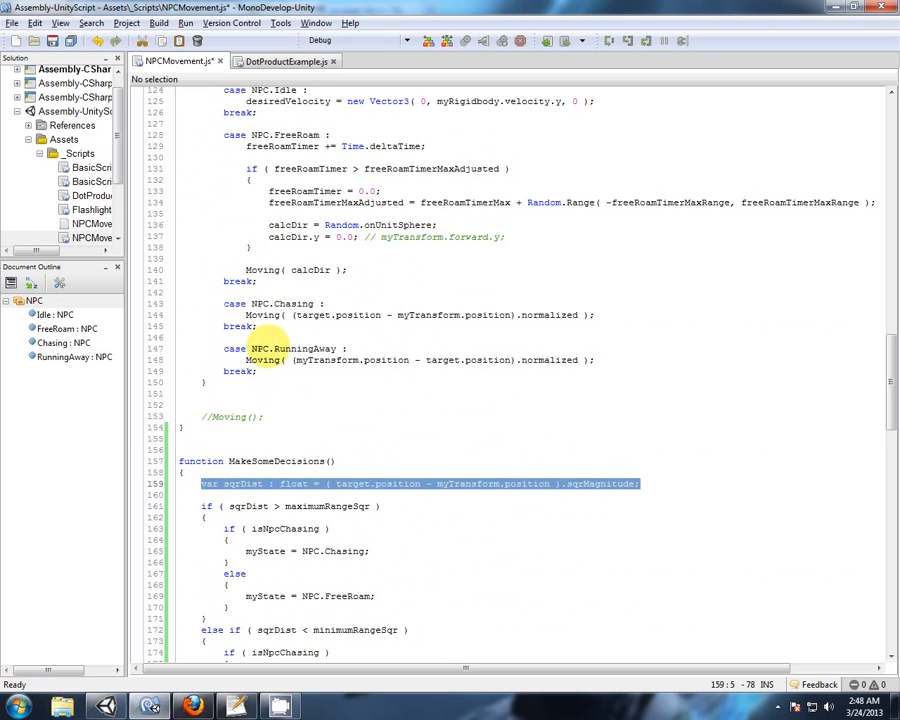
Paste the sqrDist squared-distance line into the isVisible block and begin 'if ( sqrDist <'
{"action": "scroll", "scroll_direction": "up", "scroll_amount": 3}
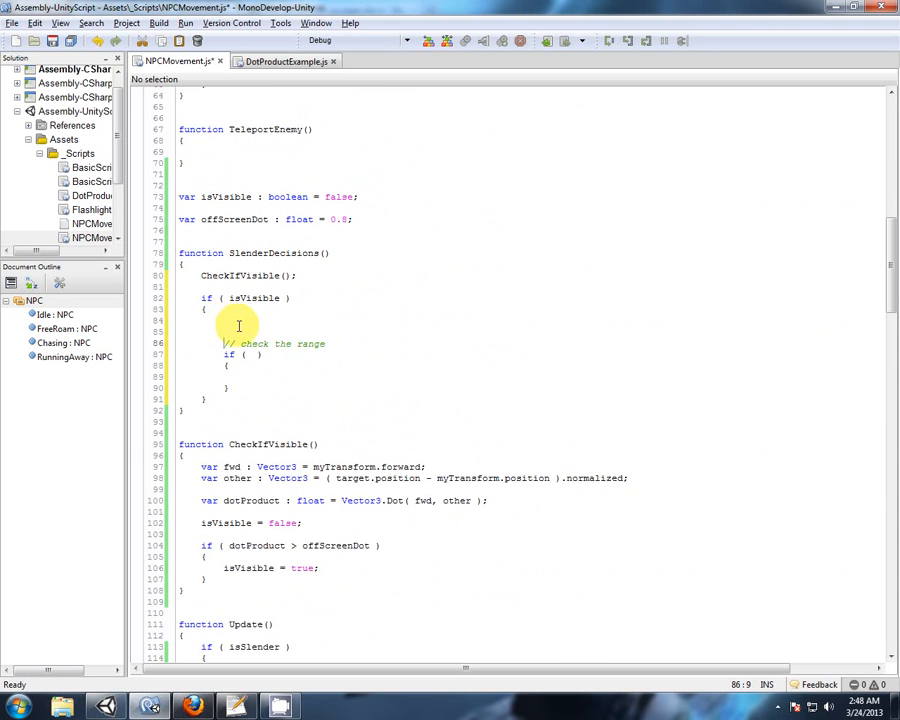
{"action": "type", "text": "var sqrDist : float = ( target.position - myTransform.position ).sqrMagnitude;"}
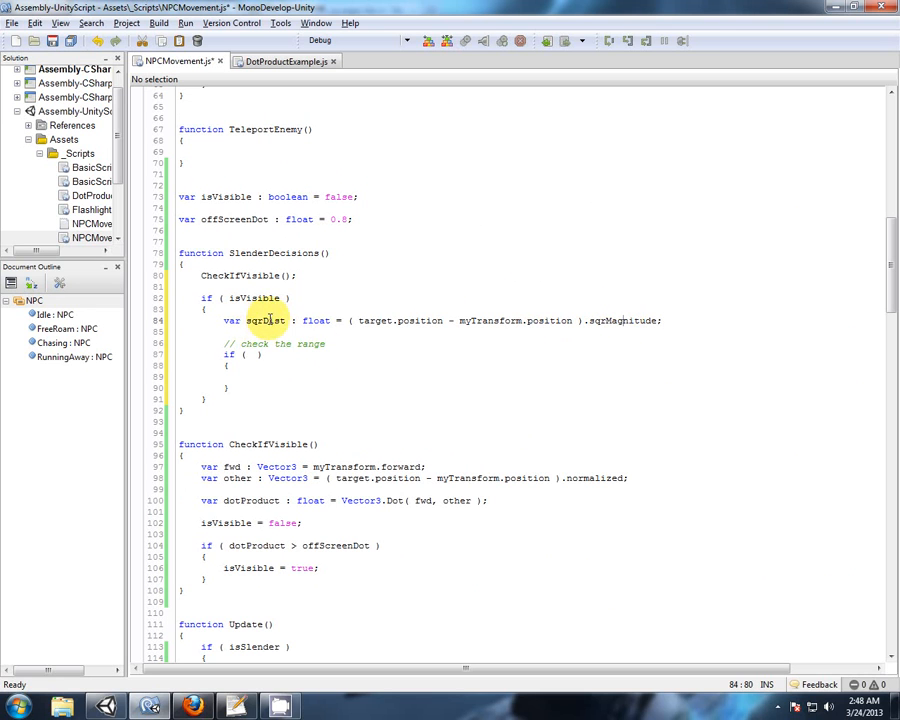
{"action": "type", "text": "sqrDist"}
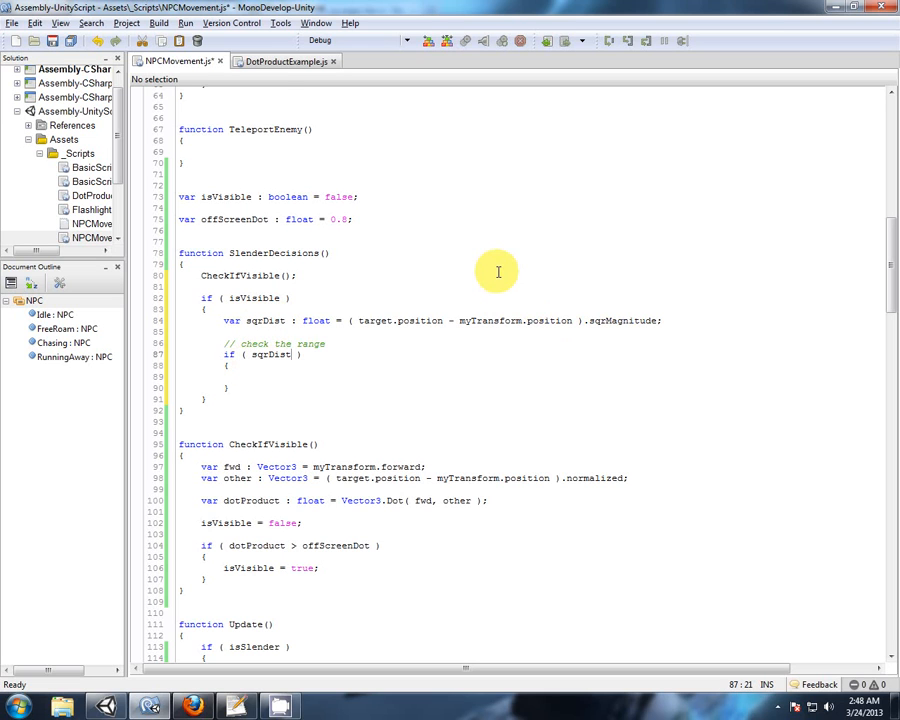
{"action": "type", "text": "<"}
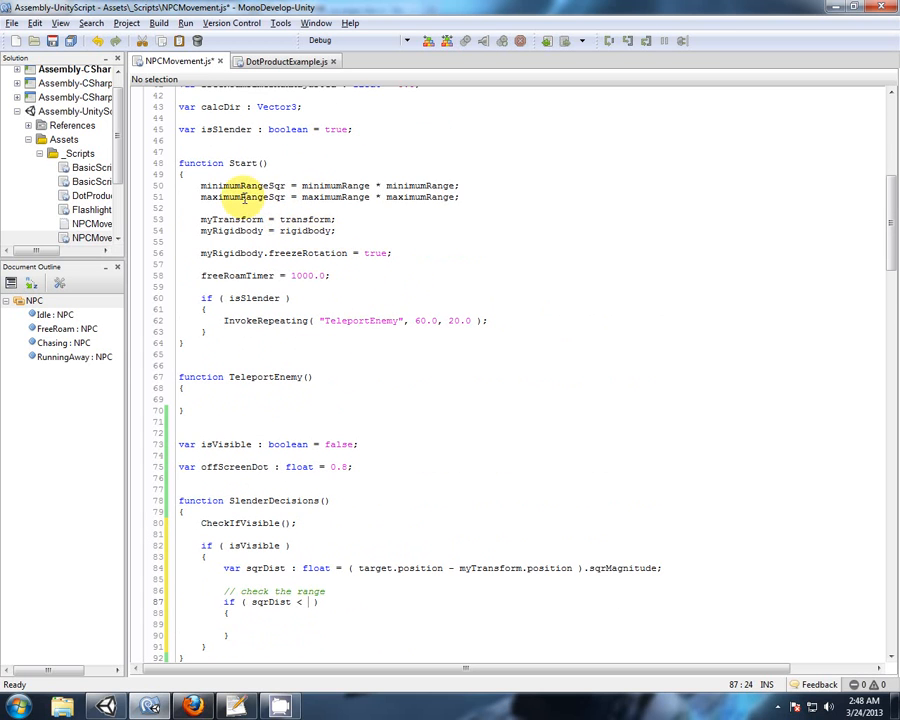
Finish the check as sqrDist < minimumRangeSqr setting myState = NPC.Idle, then add an empty else
{"action": "double_click", "coordinate": [242, 185]}
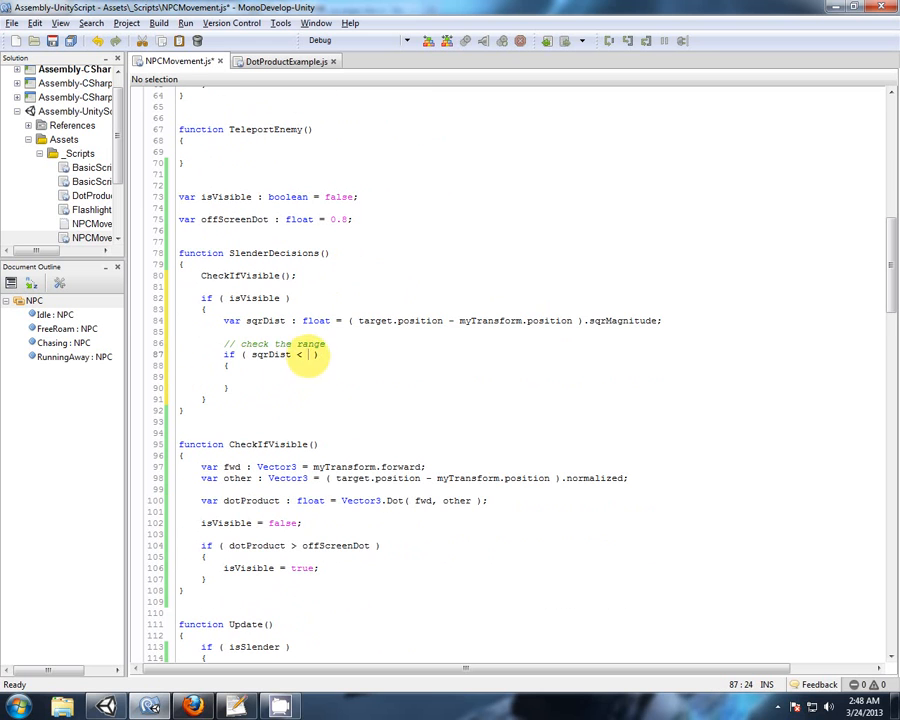
{"action": "type", "text": "minimumRangeSqr"}
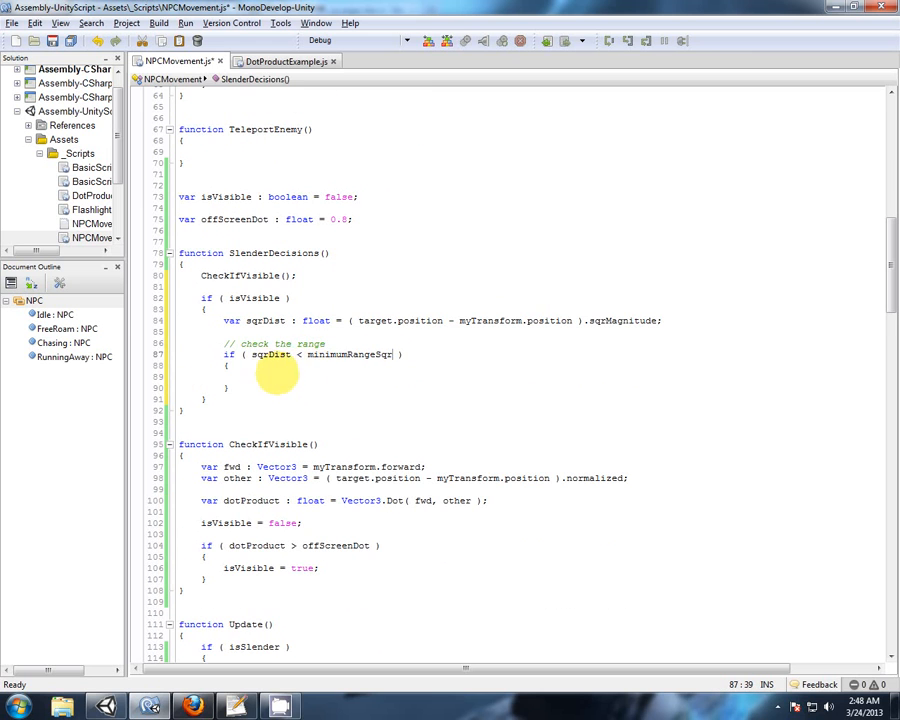
{"action": "left_click", "coordinate": [247, 378]}
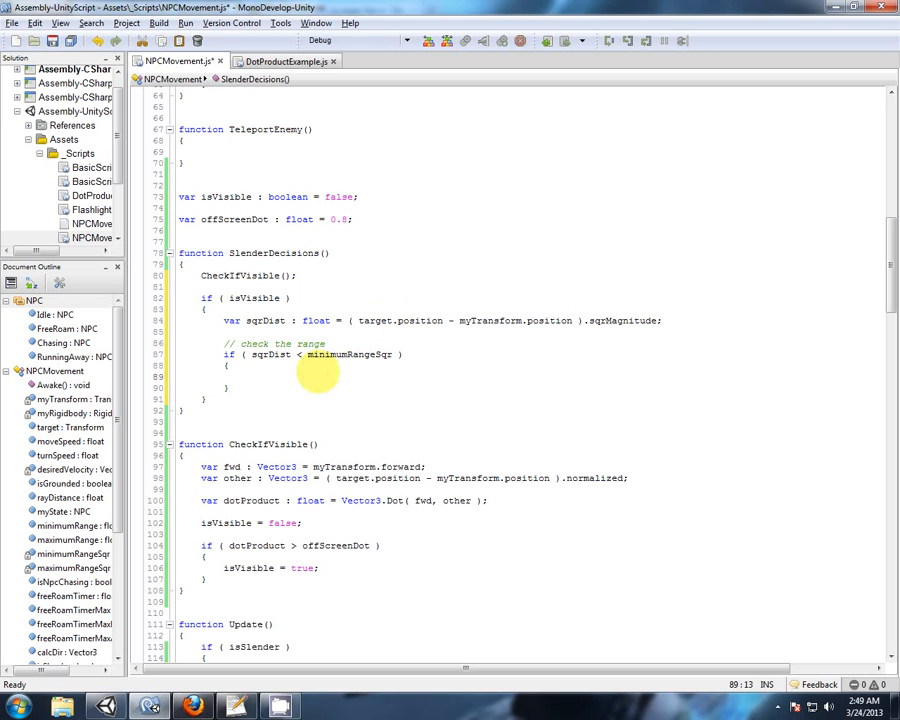
{"action": "mouse_move", "coordinate": [494, 265]}
{"action": "type", "text": "myState = NPC.Idle;"}
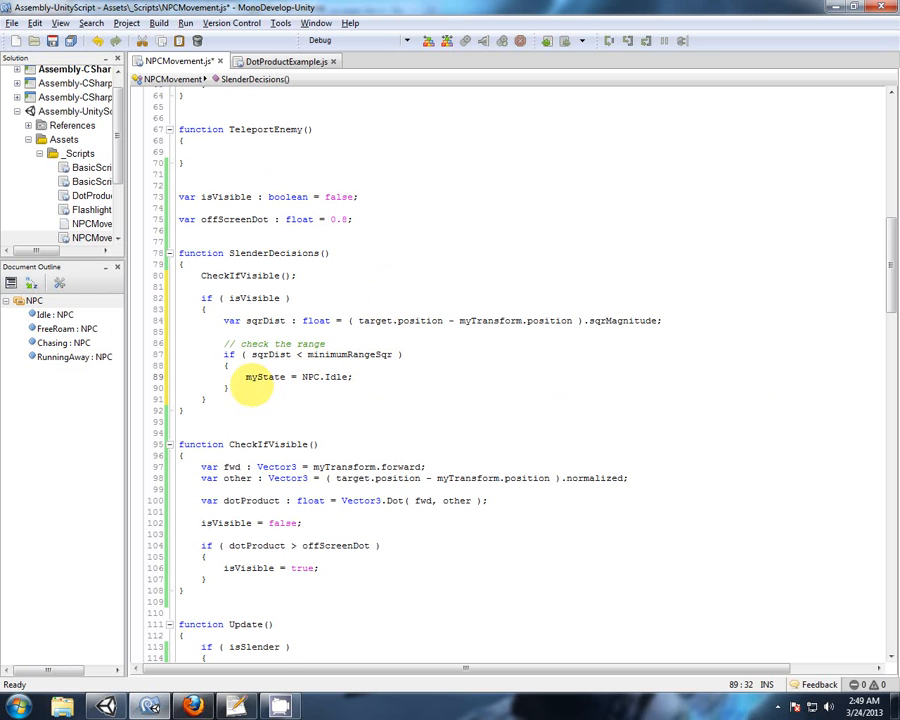
{"action": "type", "text": "else"}
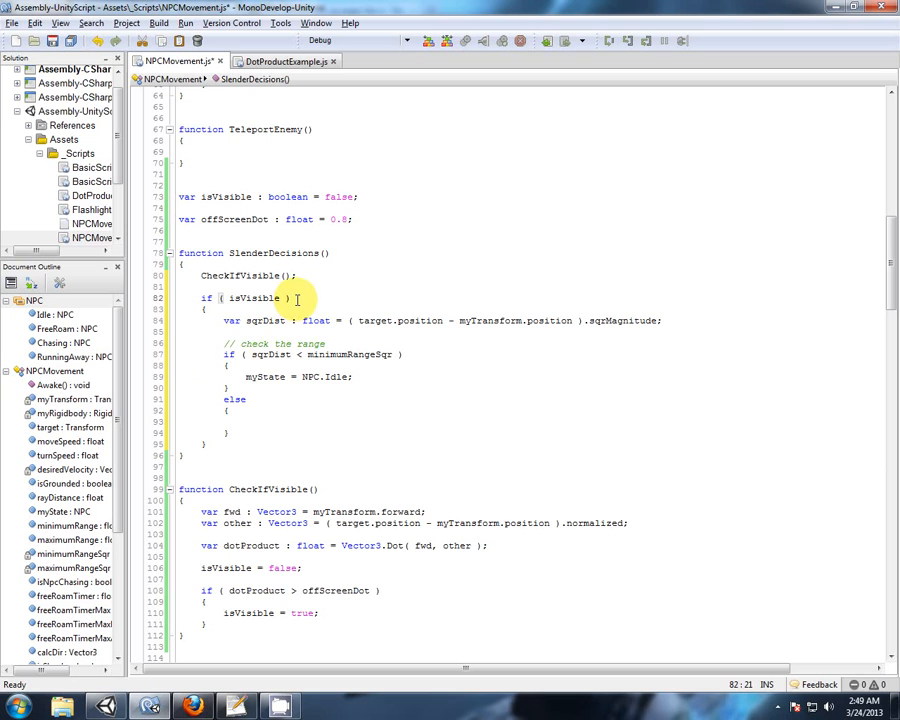
{"action": "mouse_move", "coordinate": [312, 277]}
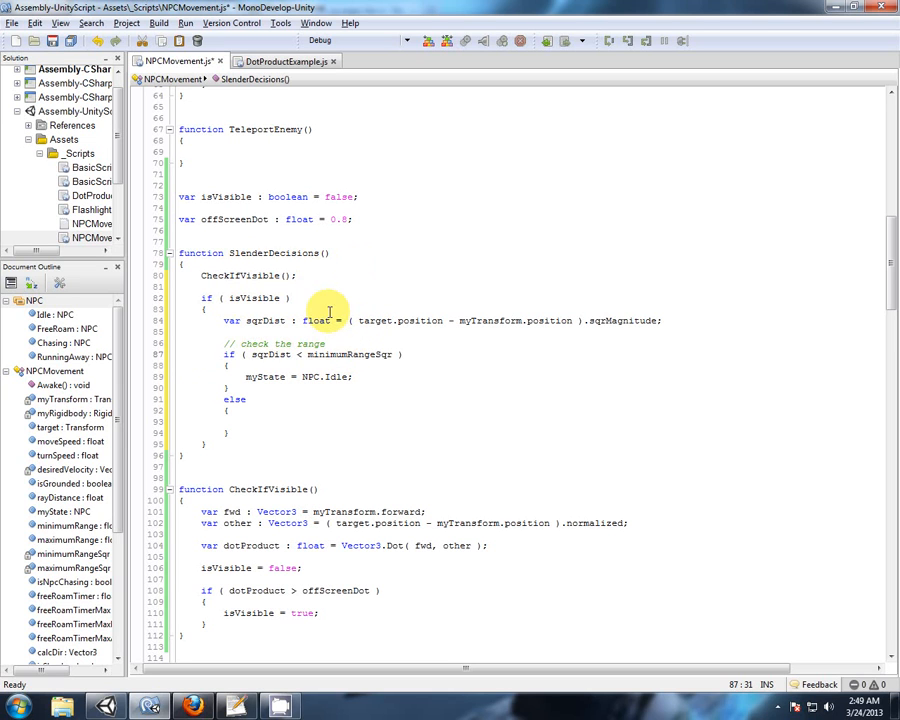
{"action": "mouse_move", "coordinate": [317, 320]}
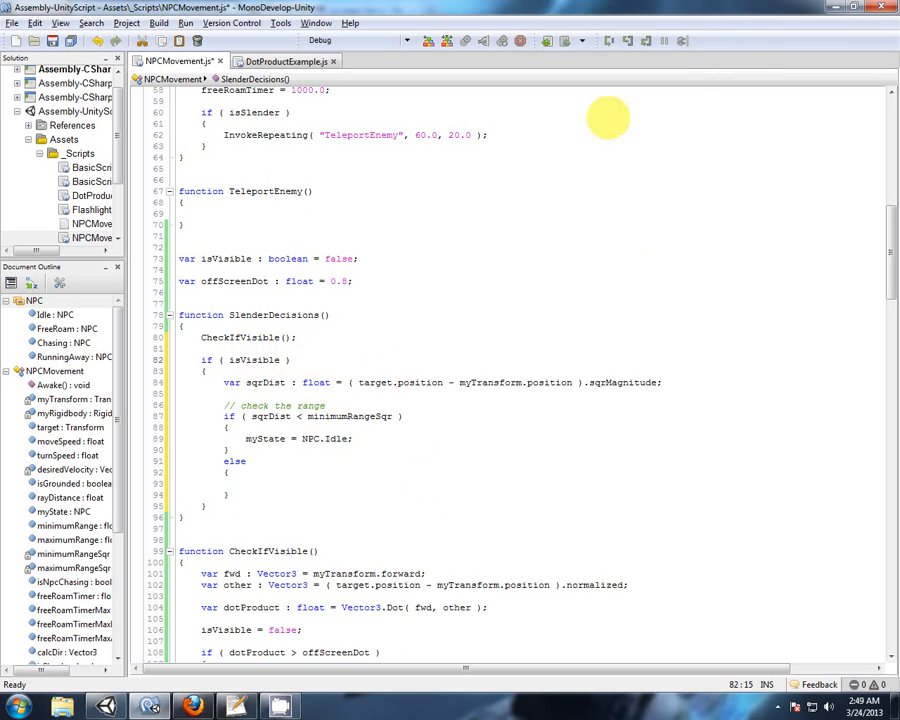
{"action": "mouse_move", "coordinate": [577, 347]}
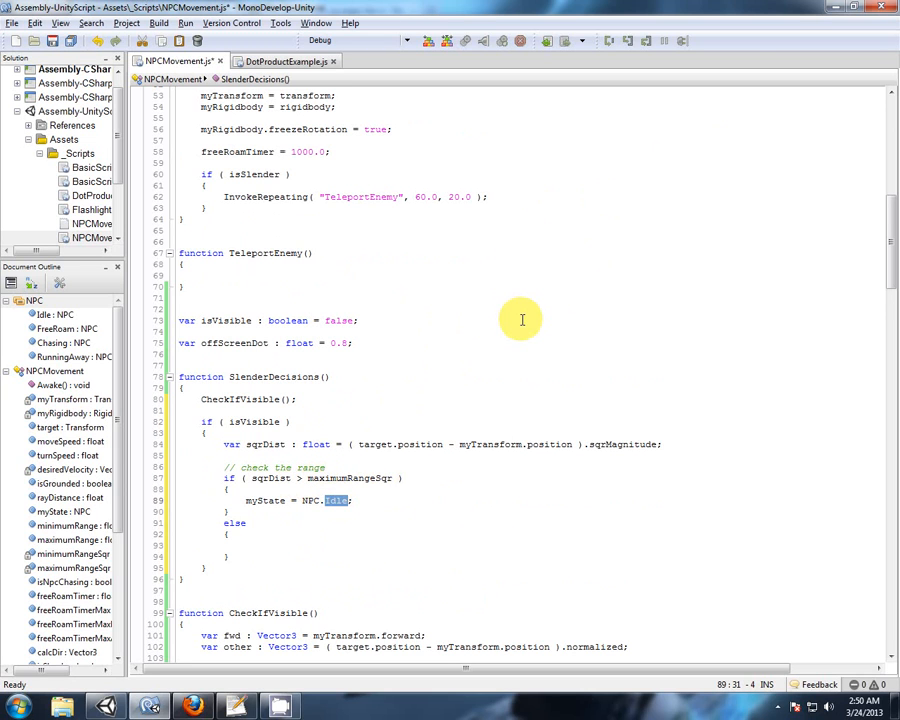
Make the visible range check set myState to NPC.Chasing and delete its inner else block
{"action": "type", "text": "Chasing"}
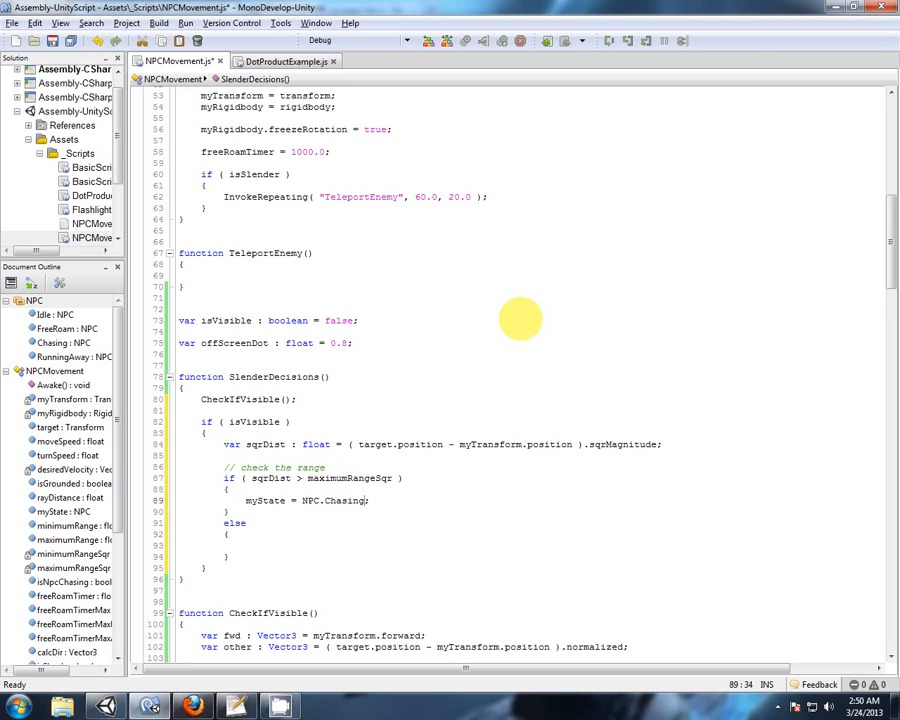
{"action": "scroll", "scroll_direction": "down", "scroll_amount": 3}
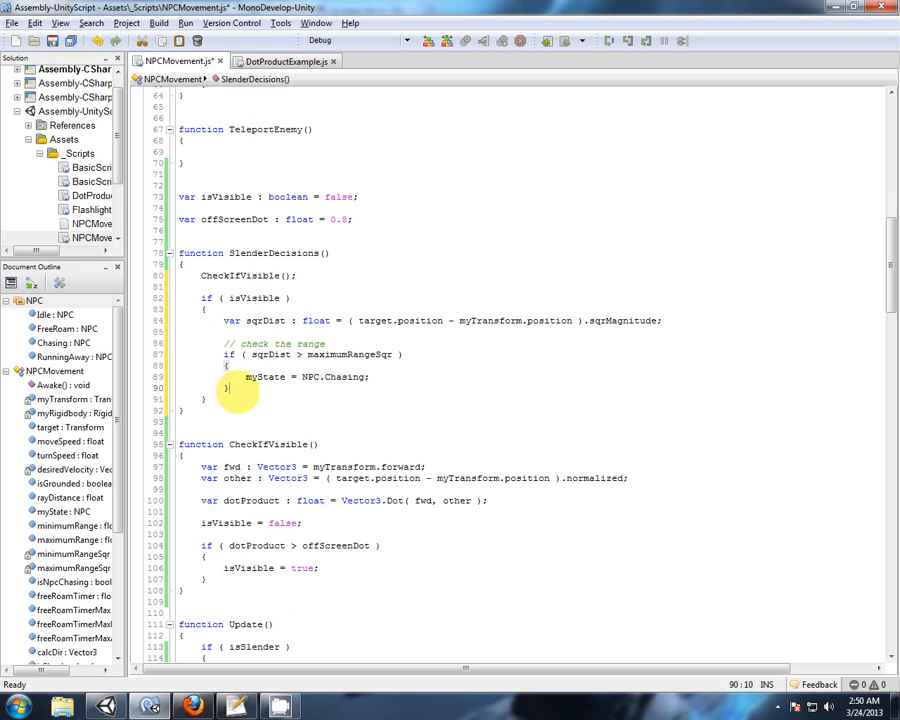
{"action": "left_click", "coordinate": [335, 308]}
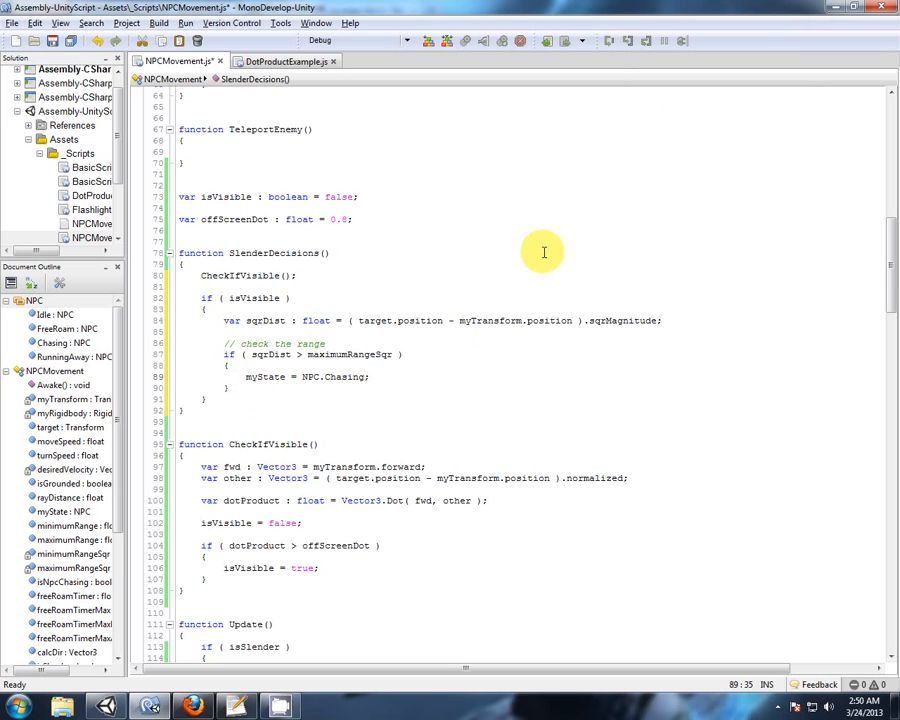
{"action": "double_click", "coordinate": [350, 354]}
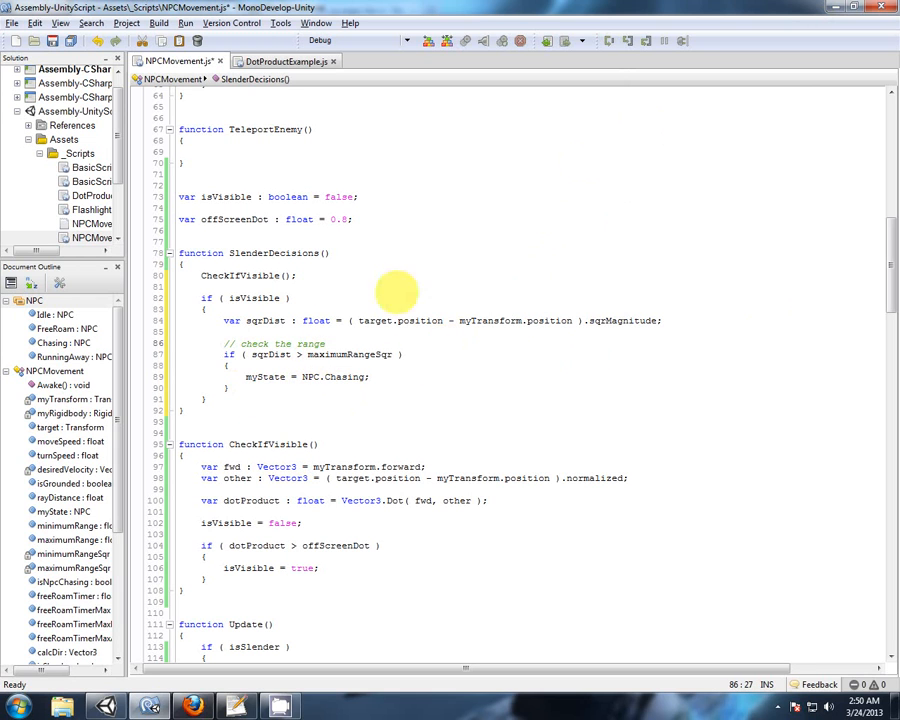
{"action": "left_click", "coordinate": [207, 398]}
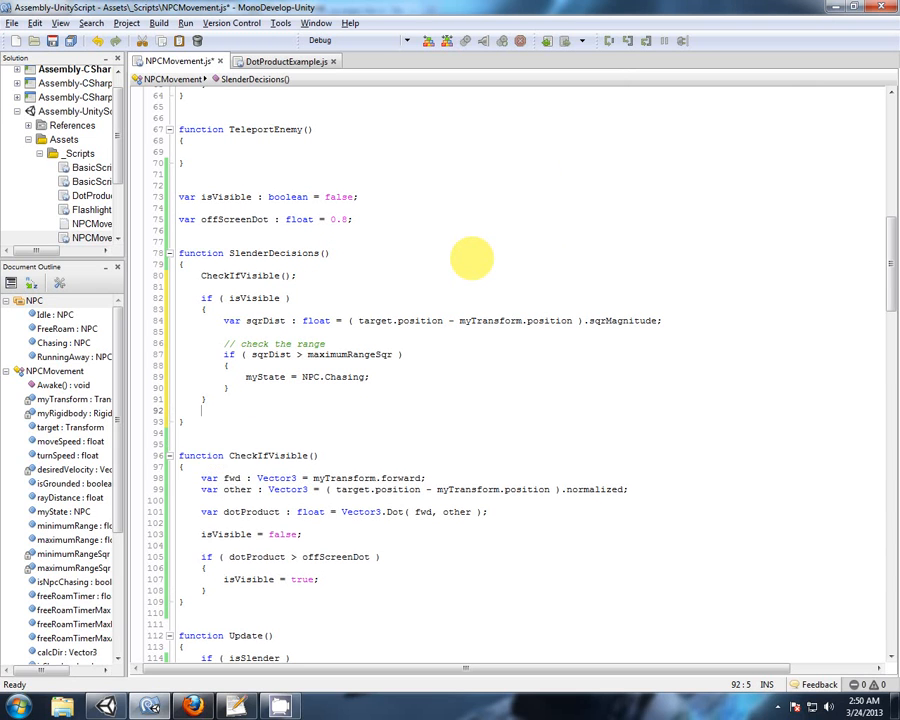
Start an else after the isVisible block and remove the sqrDist line from the visible branch
{"action": "type", "text": "else"}
{"action": "type", "text": "{"}
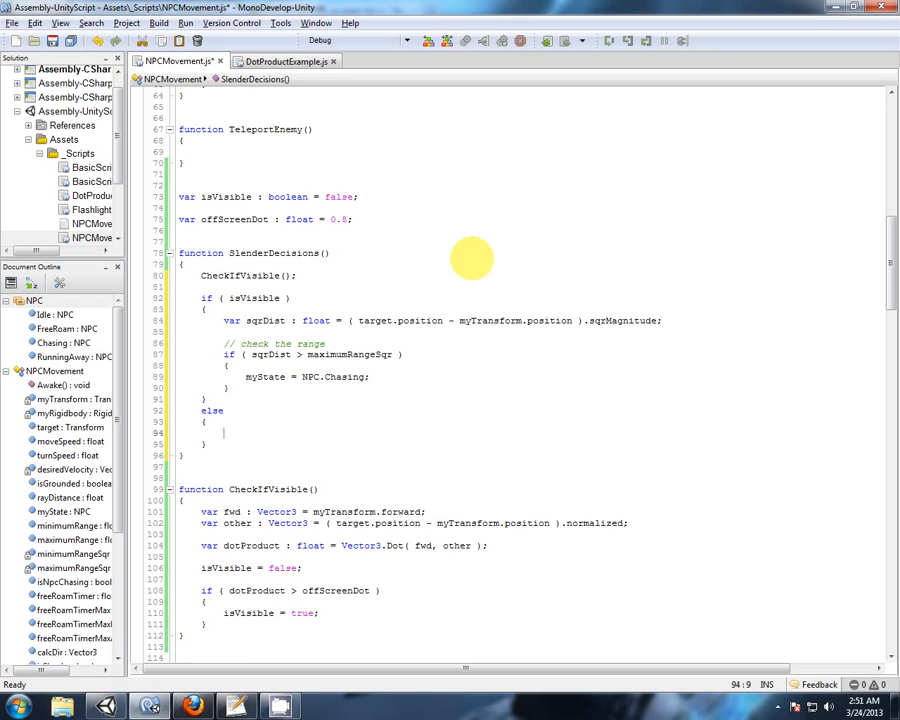
{"action": "mouse_move", "coordinate": [228, 320]}
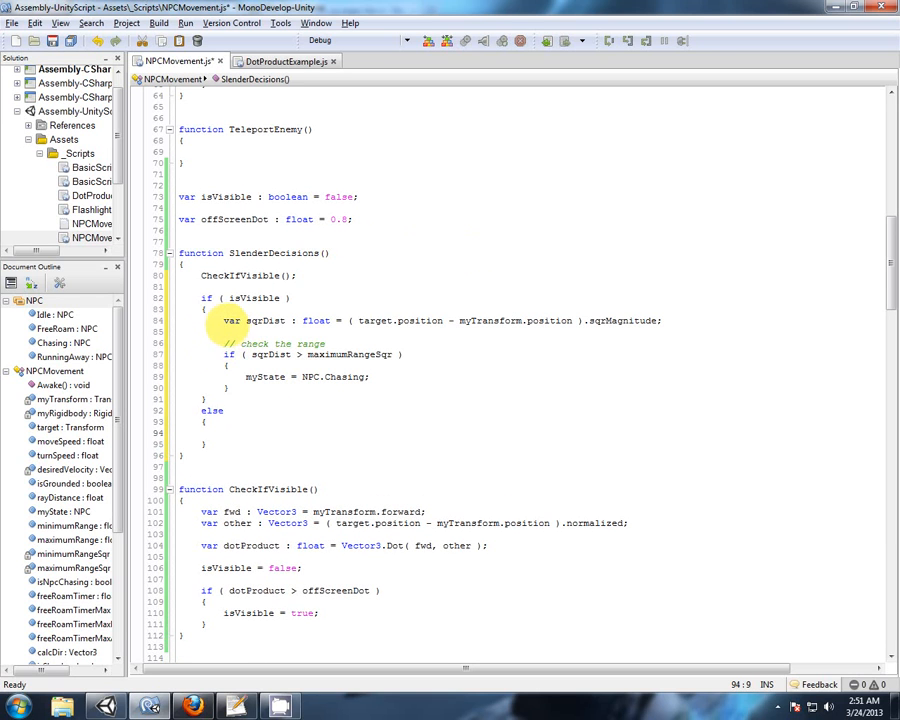
{"action": "left_click_drag", "start_coordinate": [222, 320], "coordinate": [660, 320]}
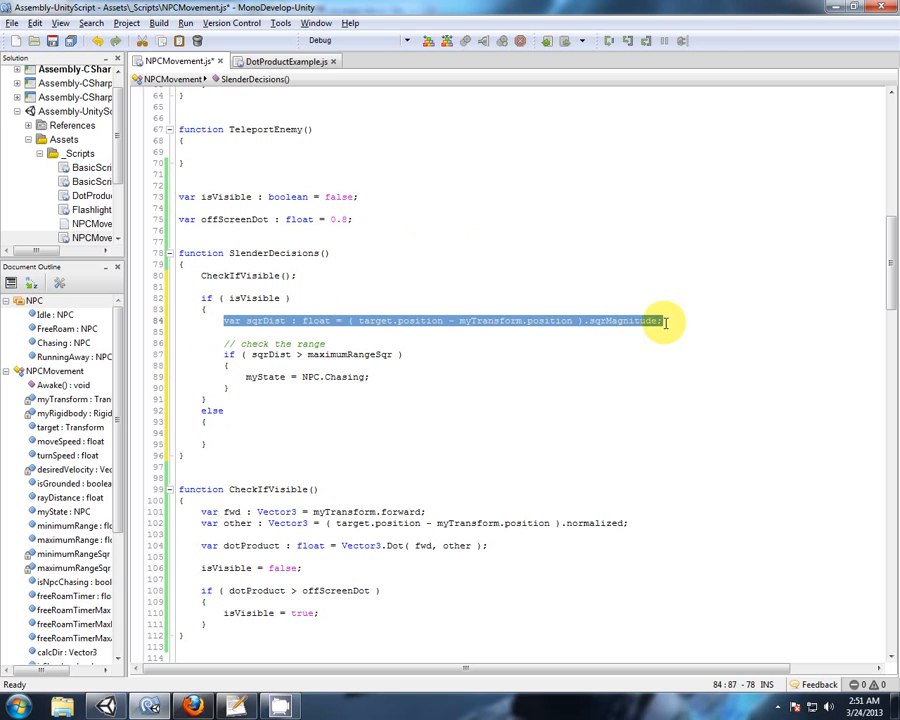
{"action": "key", "text": "Delete"}
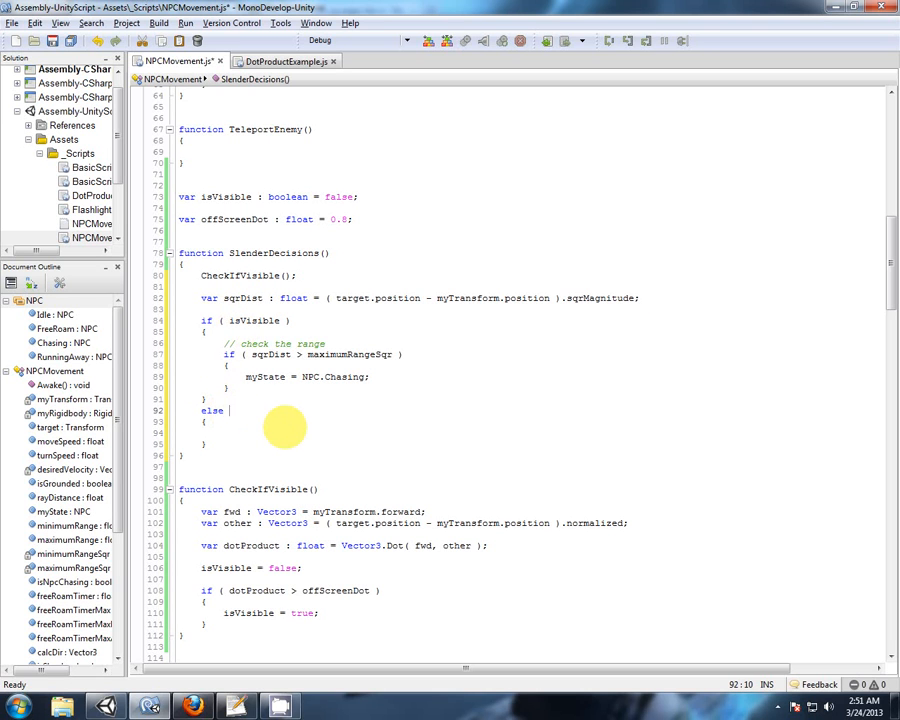
Comment the new else branch with '// is NOT visible'
{"action": "type", "text": "// is NOT"}
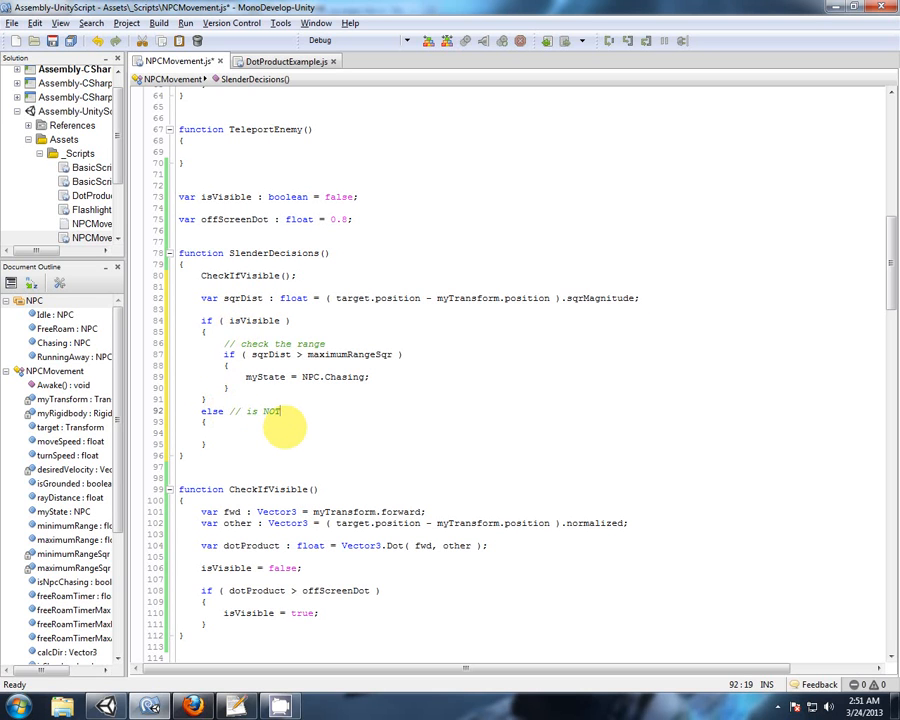
{"action": "type", "text": "visib"}
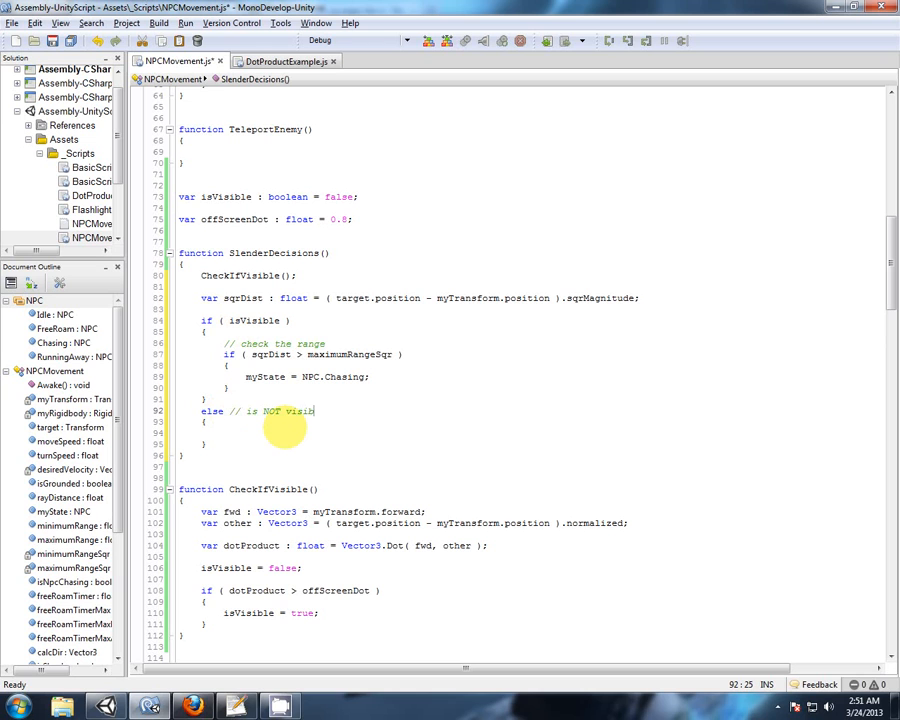
{"action": "type", "text": "le"}
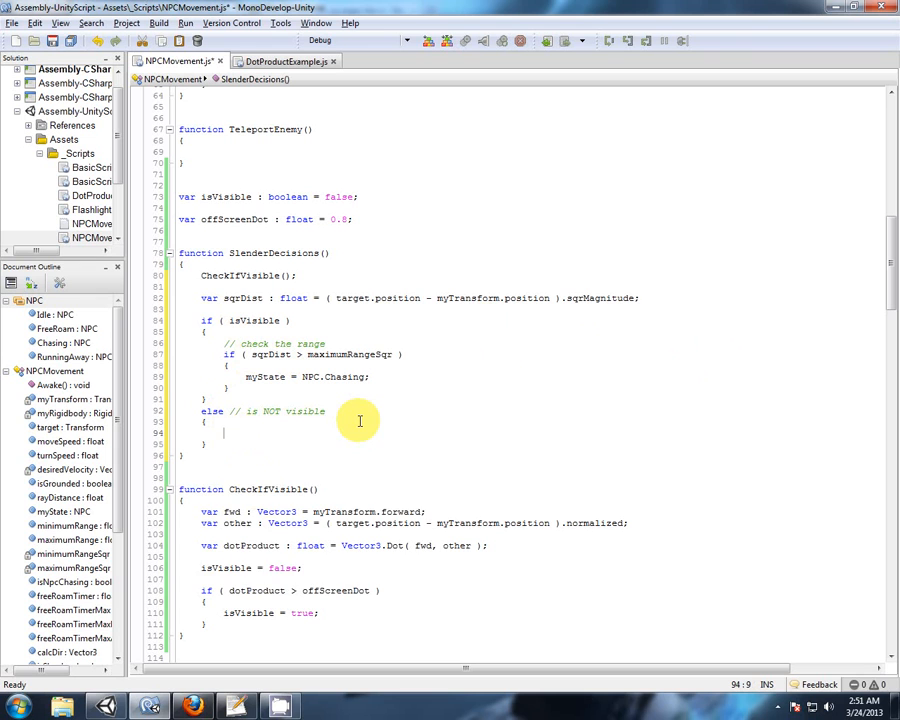
In the not-visible branch, chase when sqrDist > minimumRangeSqr, else set NPC.Idle
{"action": "type", "text": "if ( )"}
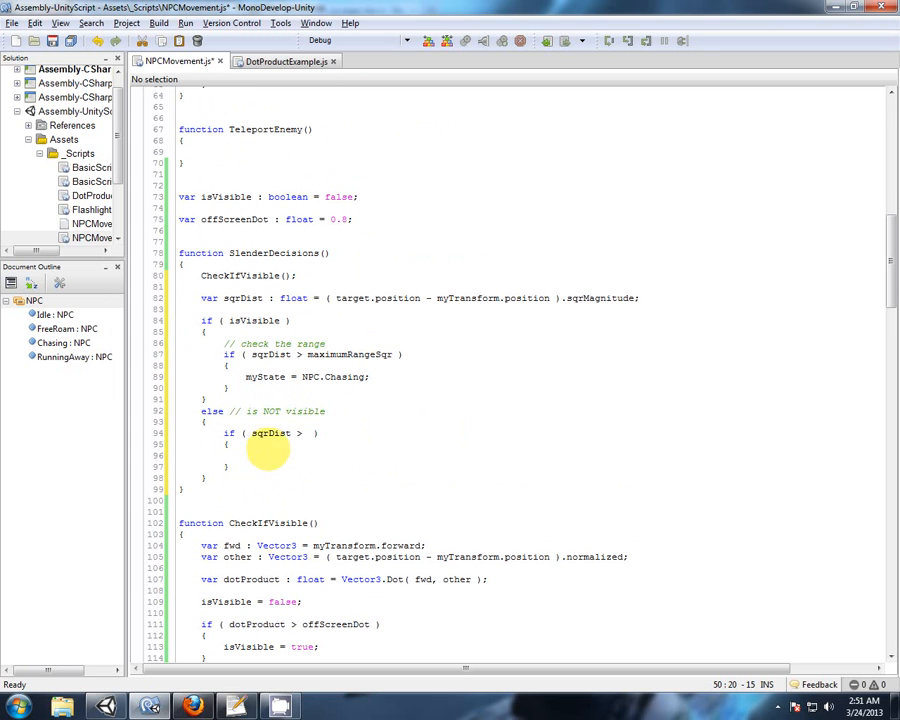
{"action": "type", "text": "minimumRangeSqr"}
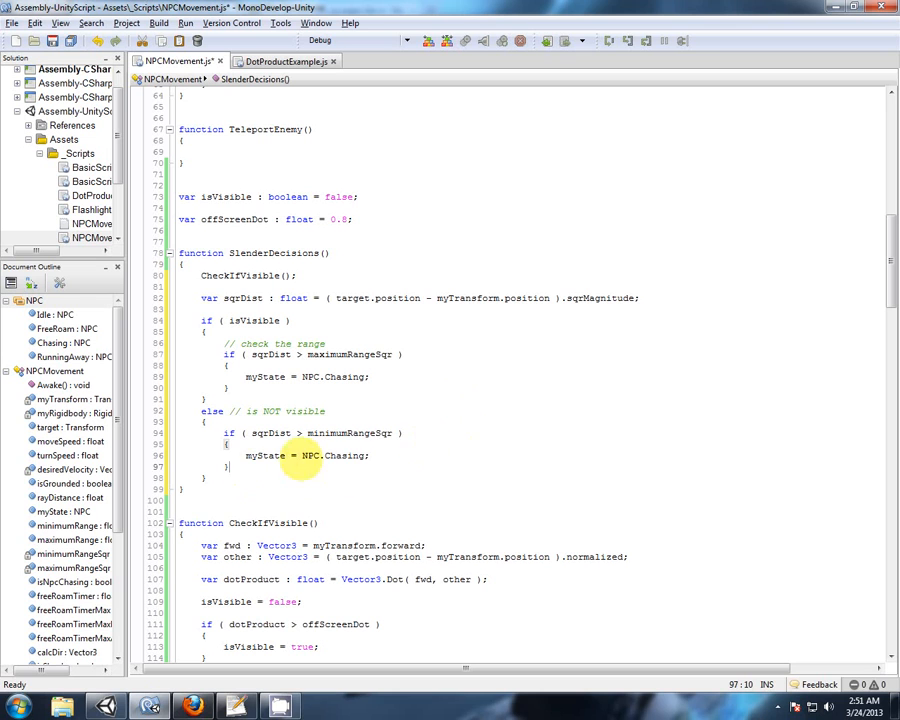
{"action": "type", "text": "else"}
{"action": "type", "text": "myState = NPC.Idle;"}
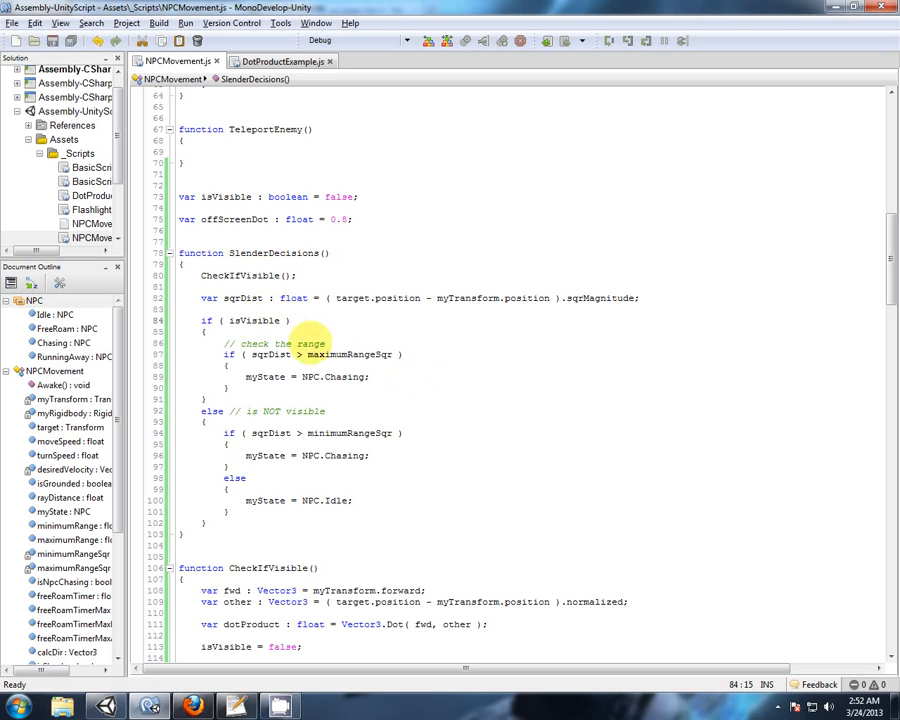
{"action": "left_click", "coordinate": [240, 297]}
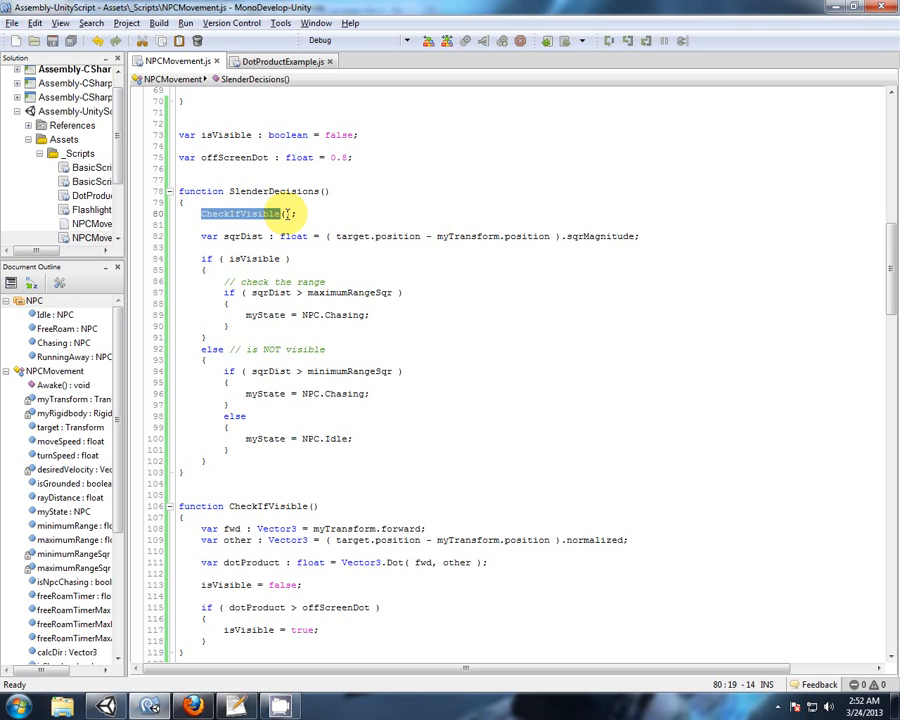
Use target.forward in CheckIfVisible and reverse the position subtraction to target-to-myTransform
{"action": "scroll", "scroll_direction": "down", "scroll_amount": 3}
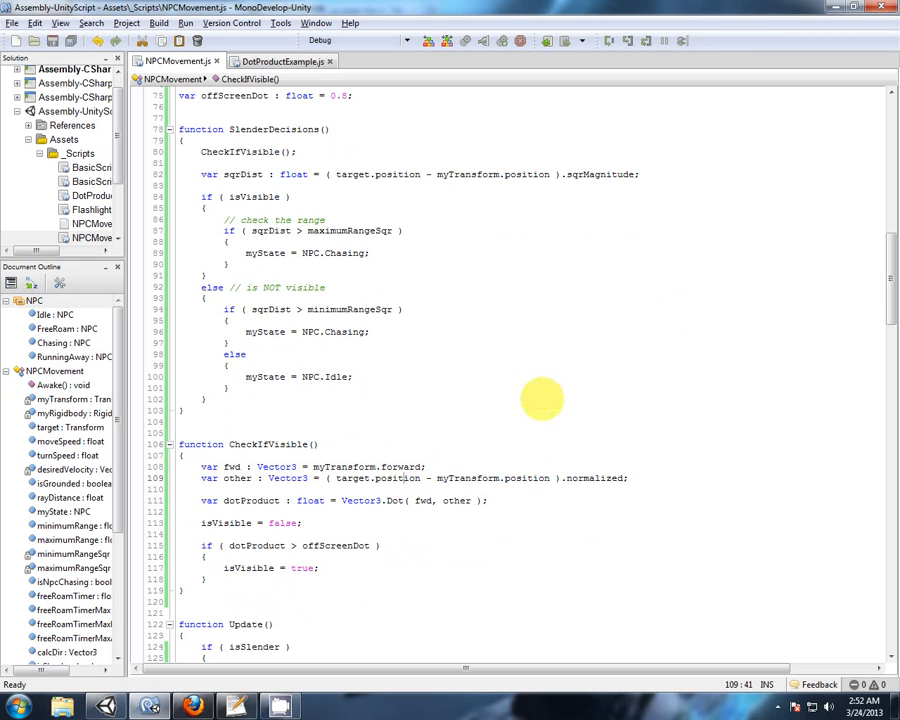
{"action": "mouse_move", "coordinate": [394, 406]}
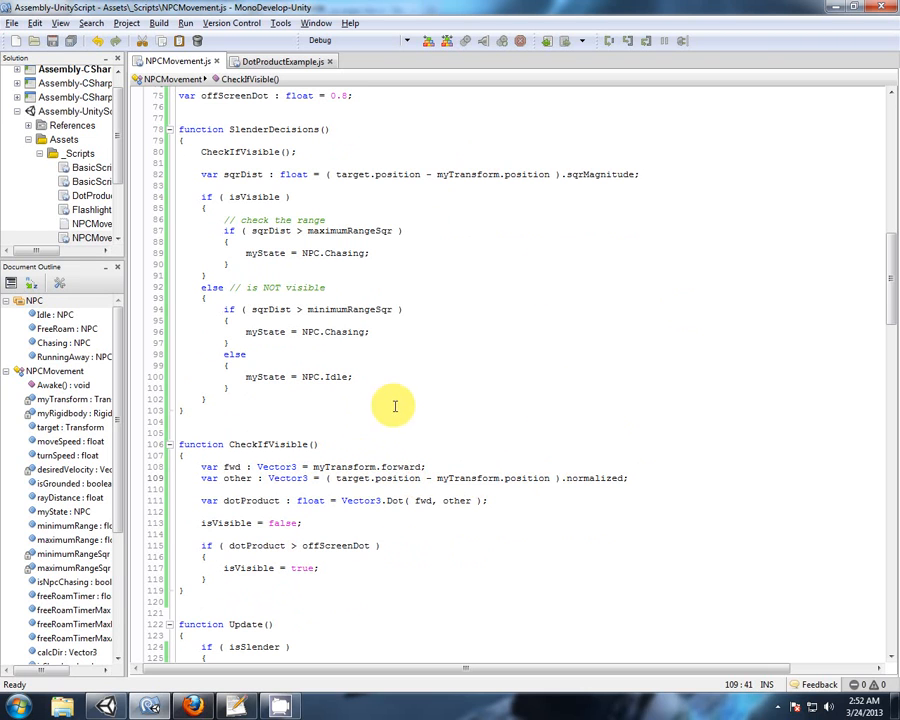
{"action": "mouse_move", "coordinate": [333, 583]}
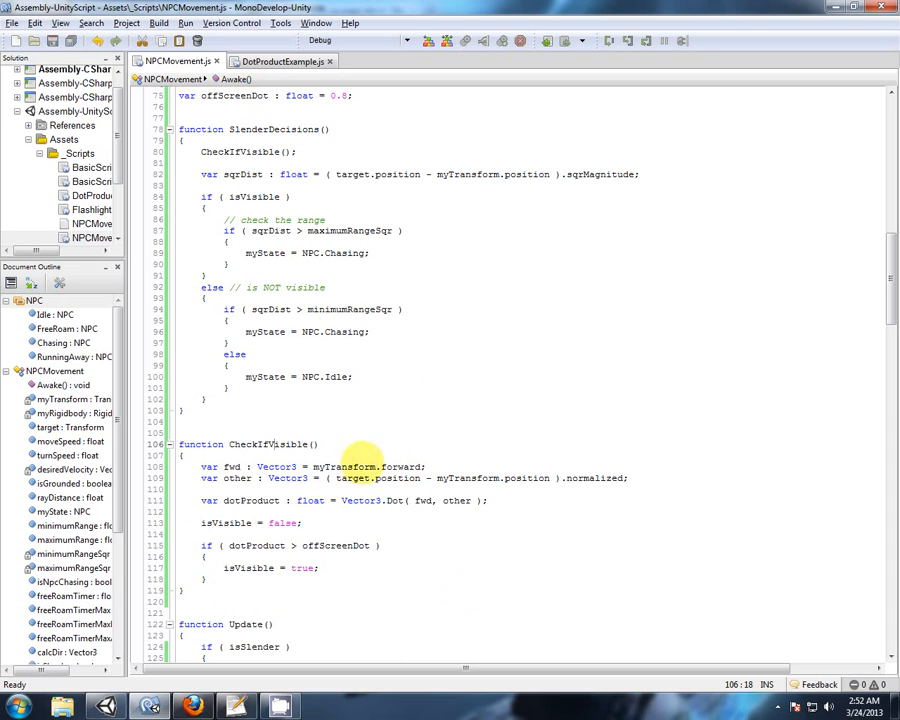
{"action": "mouse_move", "coordinate": [410, 515]}
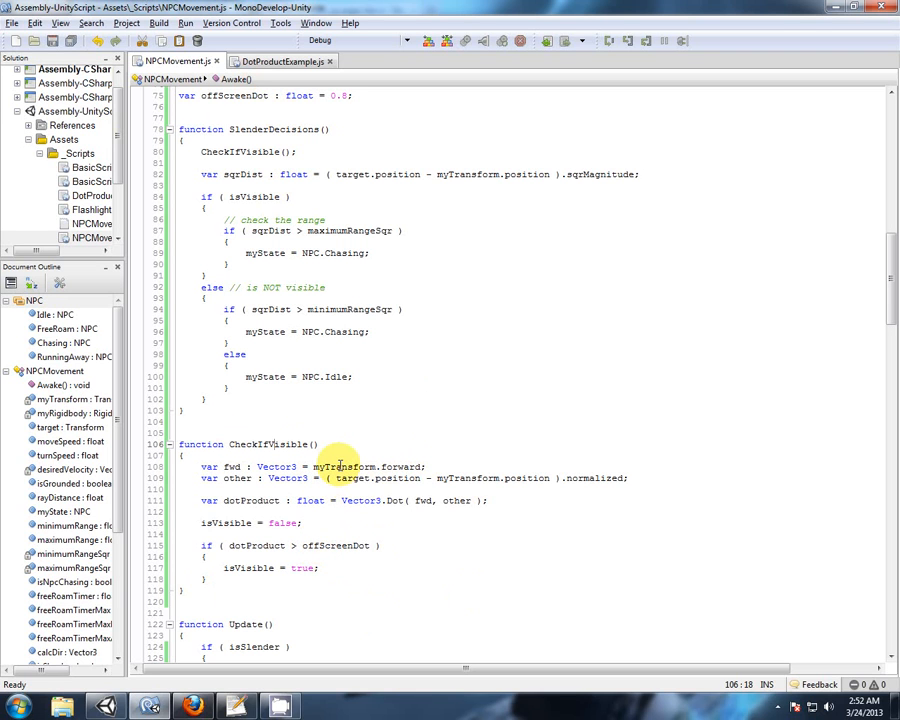
{"action": "double_click", "coordinate": [352, 478]}
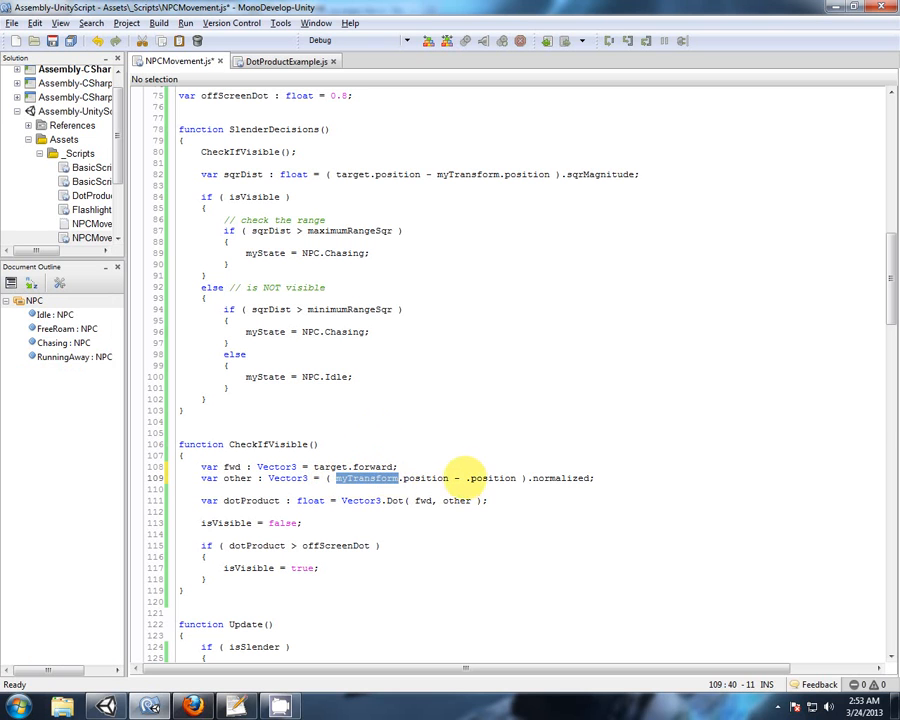
{"action": "type", "text": "."}
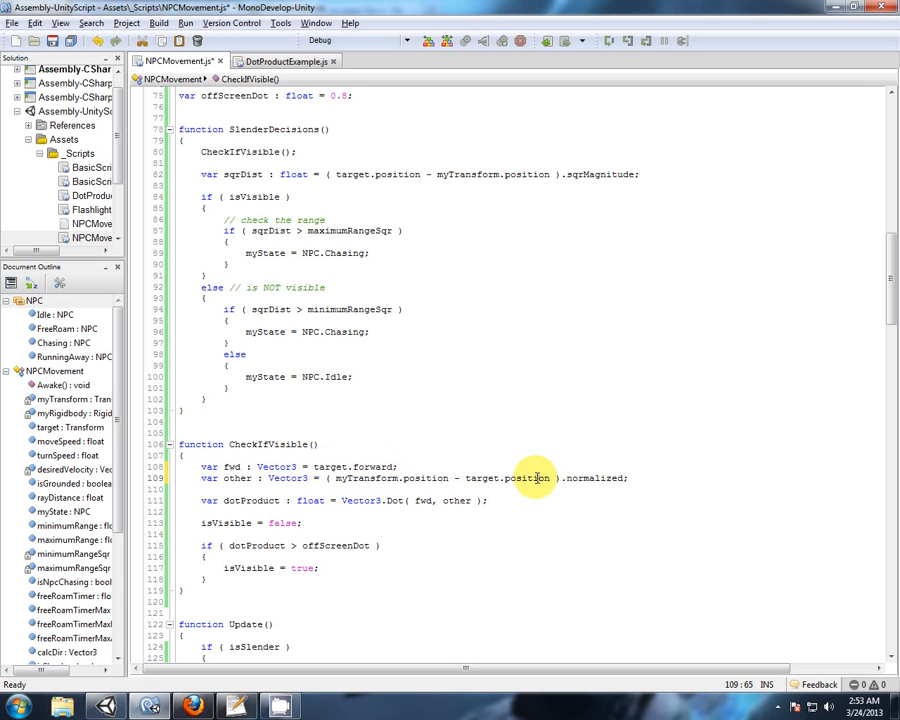
{"action": "left_click", "coordinate": [434, 512]}
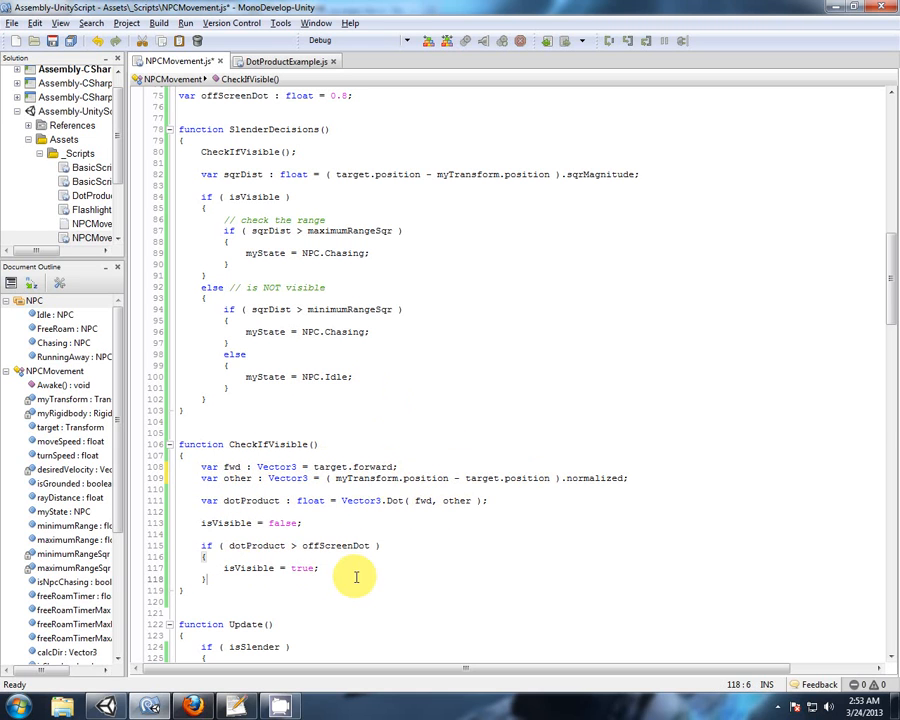
{"action": "mouse_move", "coordinate": [405, 537]}
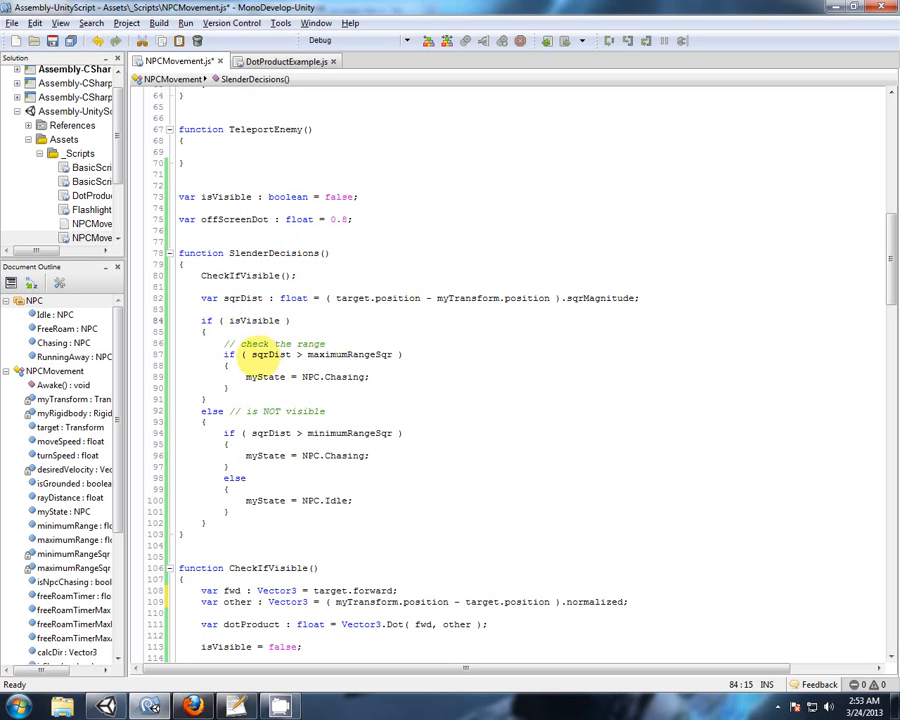
{"action": "mouse_move", "coordinate": [473, 383]}
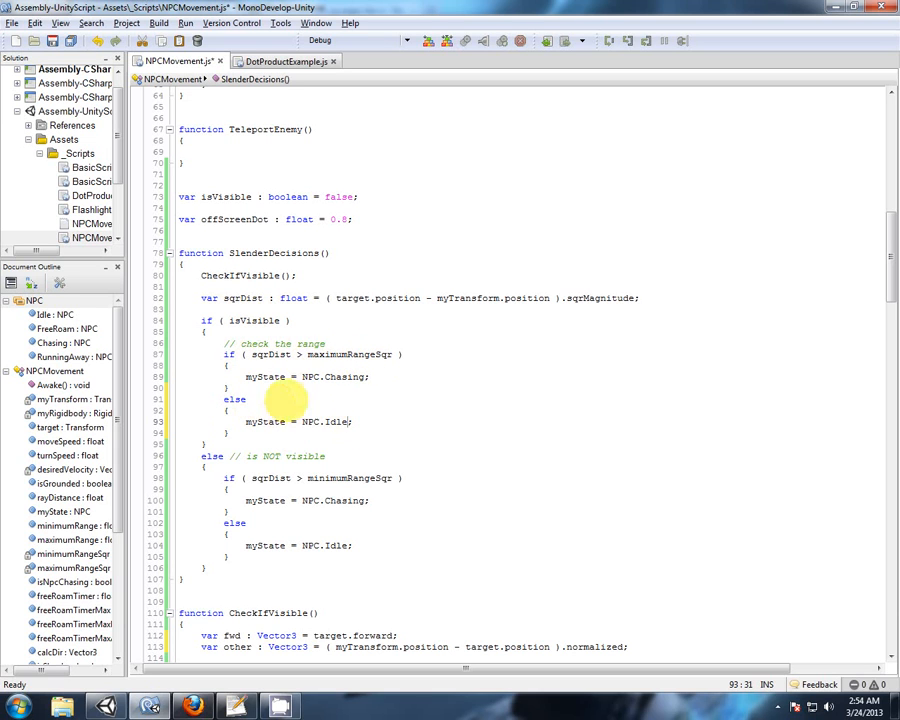
Add an else setting NPC.Idle and the comment '// decrease the health of the player'
{"action": "left_click", "coordinate": [351, 421]}
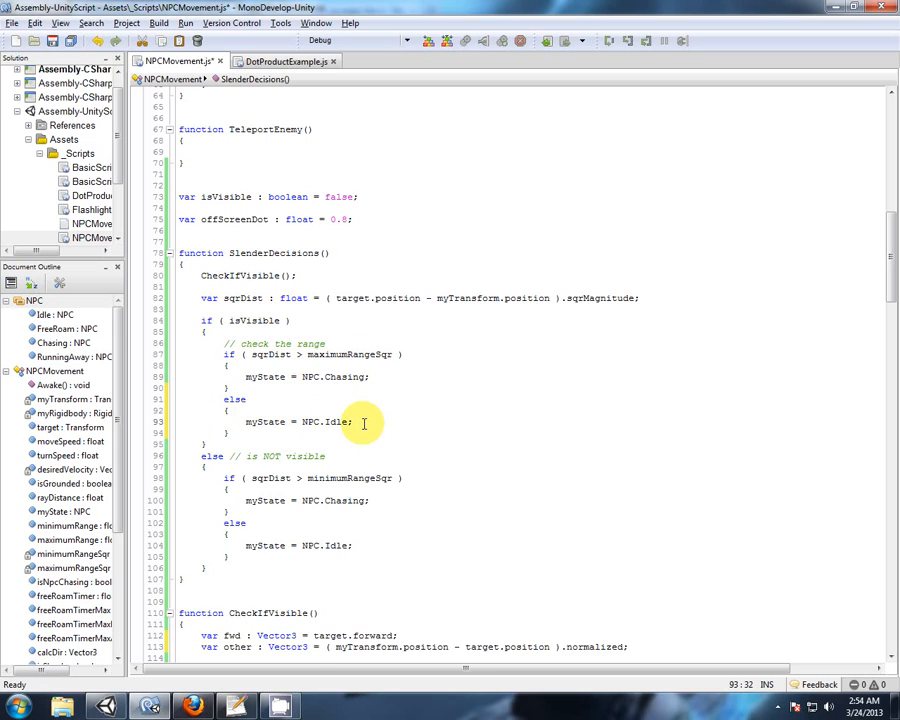
{"action": "type", "text": "//"}
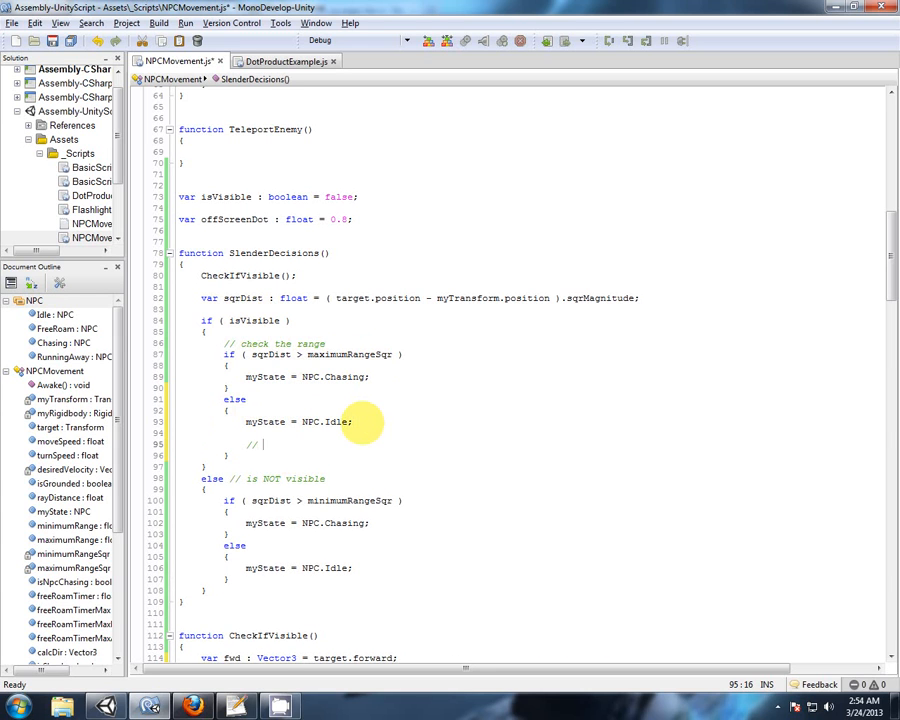
{"action": "type", "text": "decrease the health of t"}
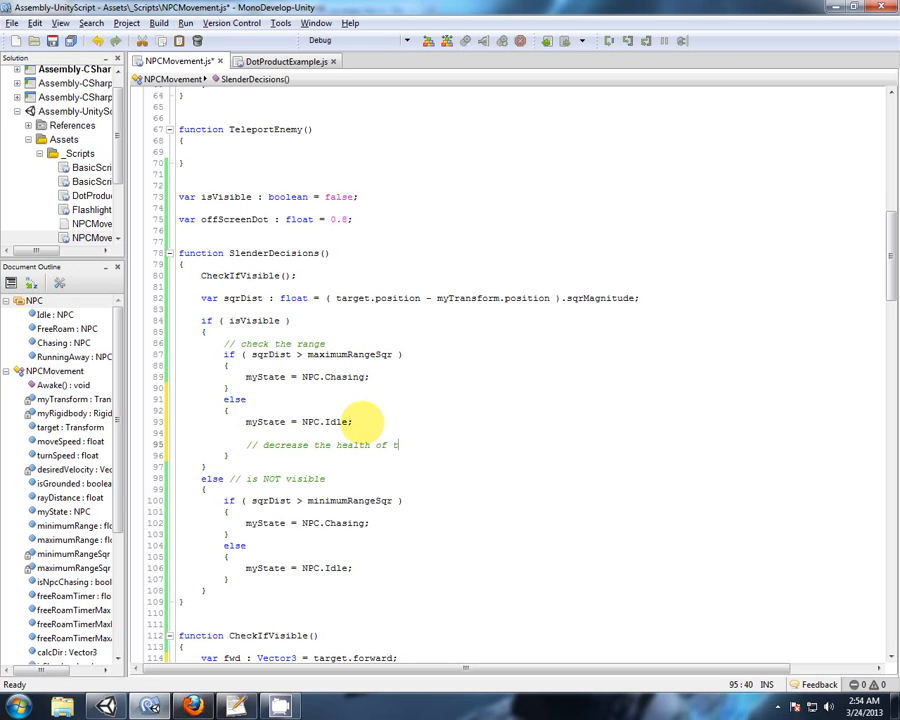
{"action": "type", "text": "he player"}
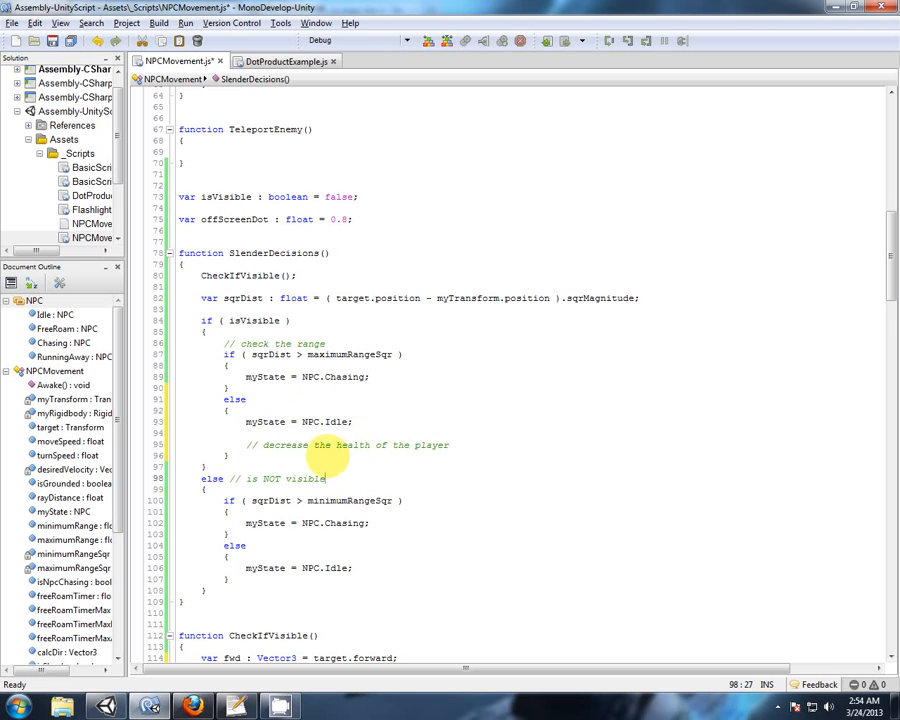
{"action": "scroll", "scroll_direction": "down", "scroll_amount": 3}
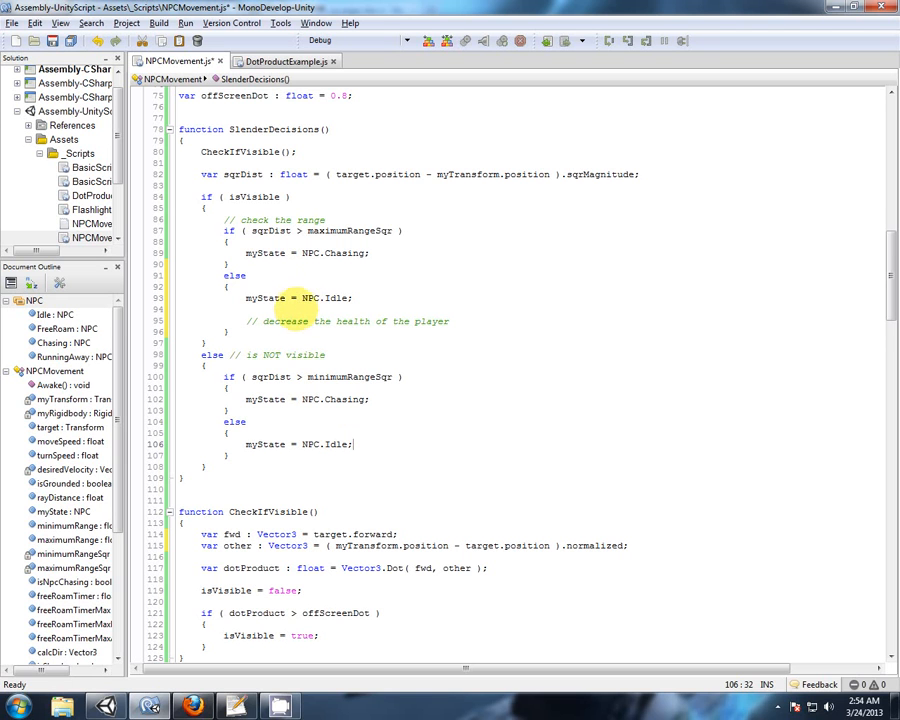
Begin a myTransform line under case NPC.Idle in the Update switch
{"action": "scroll", "scroll_direction": "down", "scroll_amount": 3}
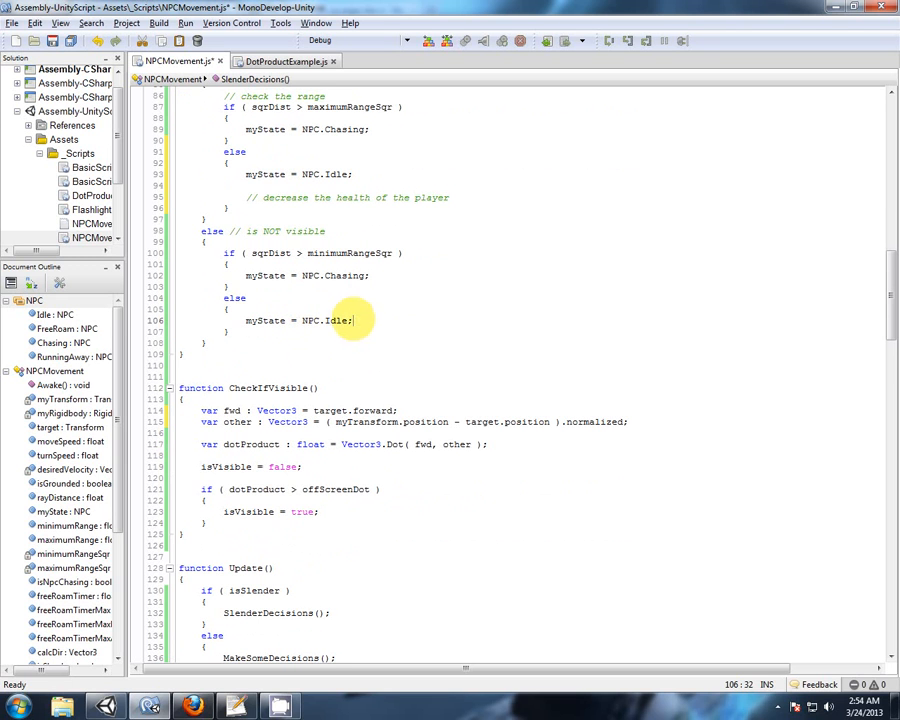
{"action": "scroll", "scroll_direction": "down", "scroll_amount": 3}
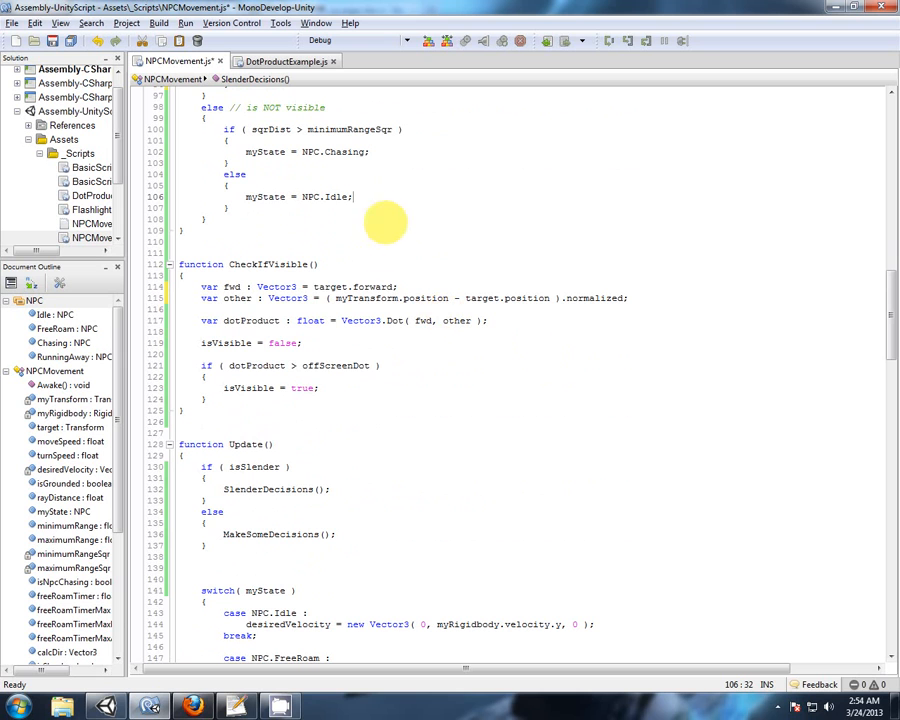
{"action": "scroll", "scroll_direction": "down", "scroll_amount": 3}
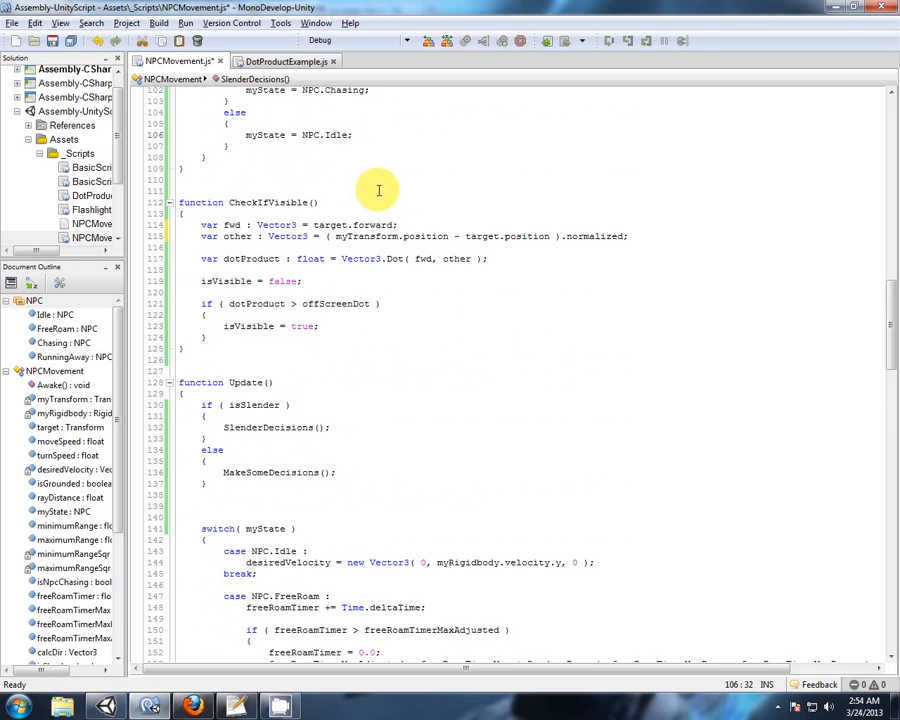
{"action": "scroll", "scroll_direction": "down", "scroll_amount": 3}
{"action": "type", "text": "m"}
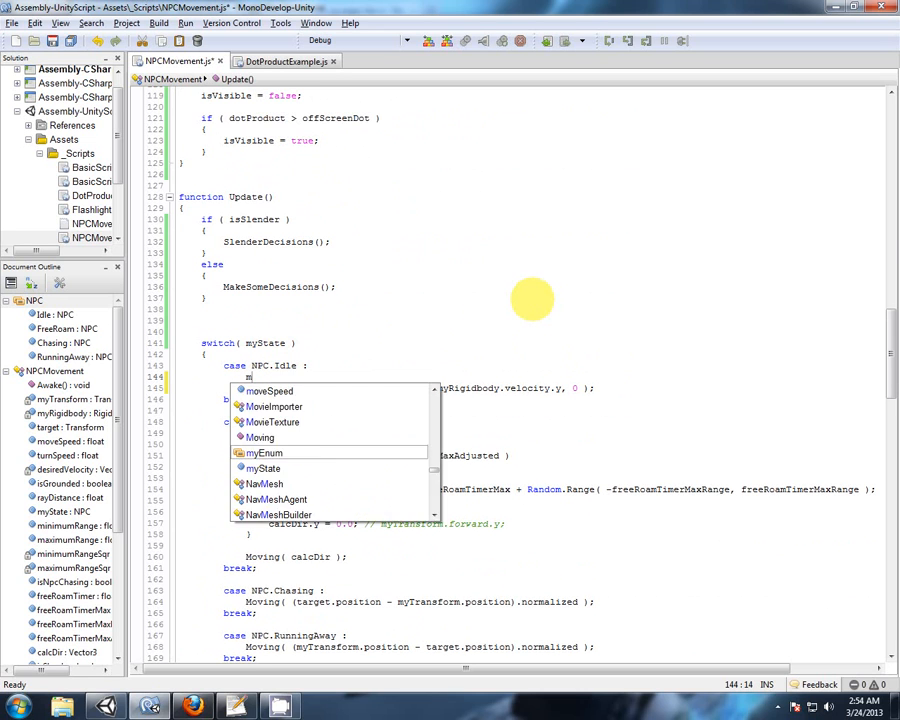
{"action": "type", "text": "yTr"}
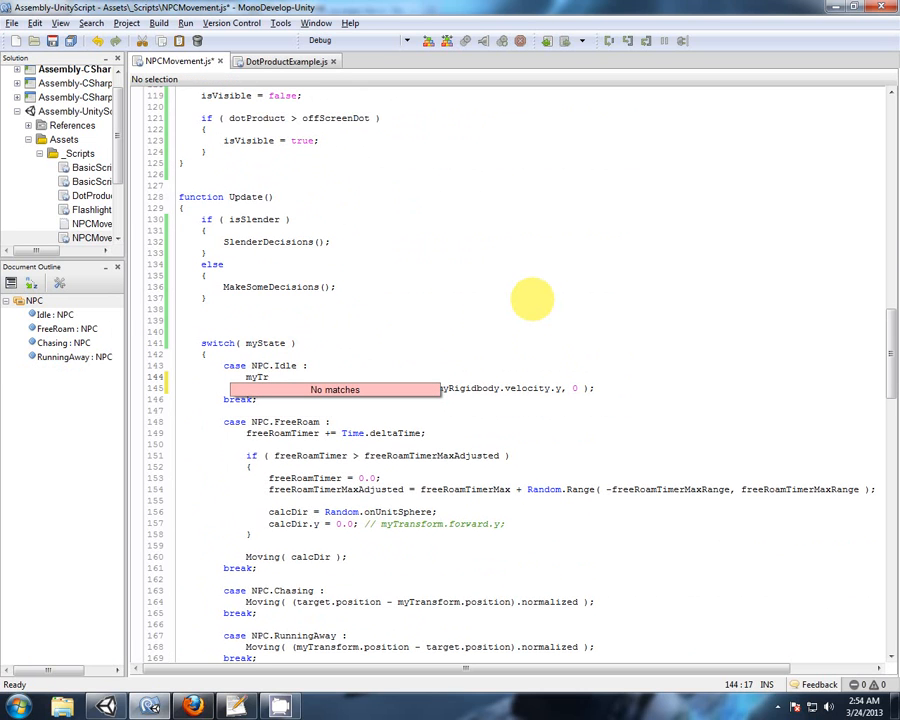
{"action": "type", "text": "ansform"}
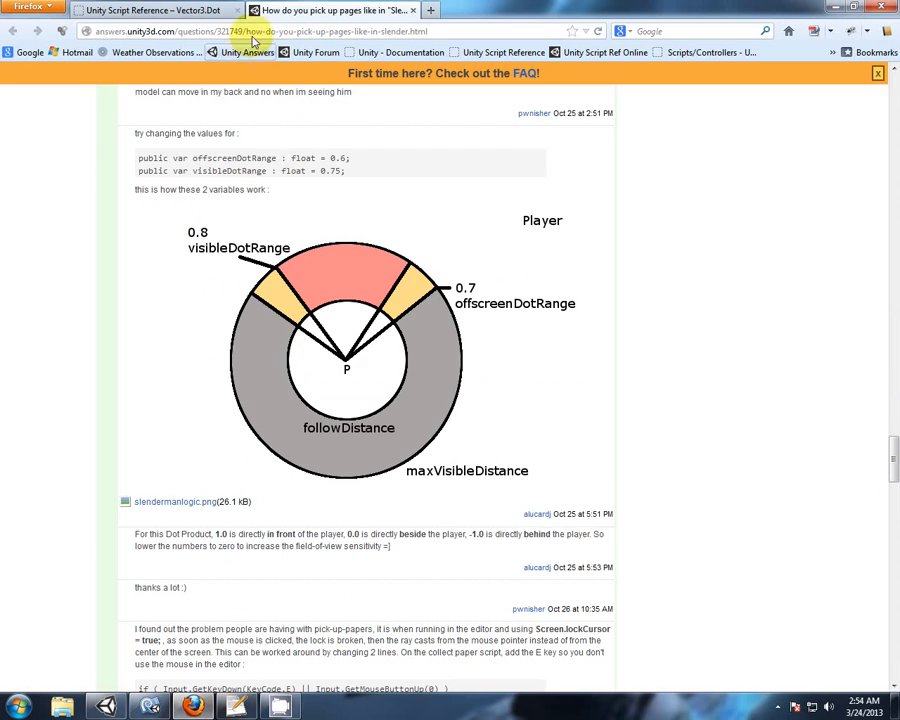
Search the Unity Script Reference for 'look' and open Transform.LookAt
{"action": "left_click", "coordinate": [150, 10]}
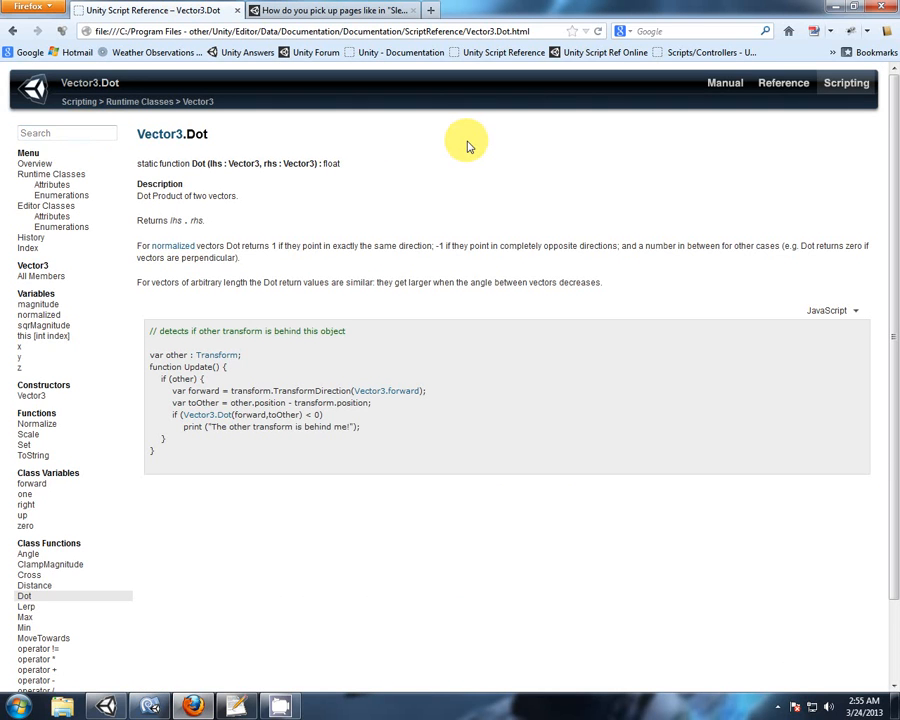
{"action": "type", "text": "look"}
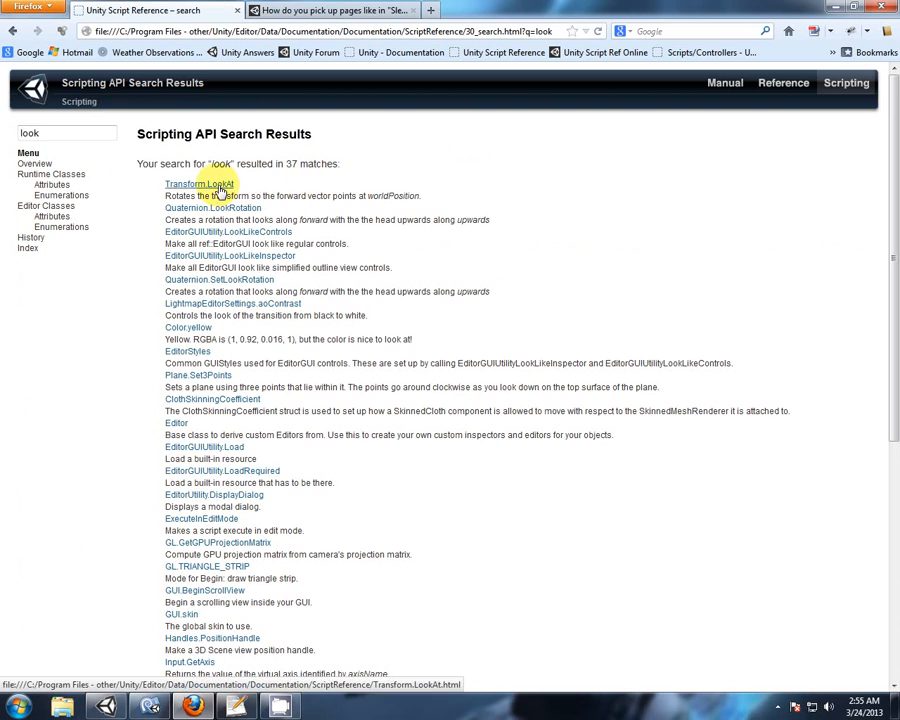
{"action": "left_click", "coordinate": [196, 183]}
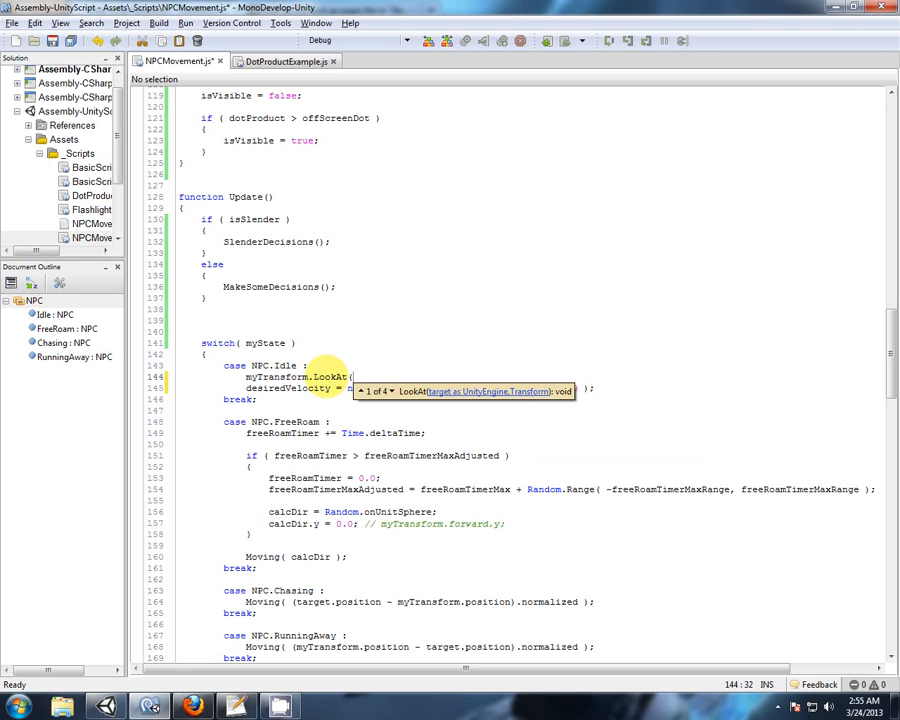
Complete the Idle case line as myTransform.LookAt( target );
{"action": "type", "text": "target );"}
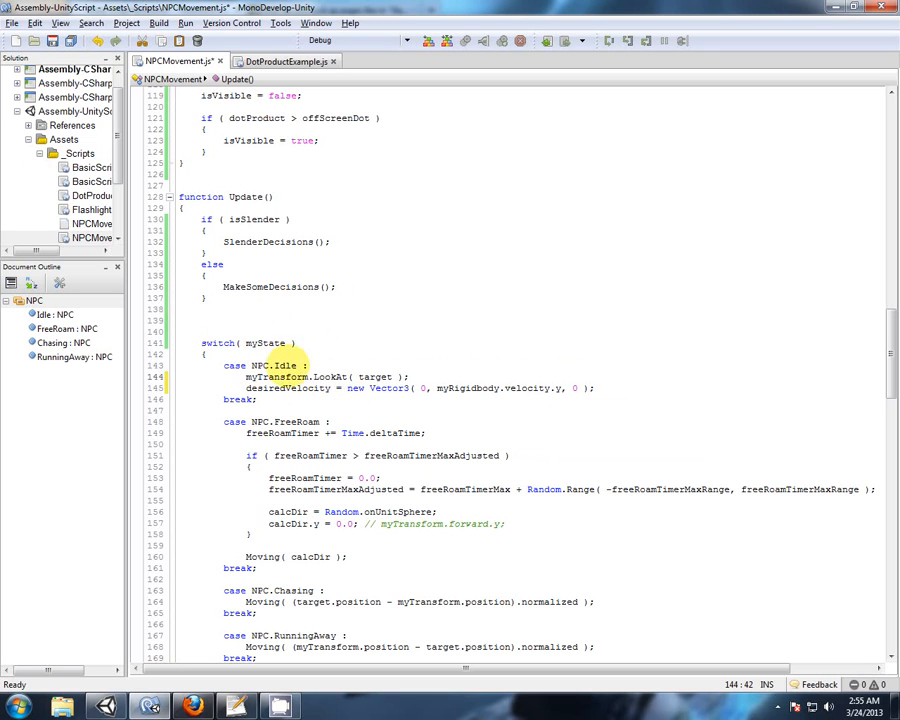
{"action": "left_click", "coordinate": [55, 371]}
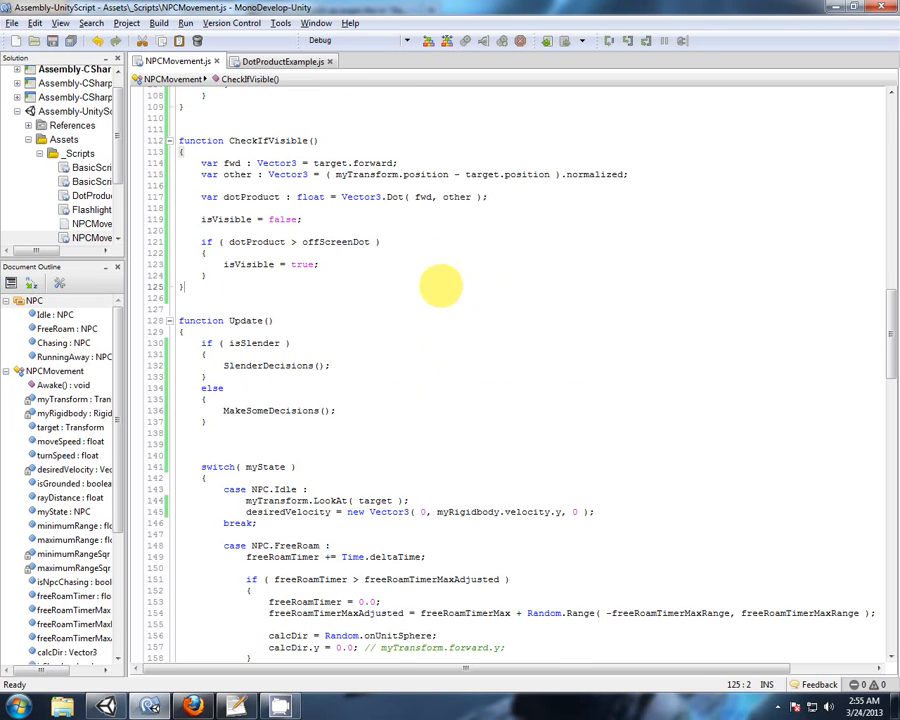
{"action": "mouse_move", "coordinate": [531, 330]}
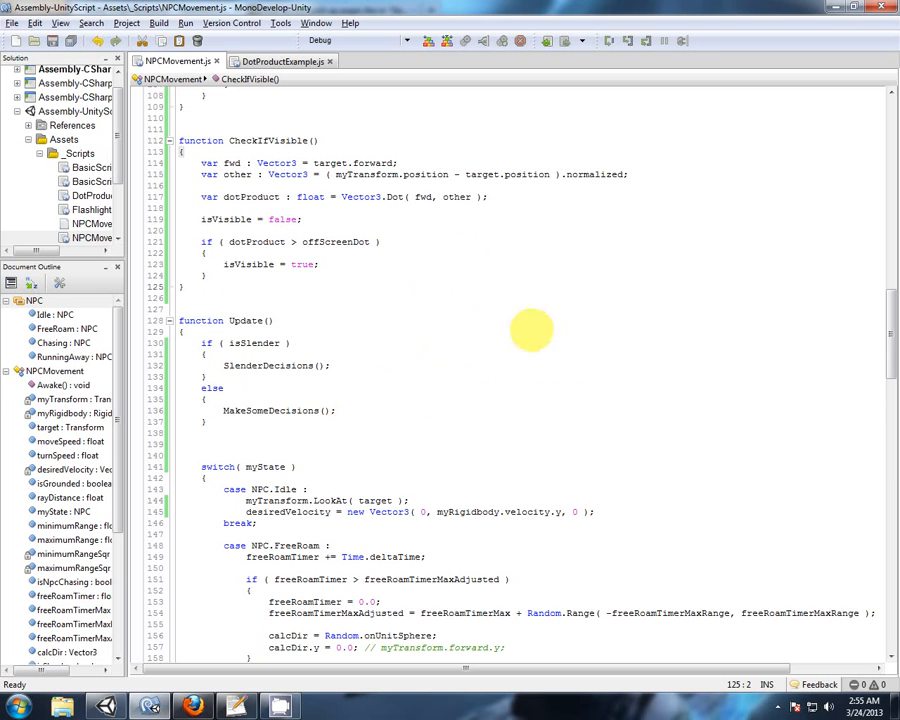